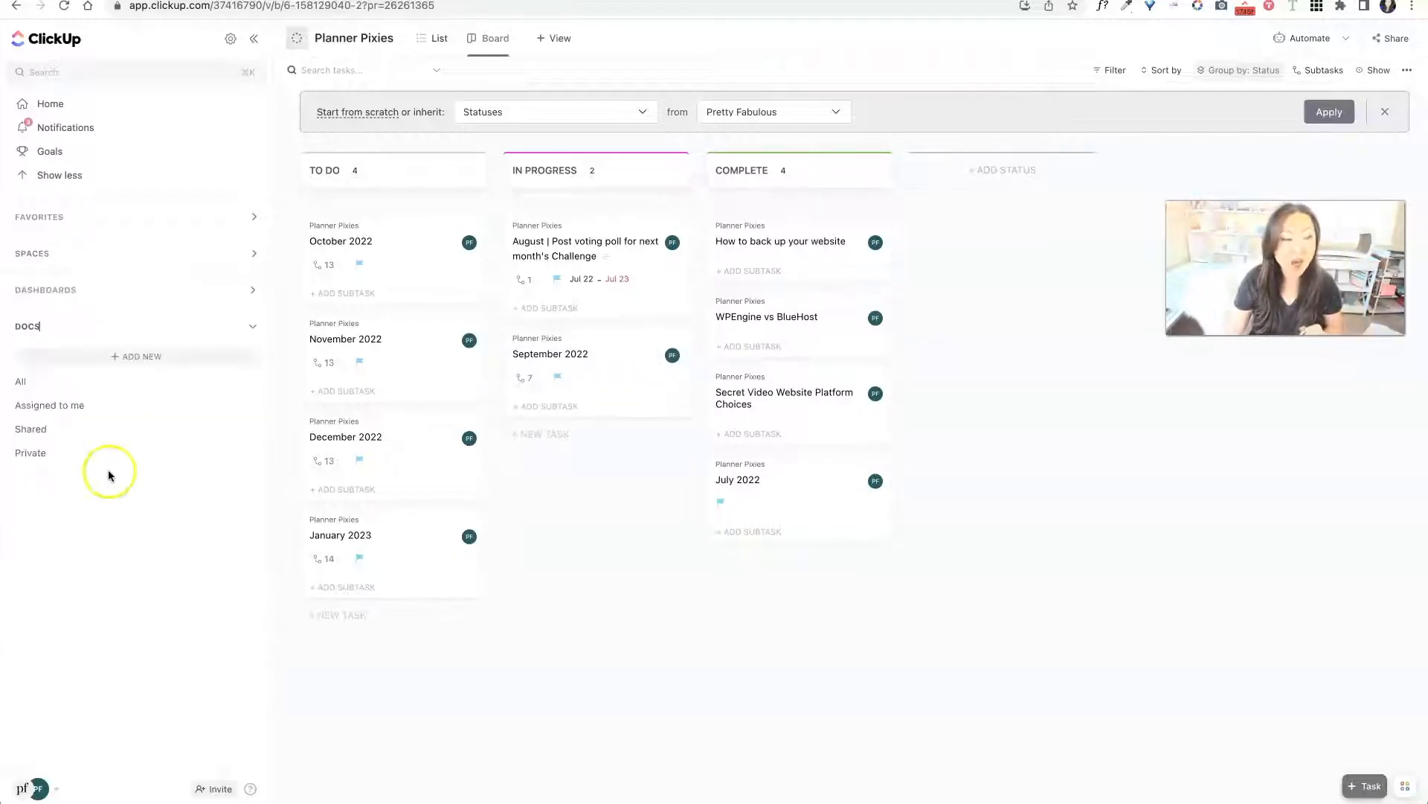
Step: Show the full list of docs under Docs in the ClickUp sidebar
click(20, 381)
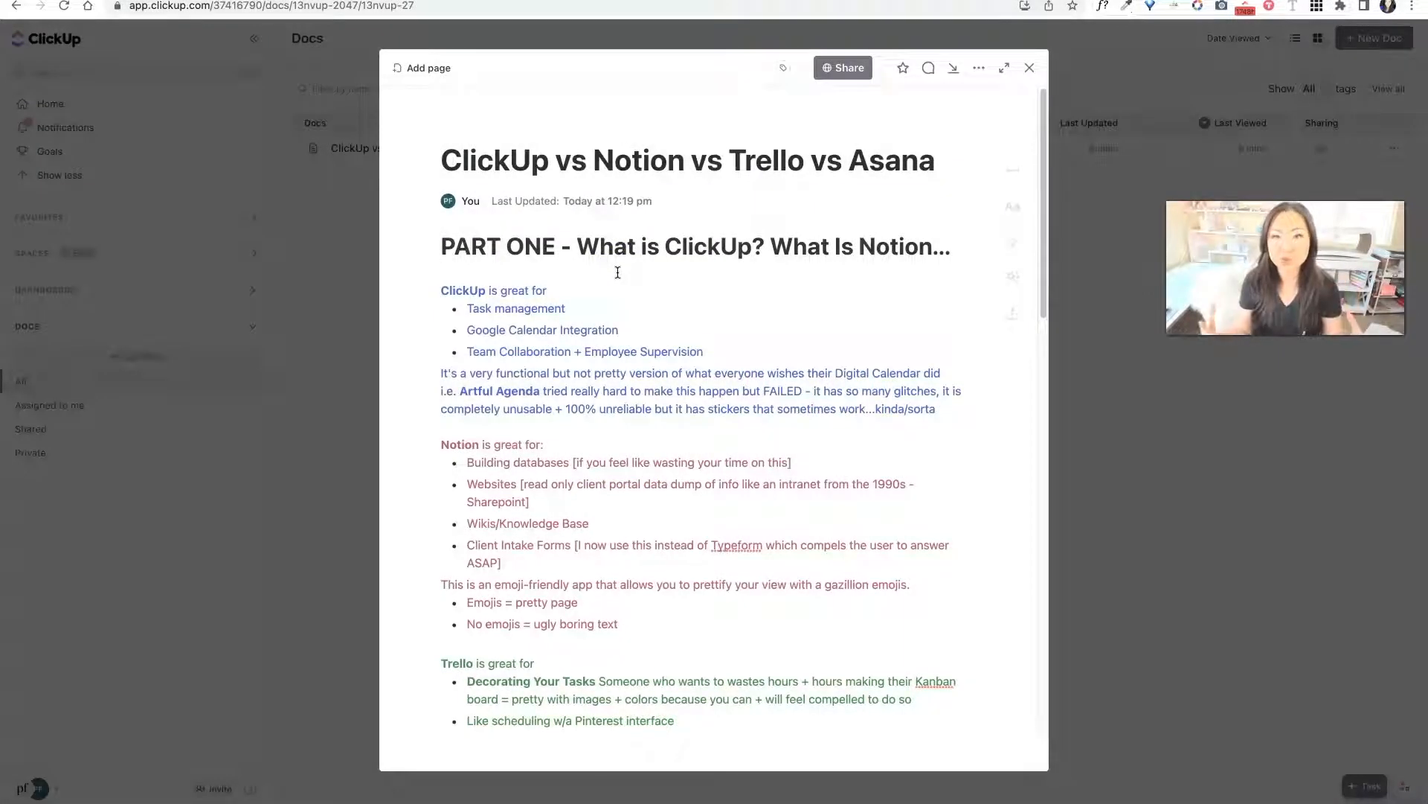
scroll(down, 3)
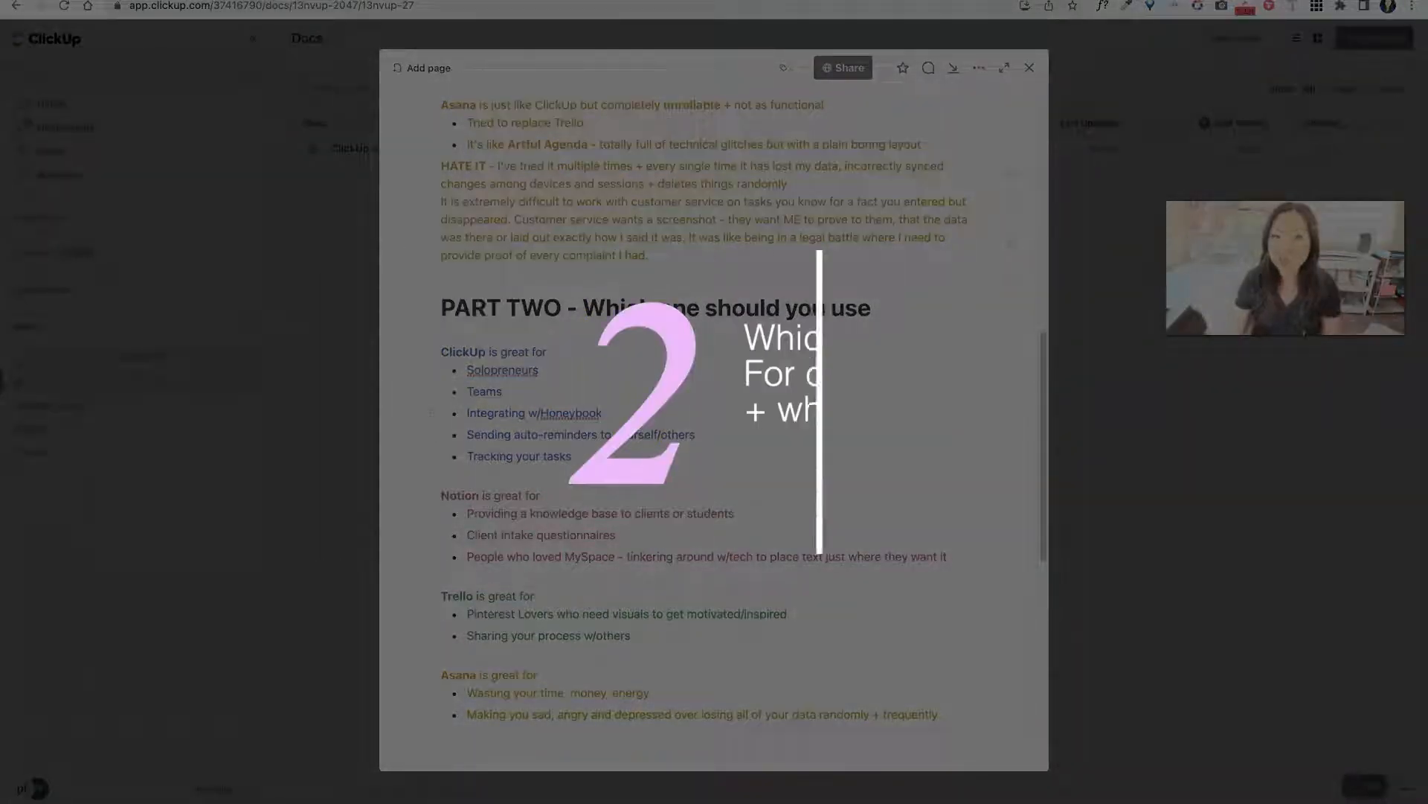
scroll(down, 3)
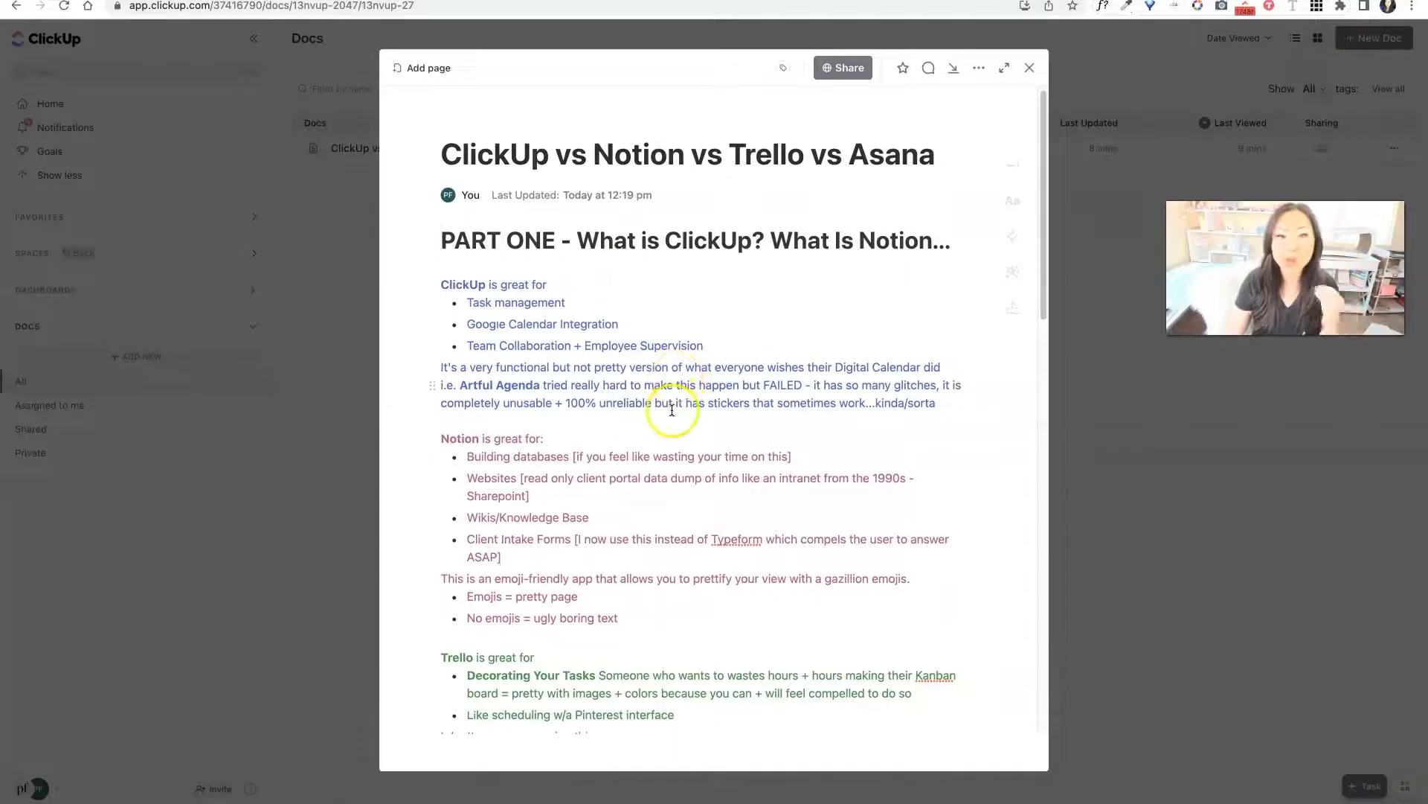
scroll(down, 3)
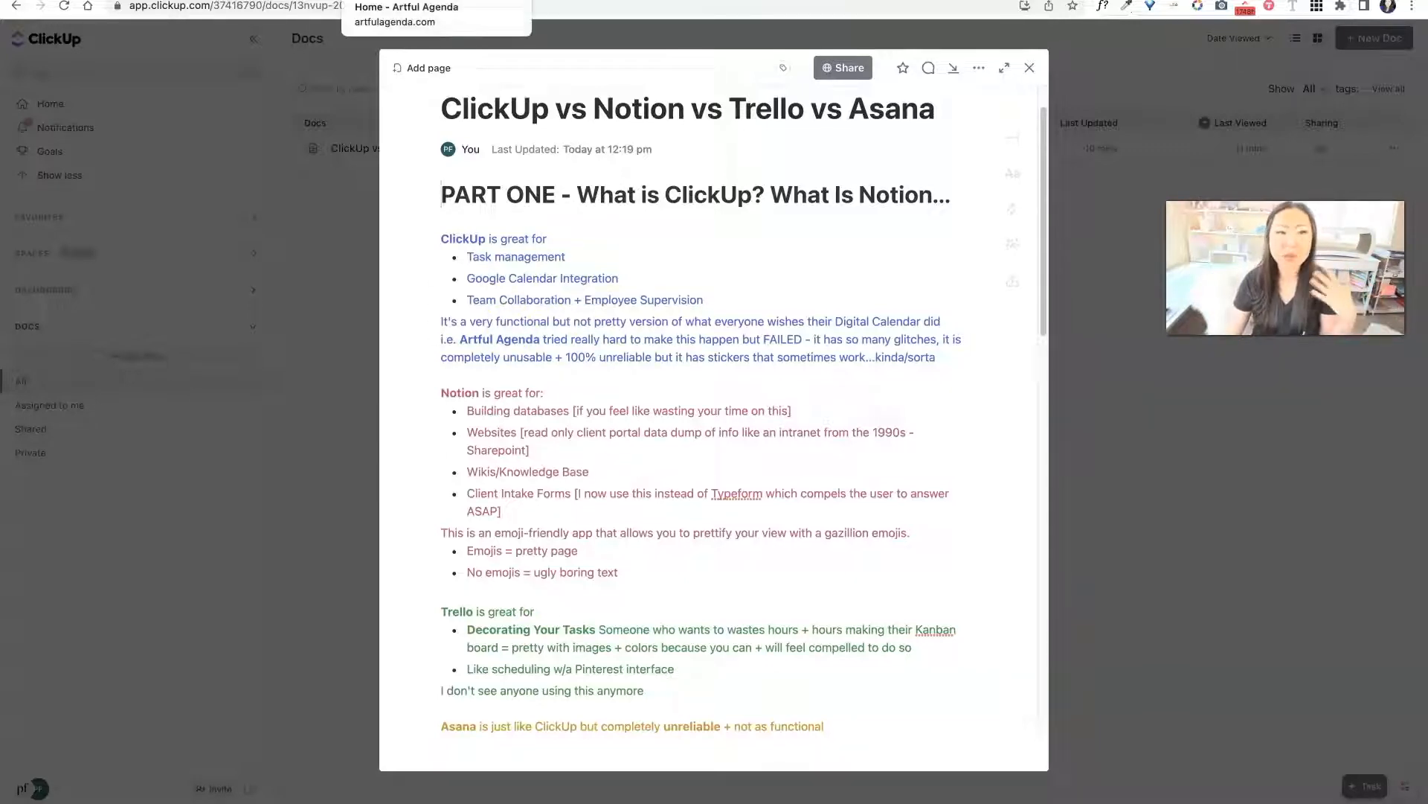
Step: Switch to the Artful Agenda site and scroll down to its 'plan artfully' monthly planner preview
click(425, 21)
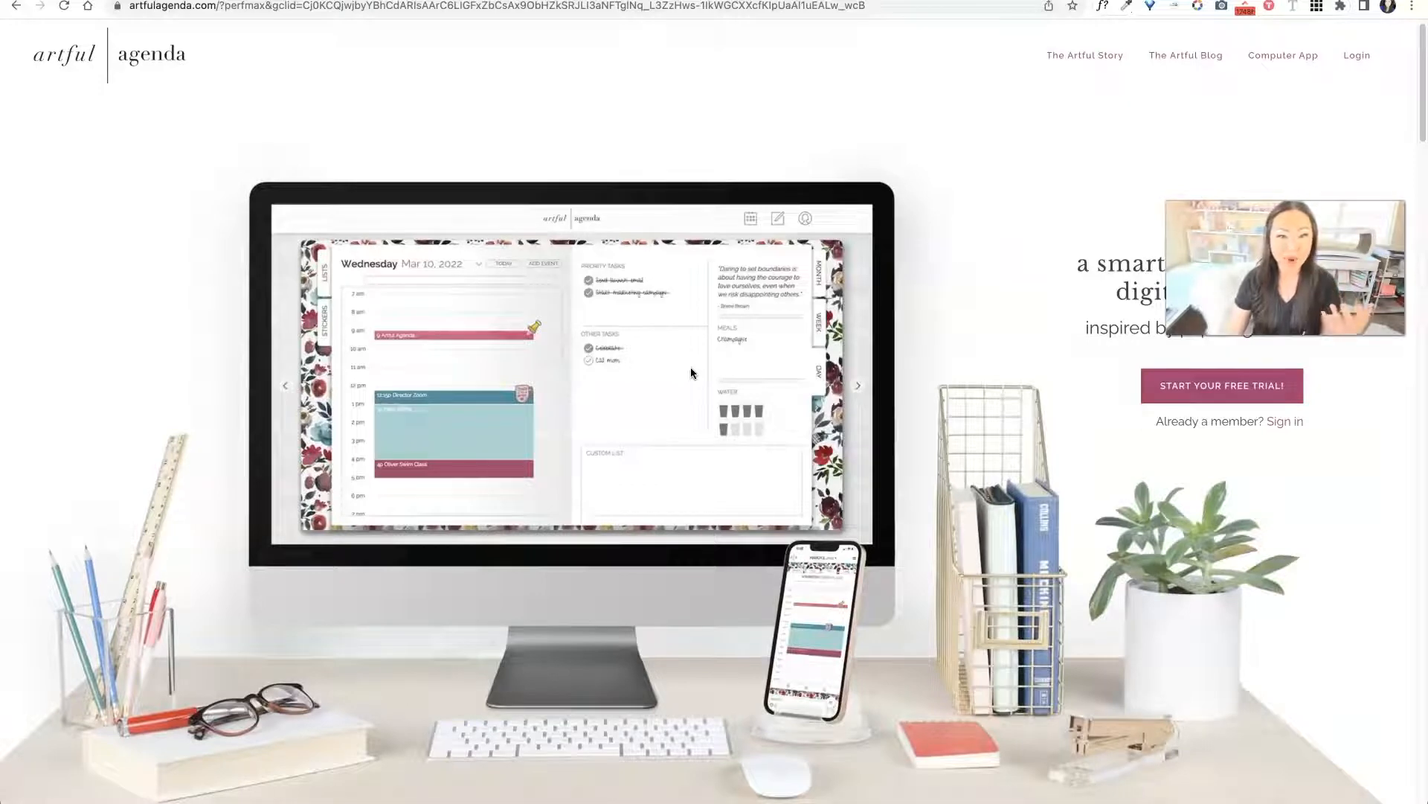
scroll(down, 3)
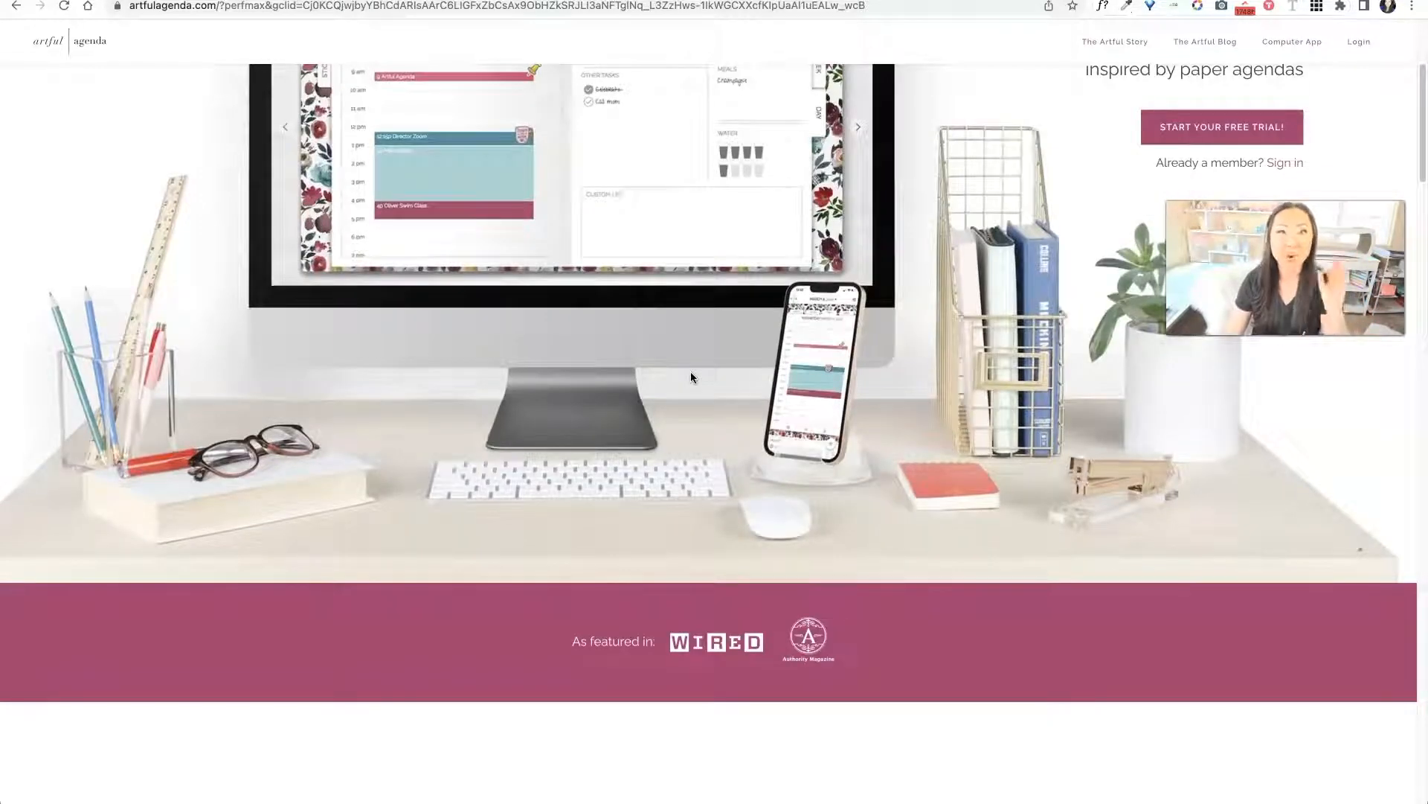
scroll(down, 3)
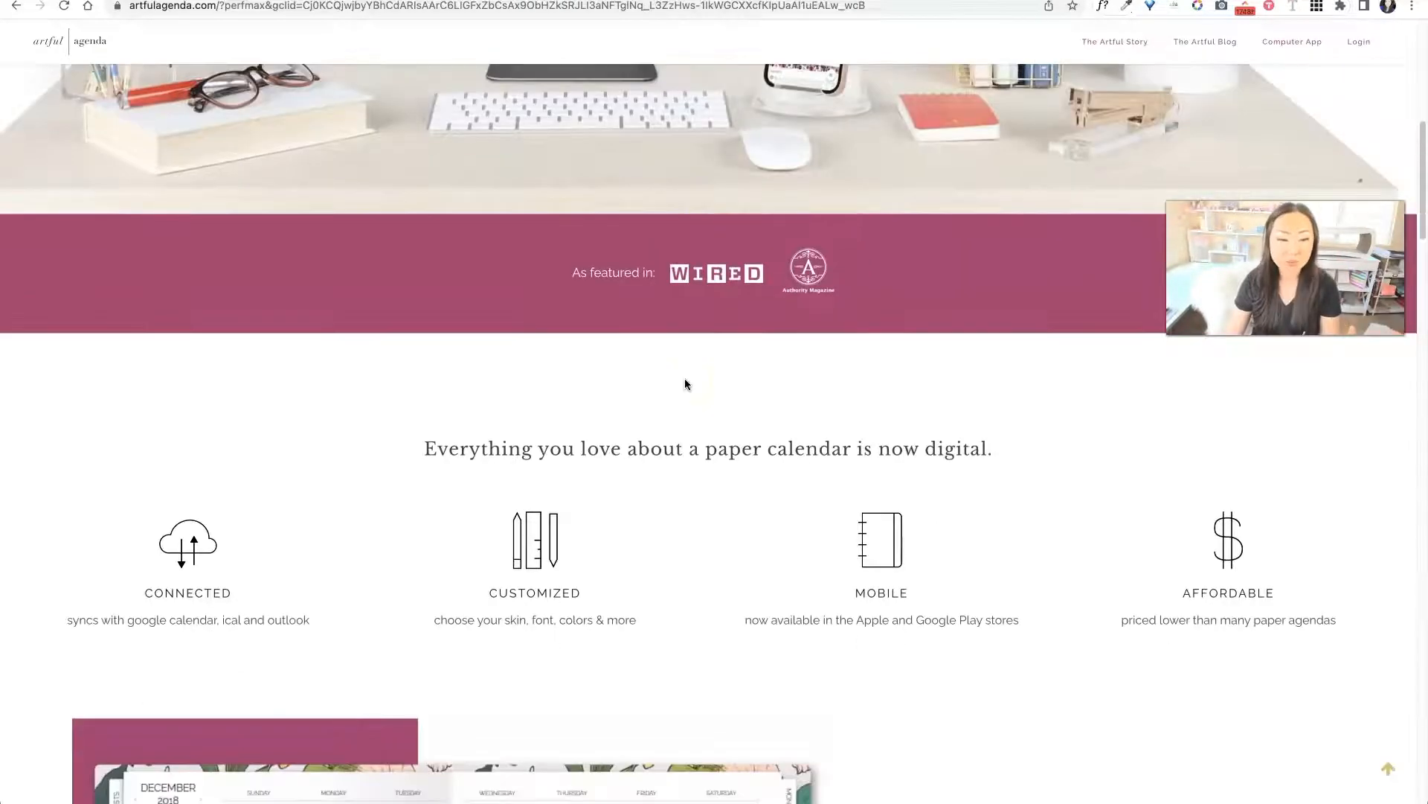
scroll(down, 3)
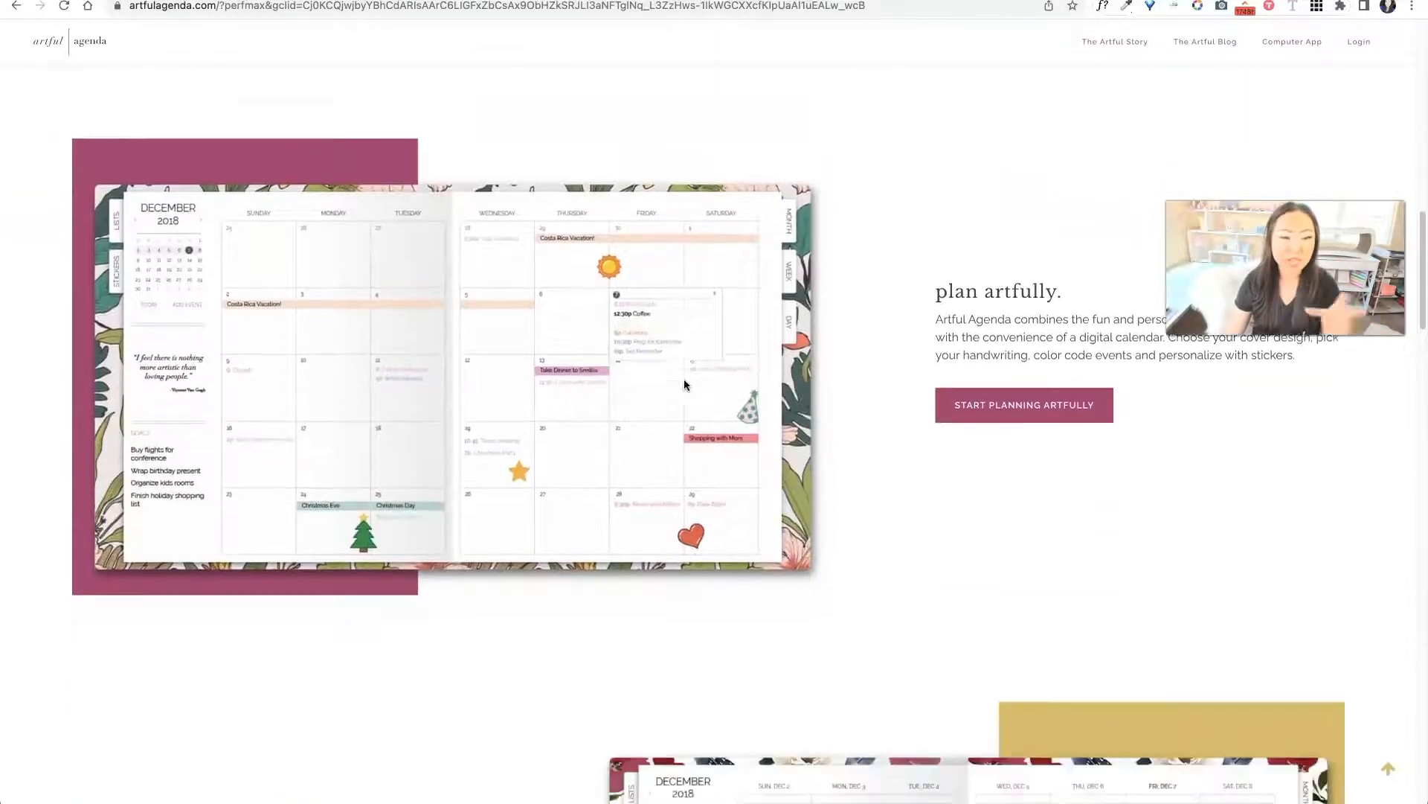
scroll(down, 3)
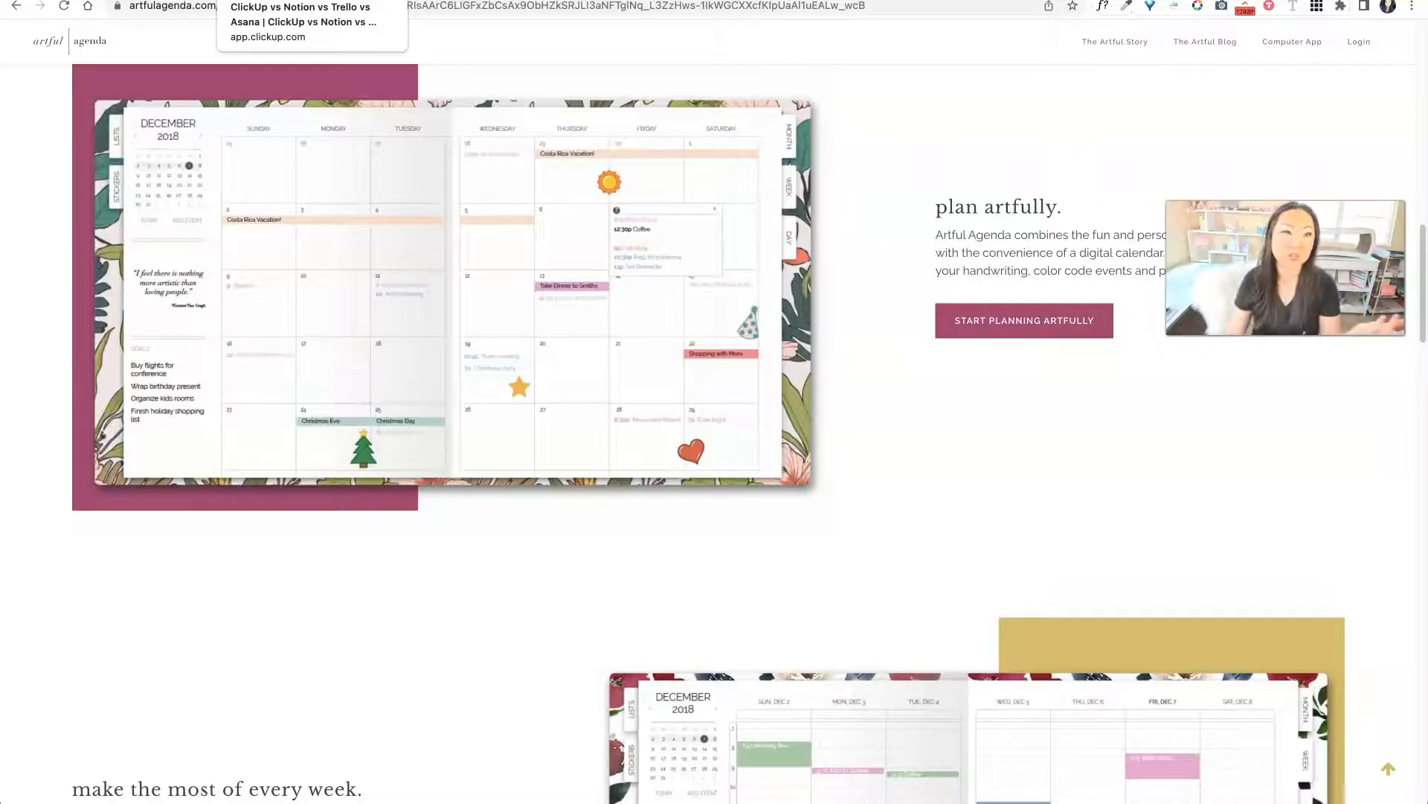
click(304, 23)
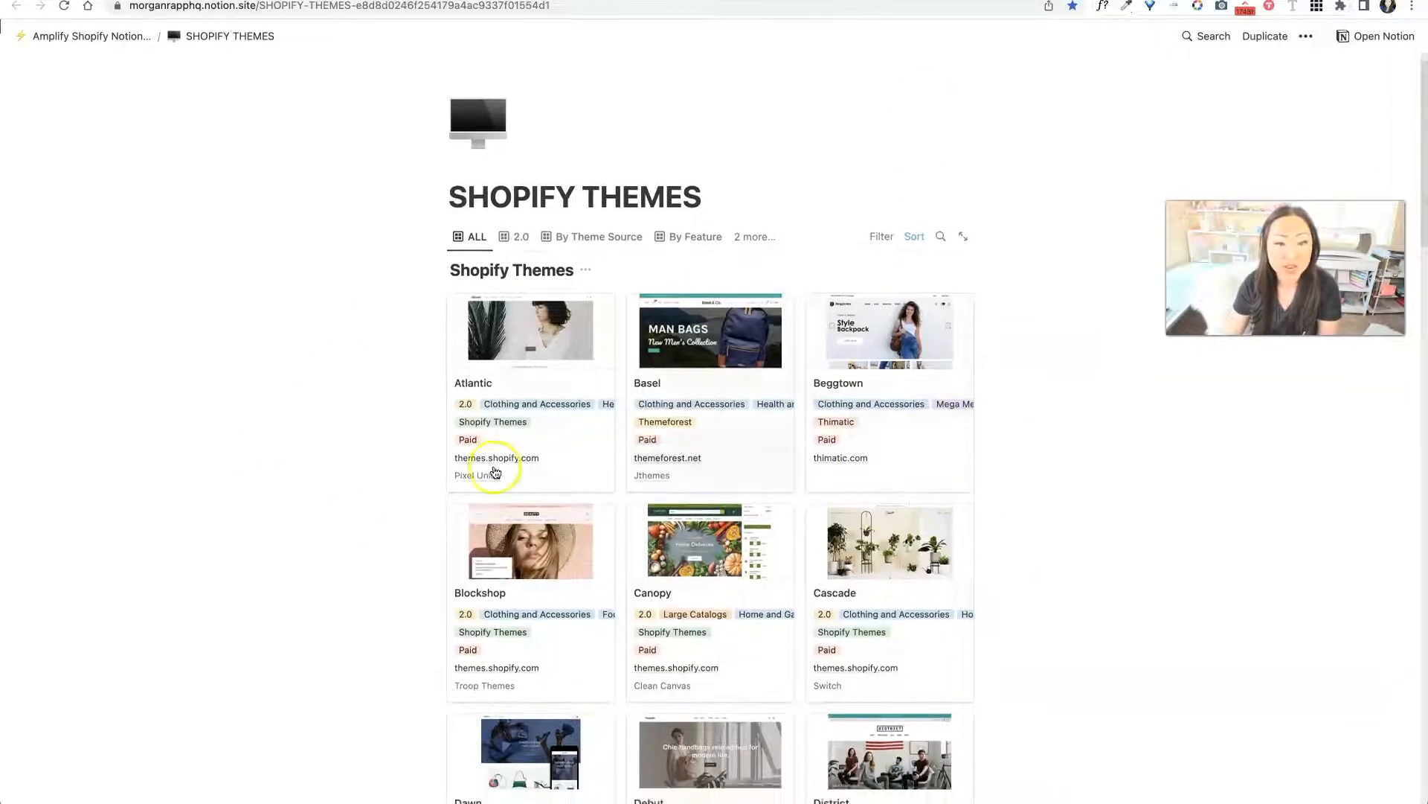
mouse_move(548, 410)
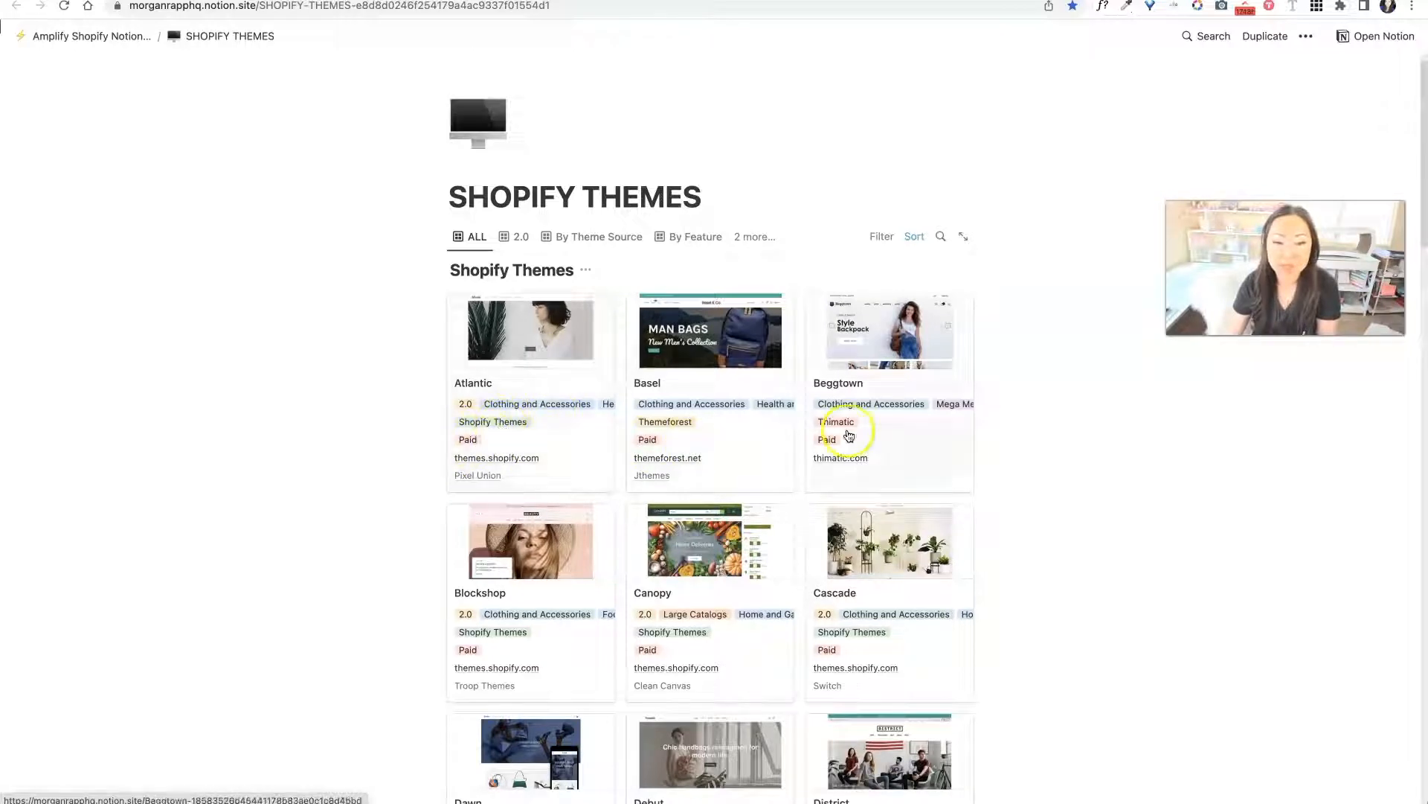
Step: Cycle the Shopify Themes views By Theme Source, By Feature, By Catalog Size, then By Store Type
click(599, 237)
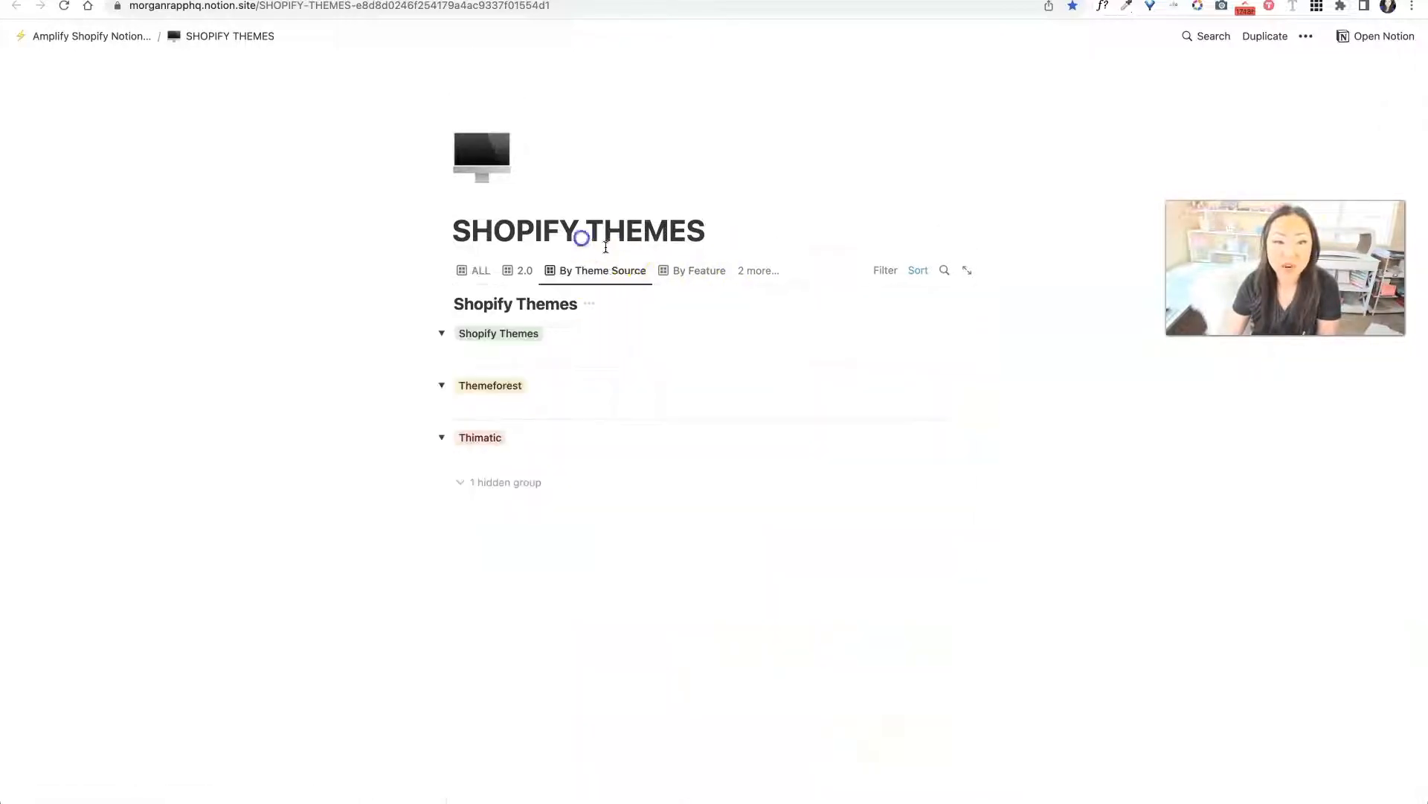
click(692, 271)
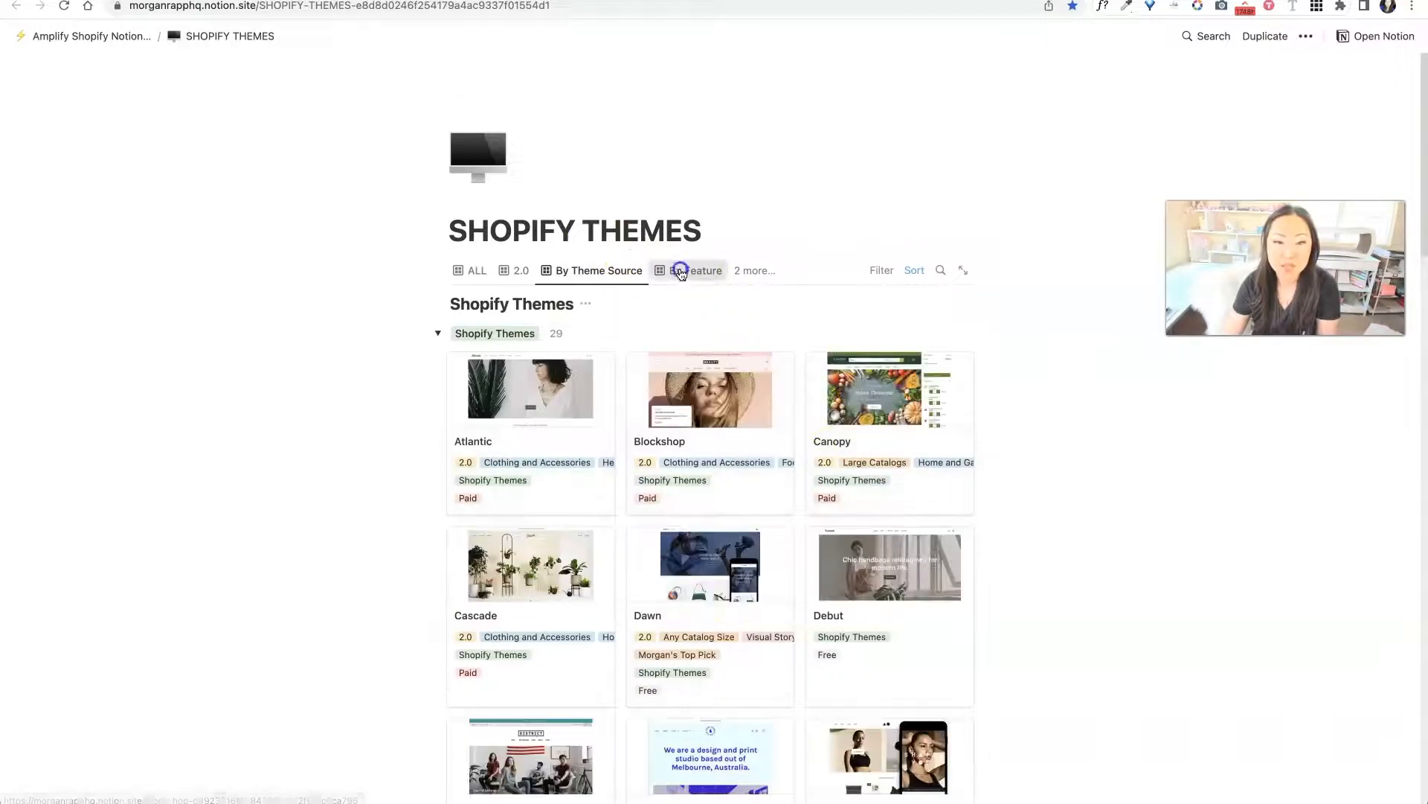
click(693, 270)
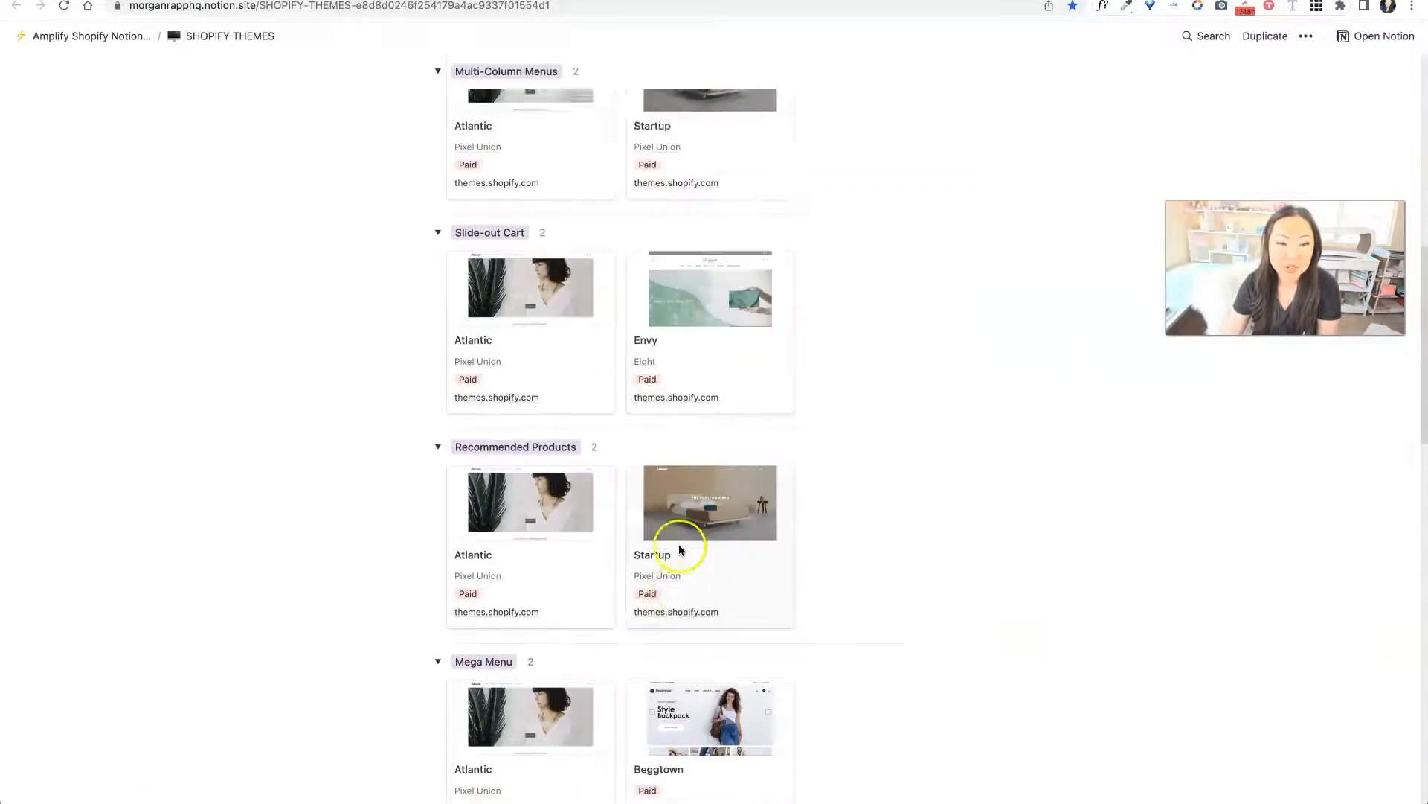
click(750, 270)
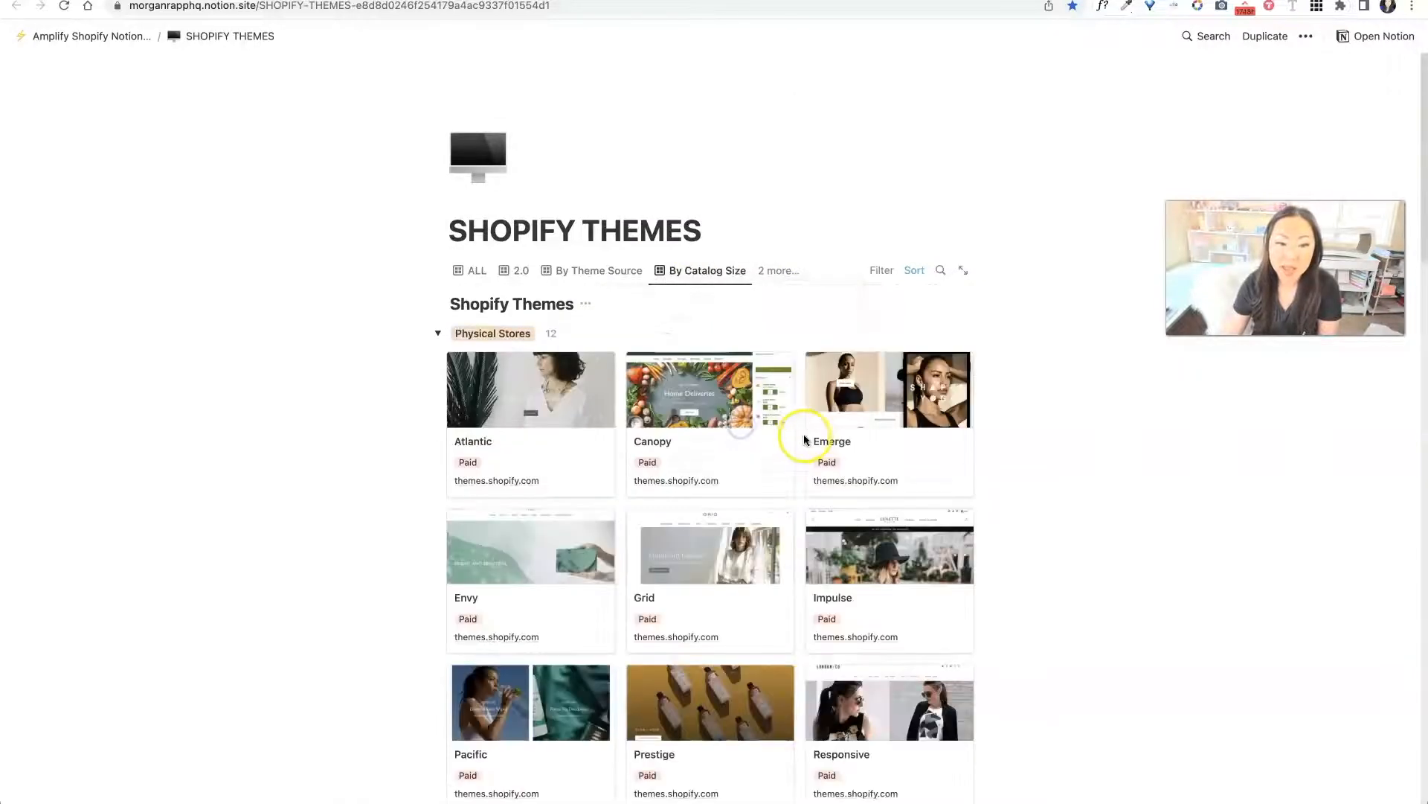
click(778, 270)
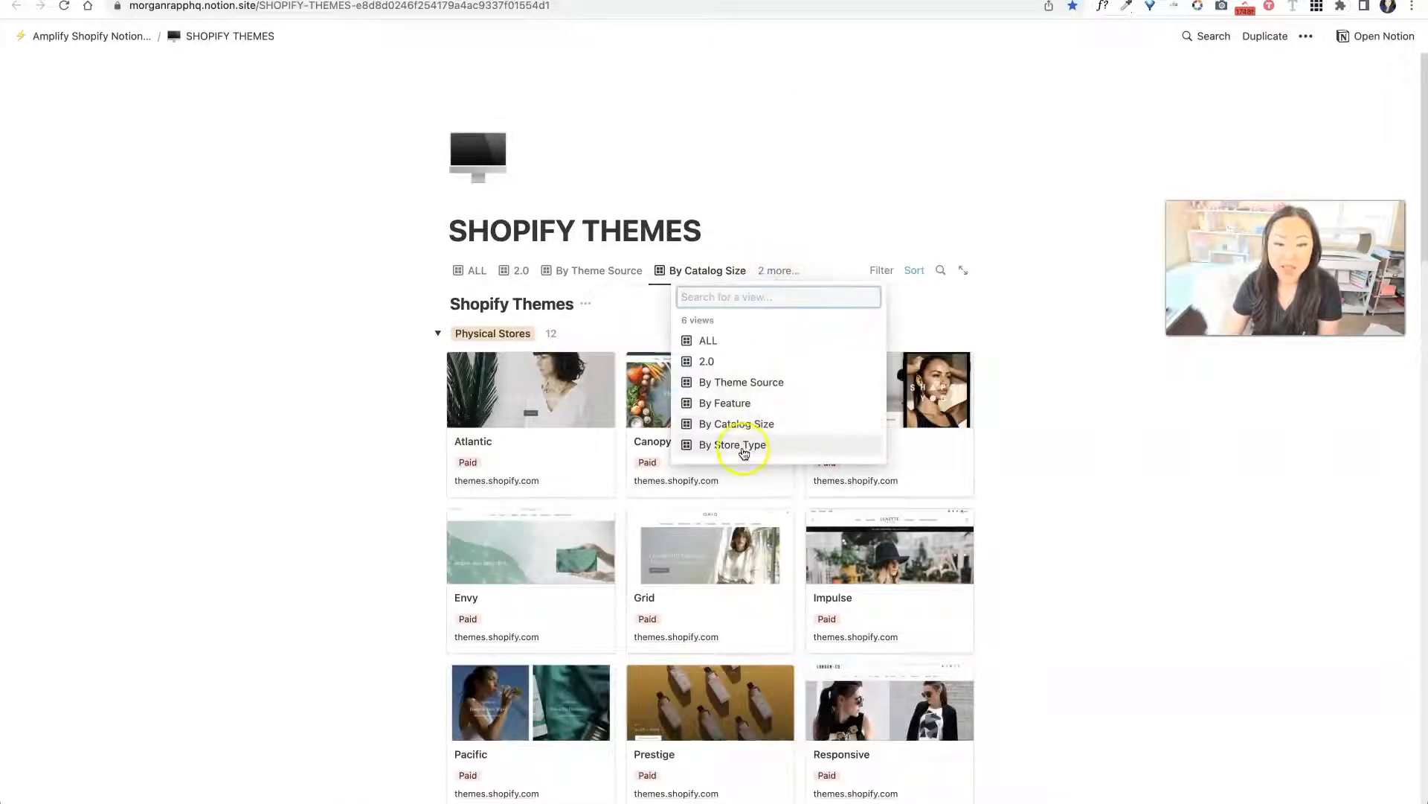
click(742, 445)
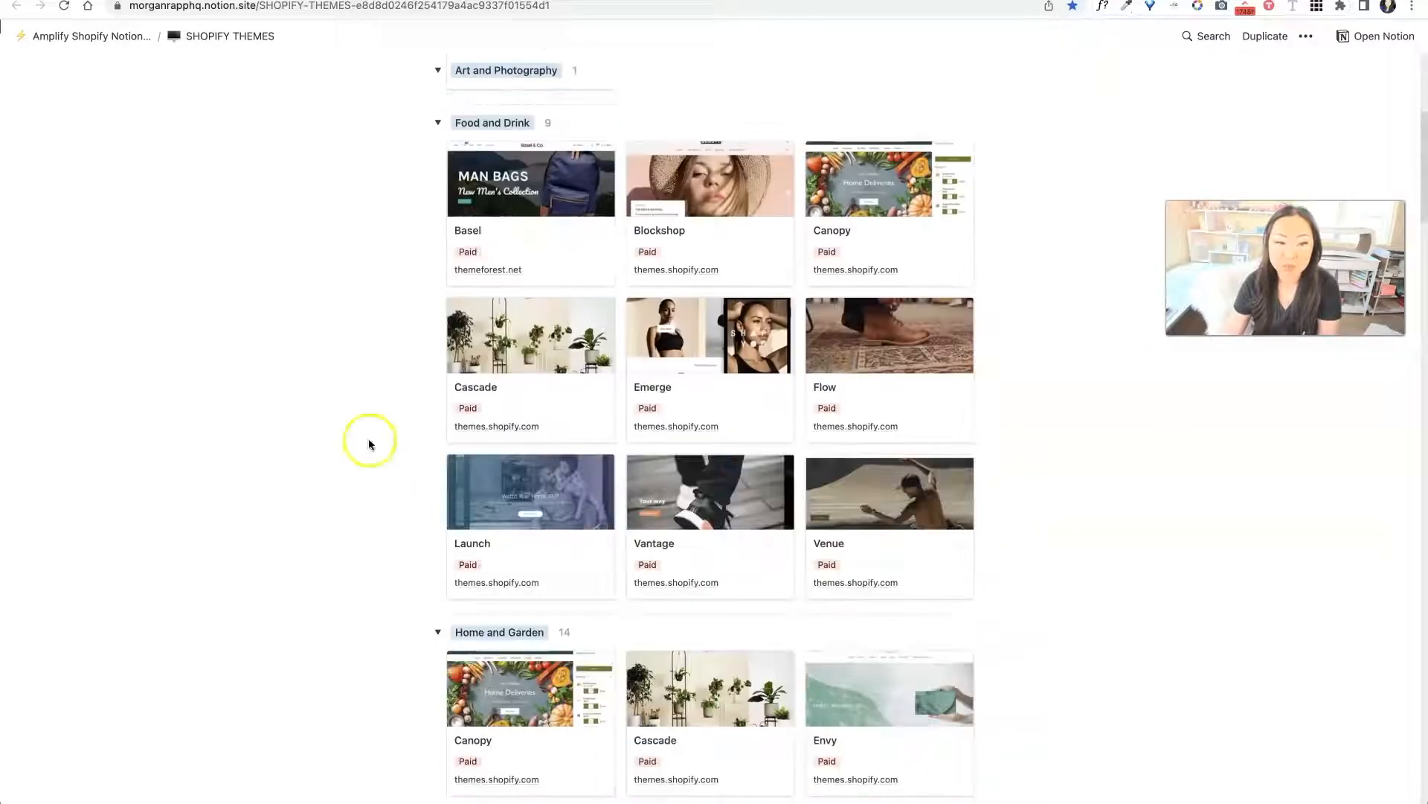
scroll(down, 3)
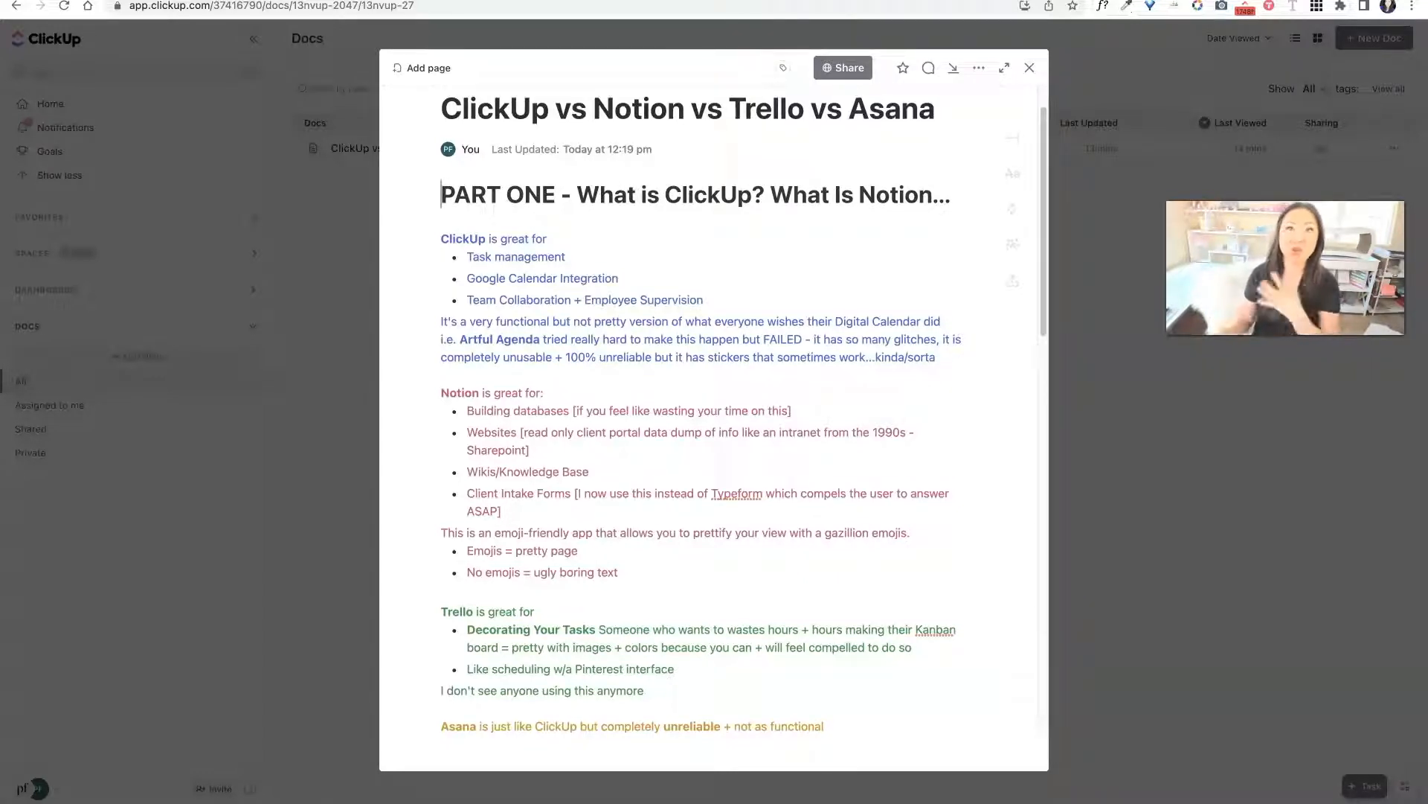
mouse_move(834, 14)
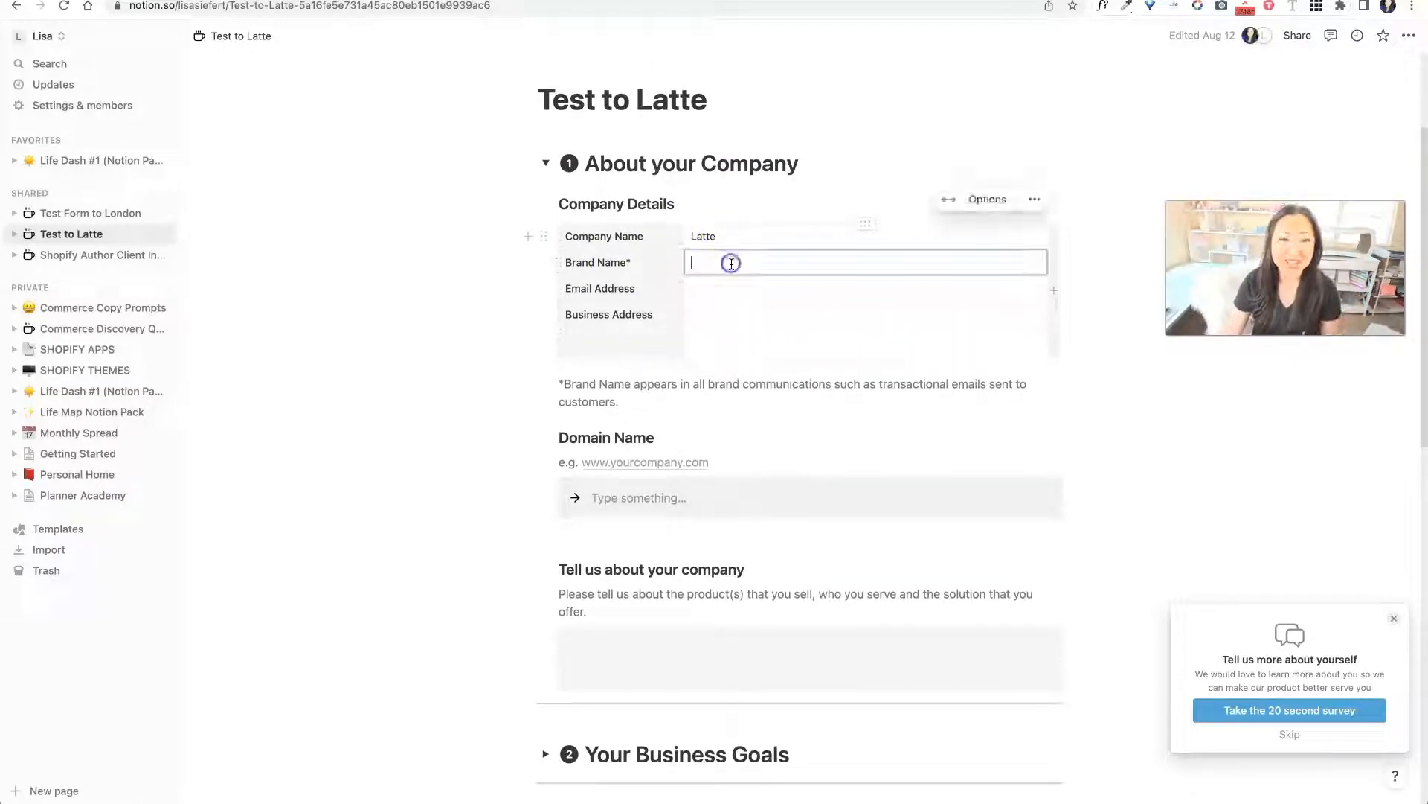
Step: Scroll the Test to Latte questionnaire and expand the Your User Goals section
scroll(down, 3)
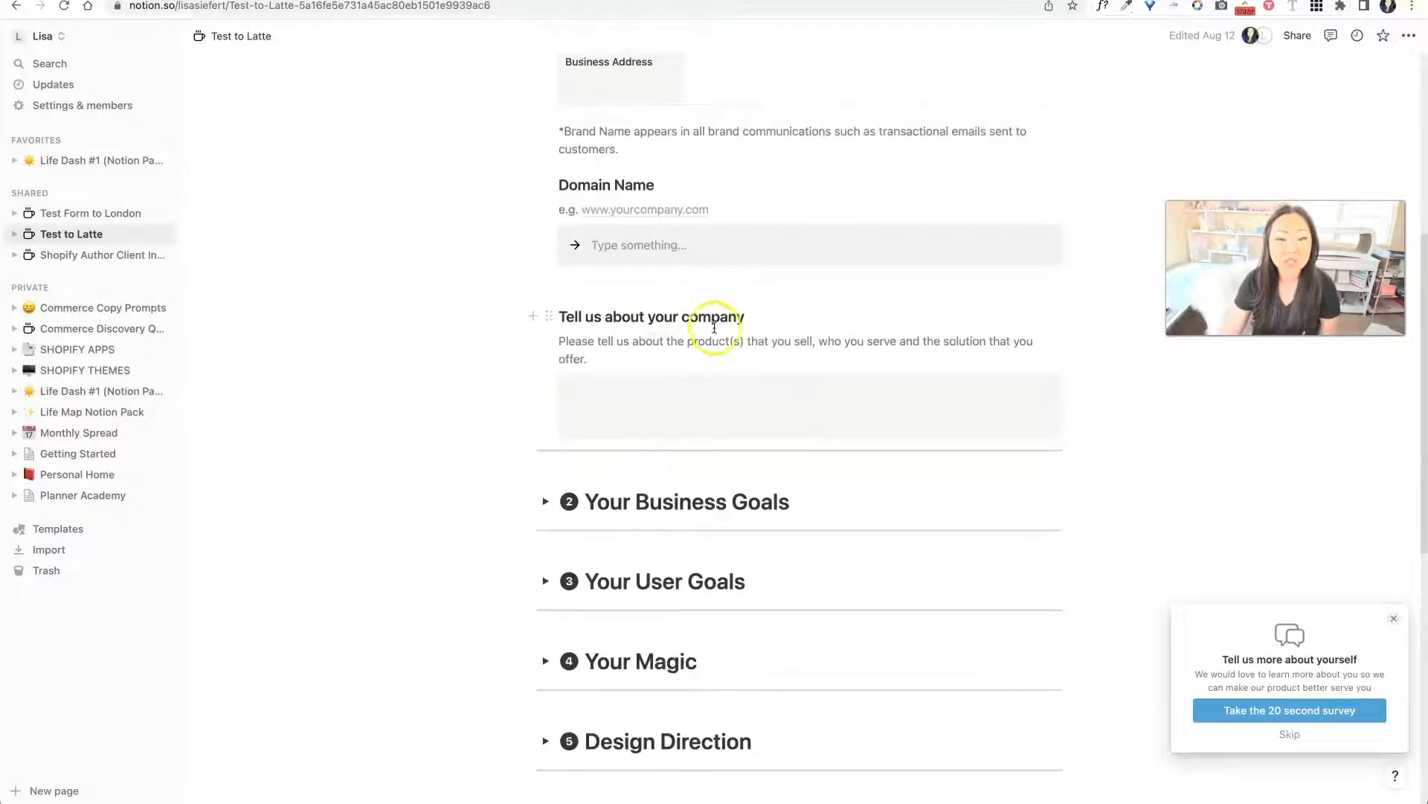
scroll(down, 3)
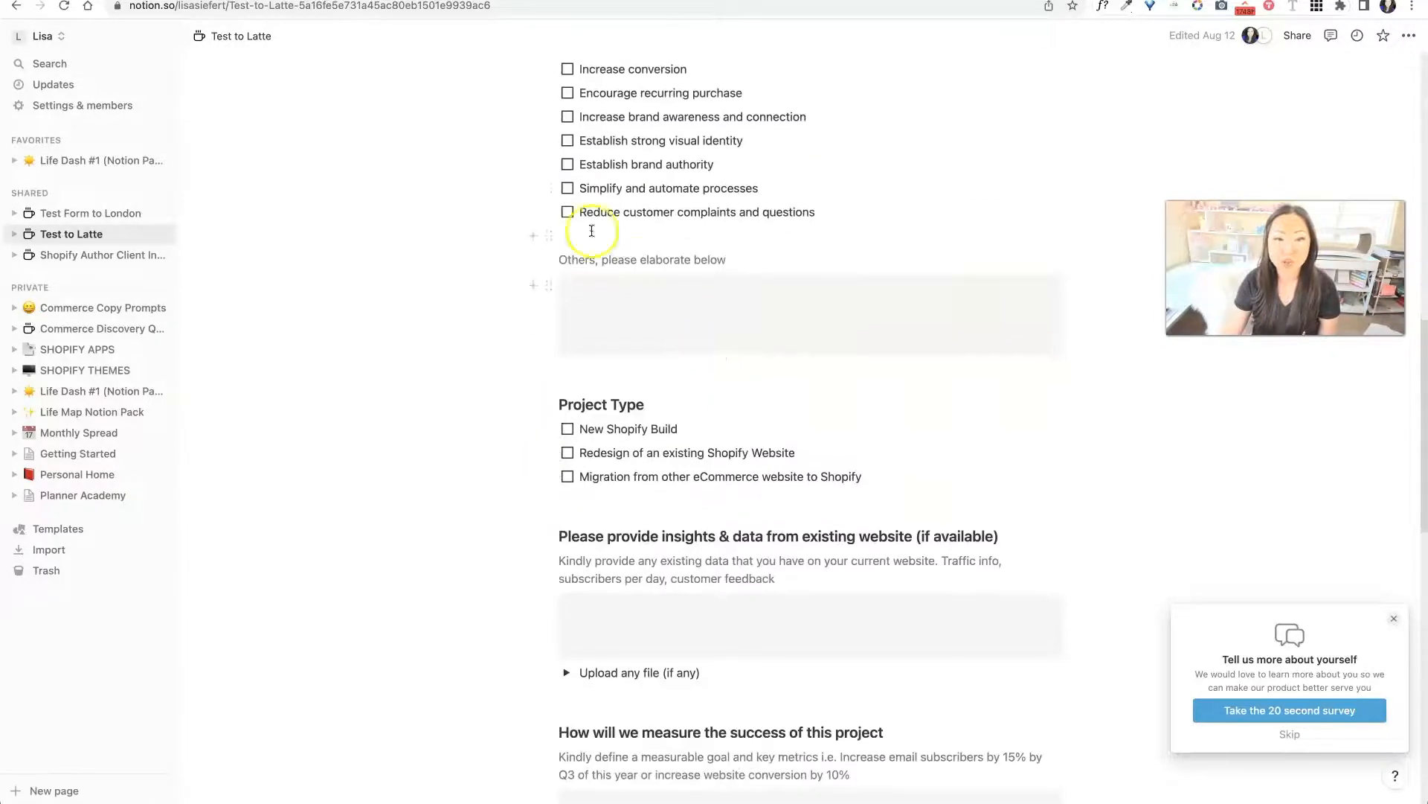
scroll(down, 3)
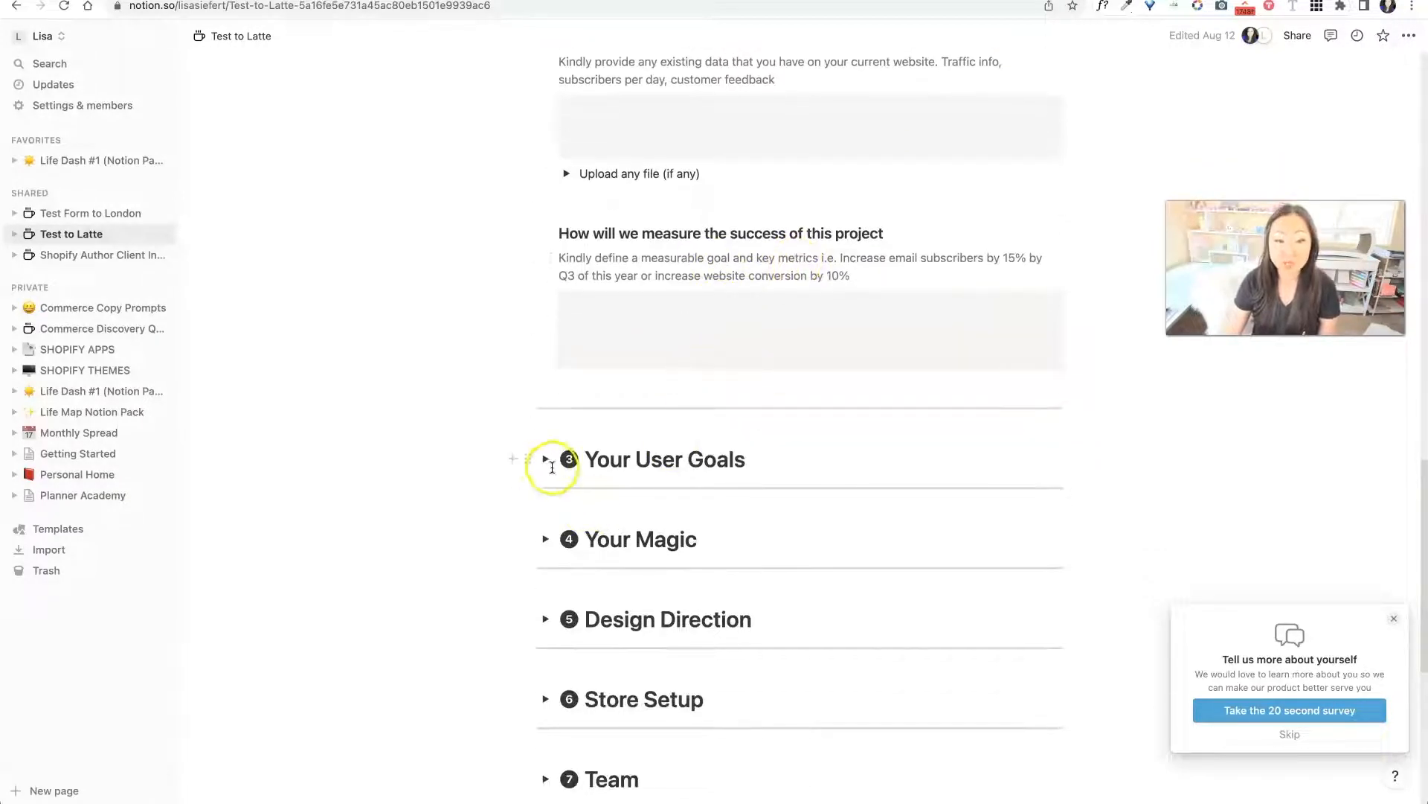
click(545, 460)
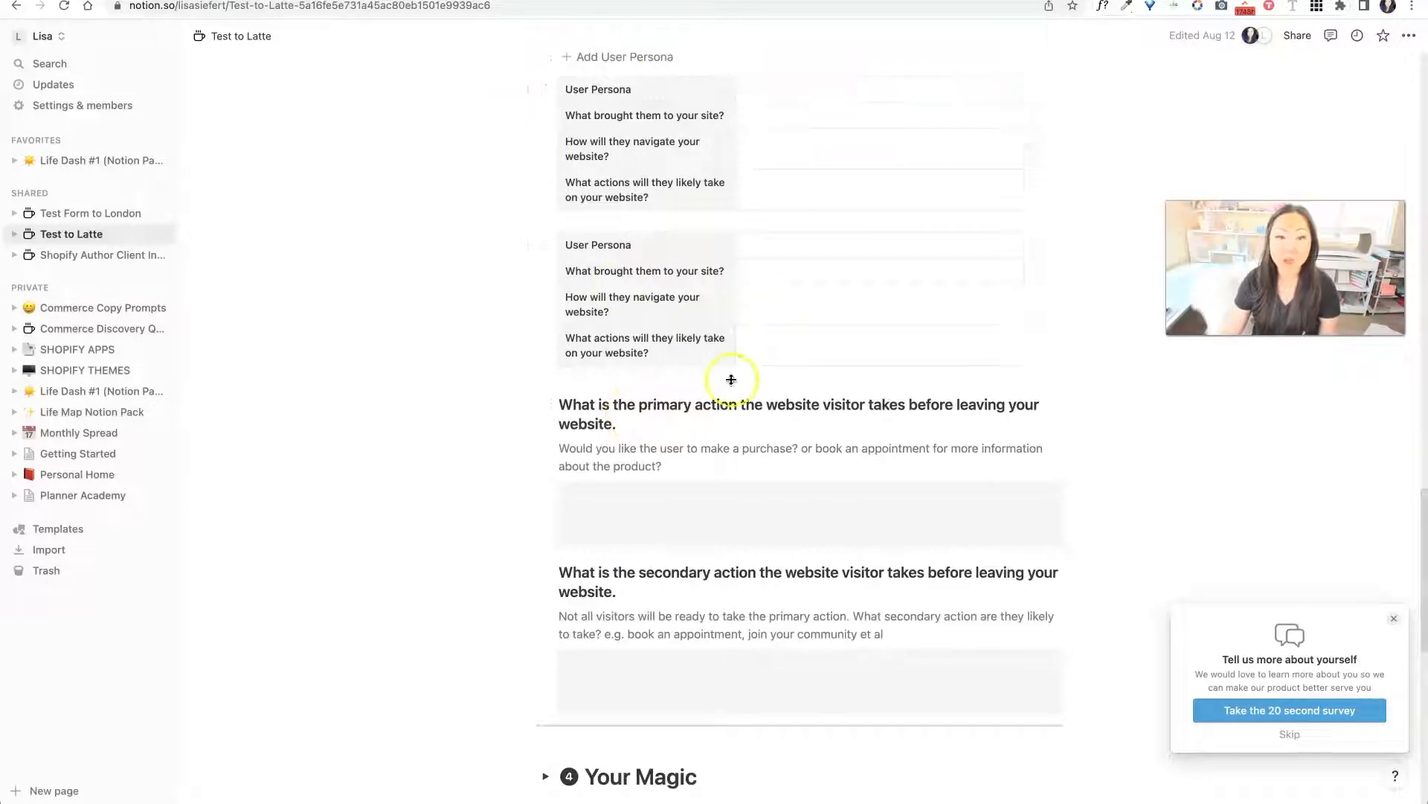
scroll(down, 3)
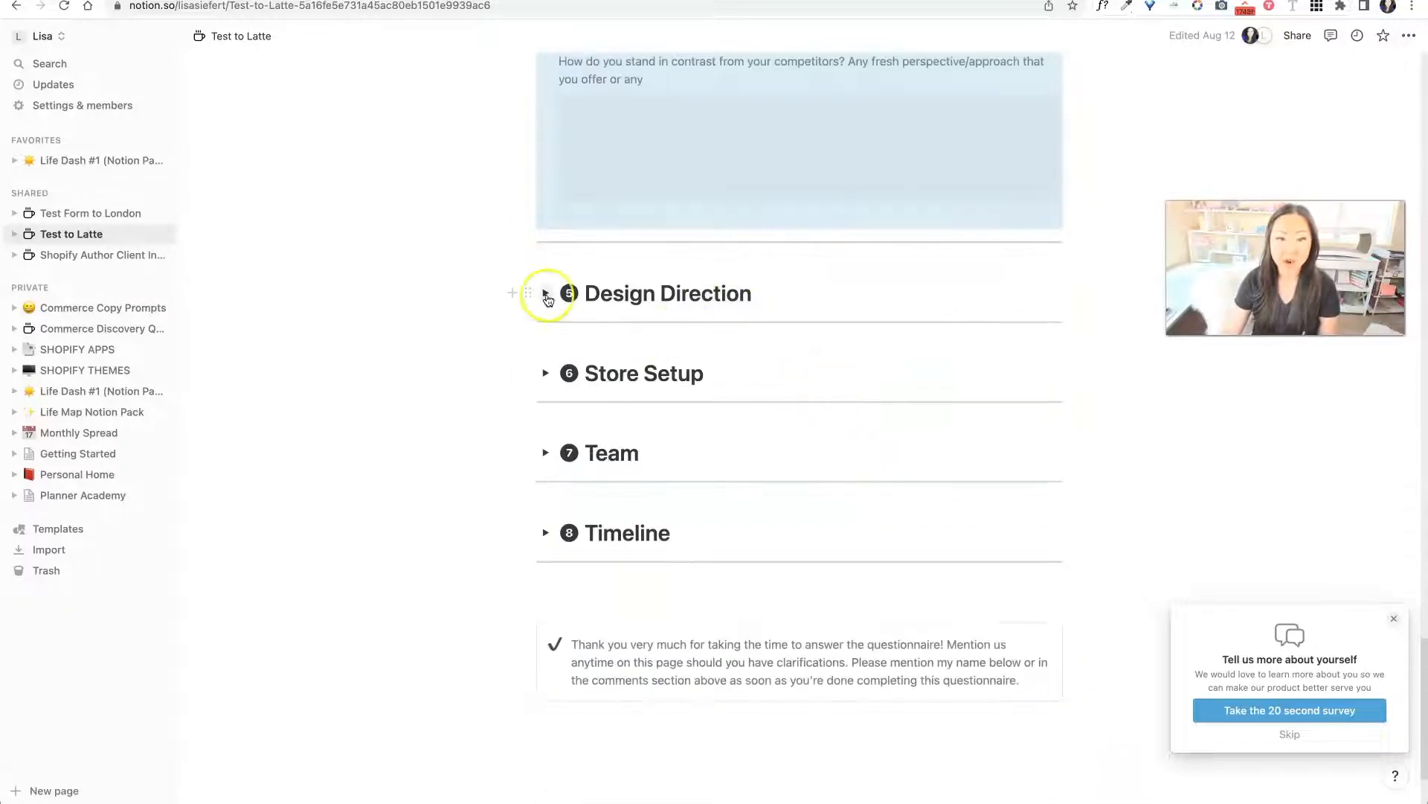
Step: Expand Design Direction and scroll through its look-and-feel questions and reference fields
click(546, 296)
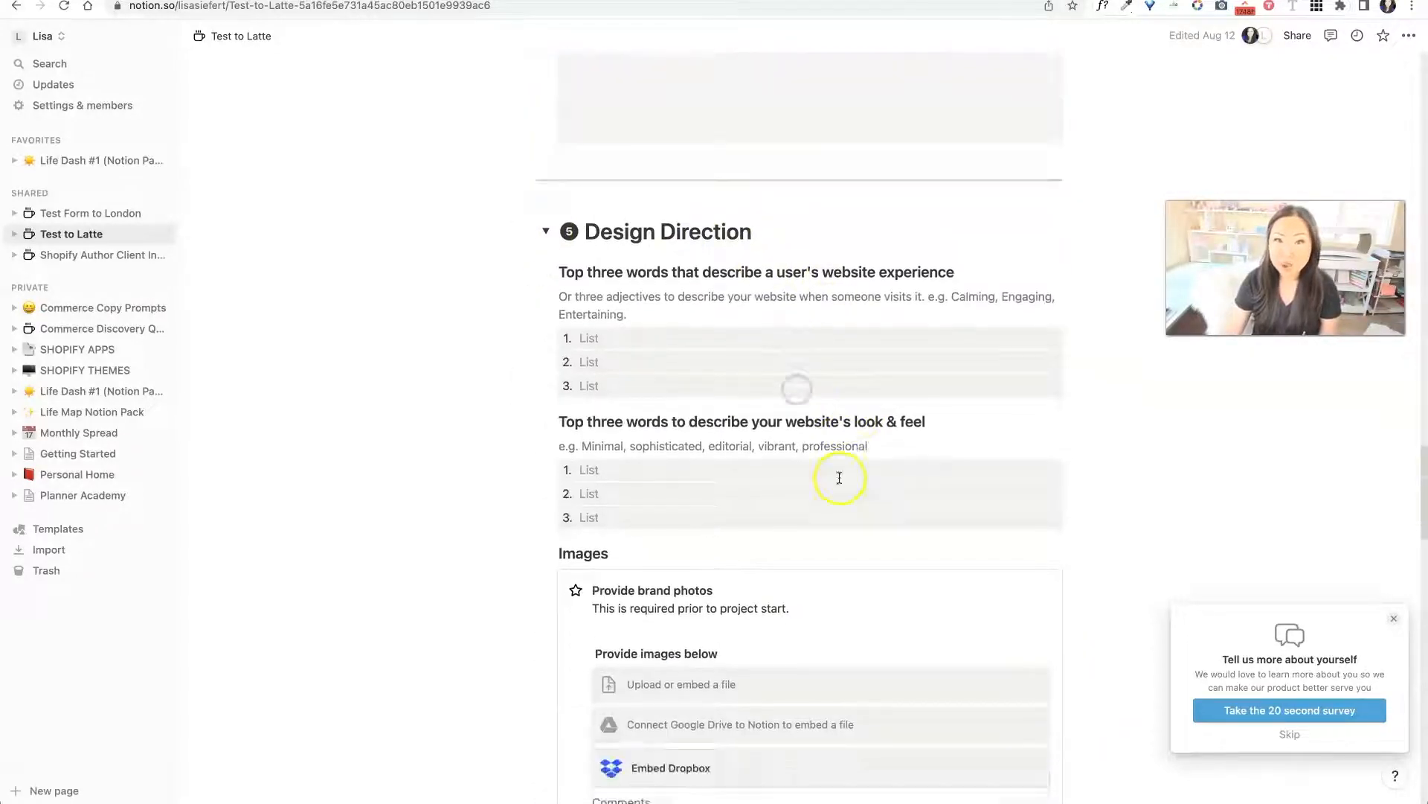
scroll(down, 3)
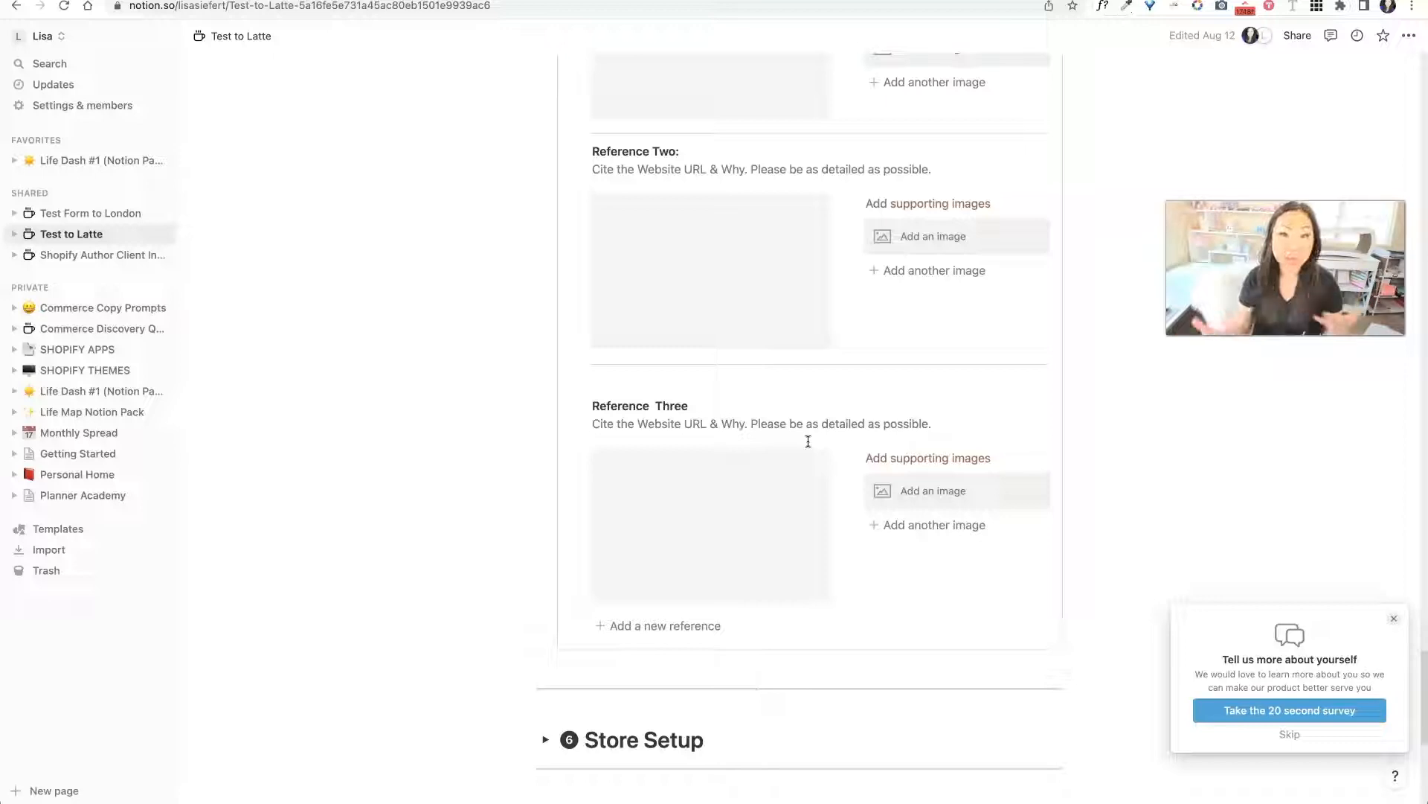
scroll(down, 3)
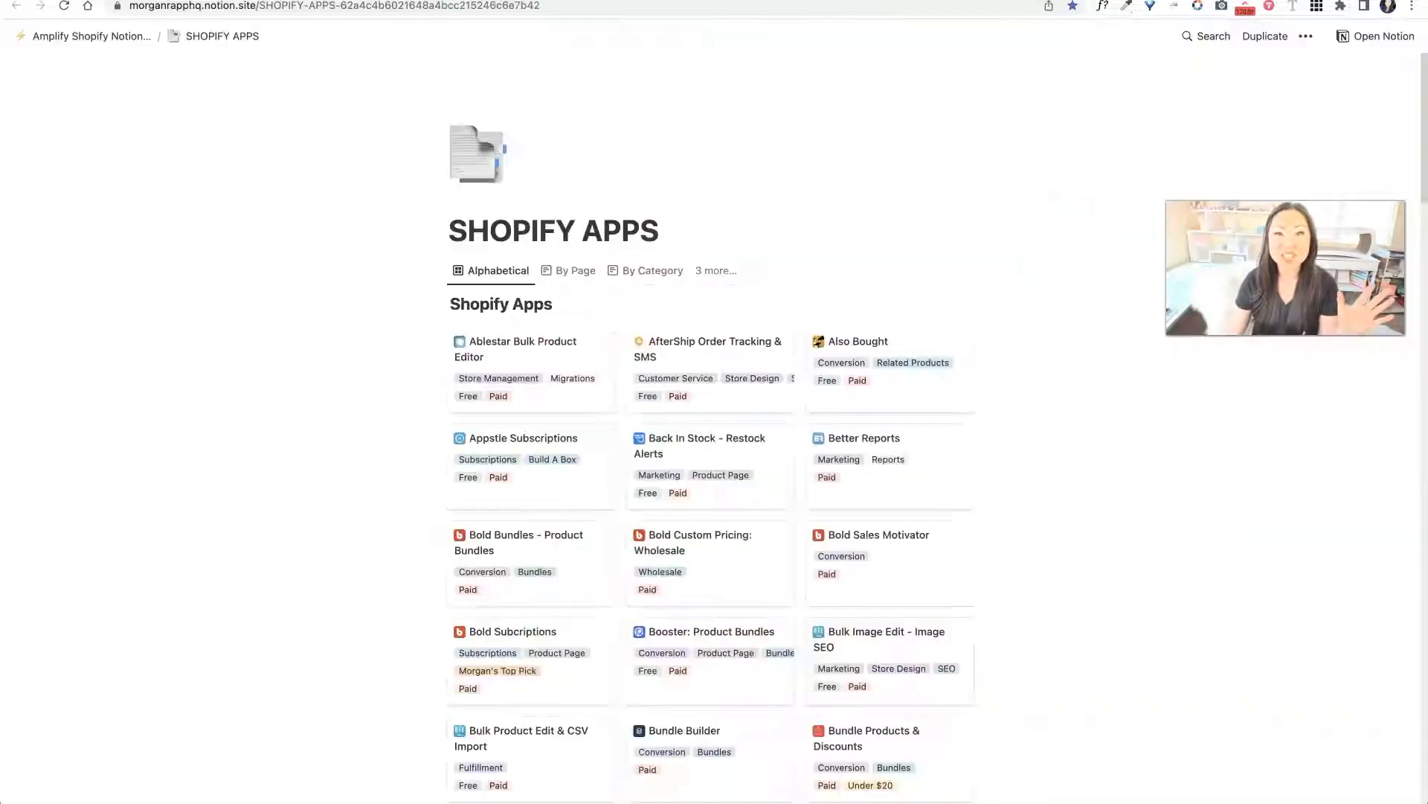
Step: Scroll through the public SHOPIFY APPS gallery of app cards
scroll(down, 3)
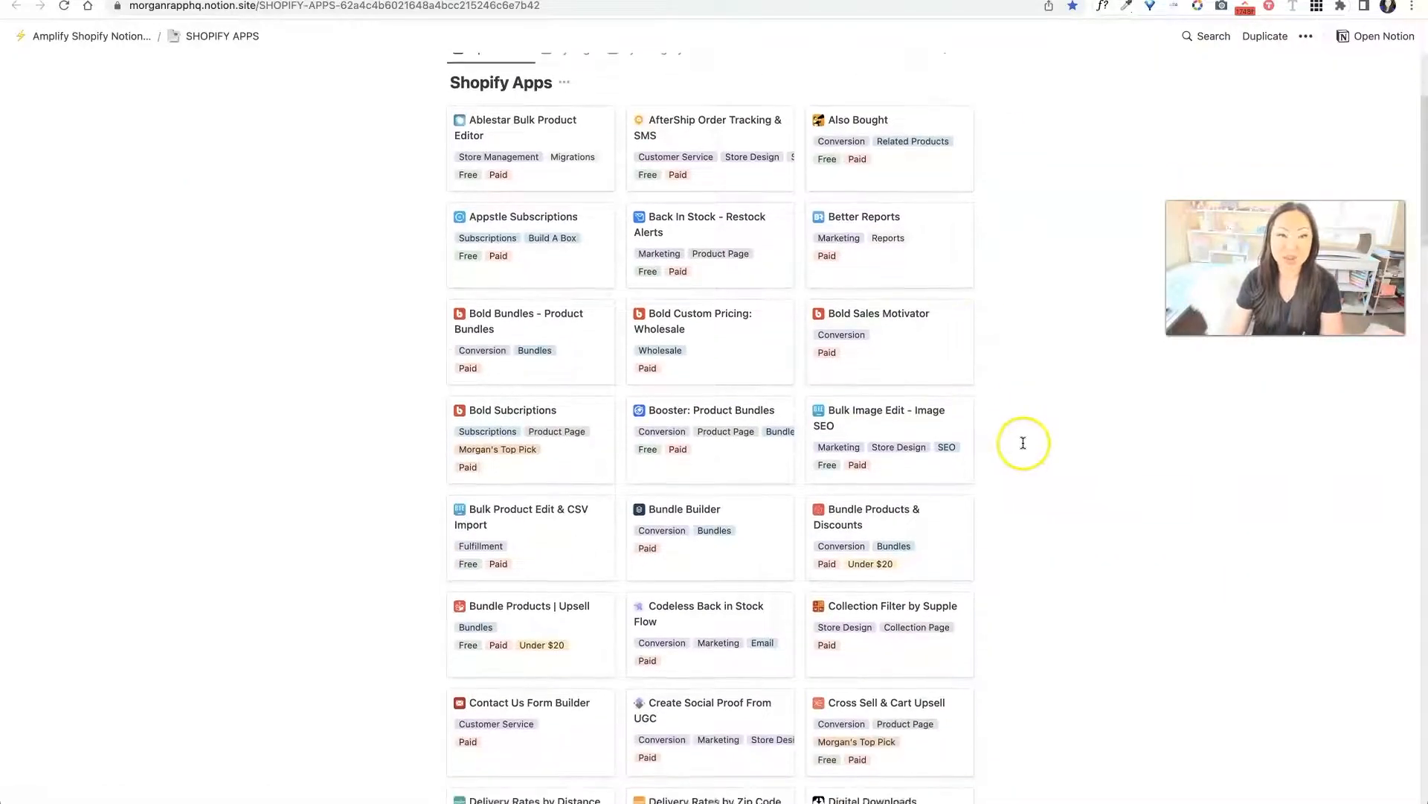
scroll(down, 3)
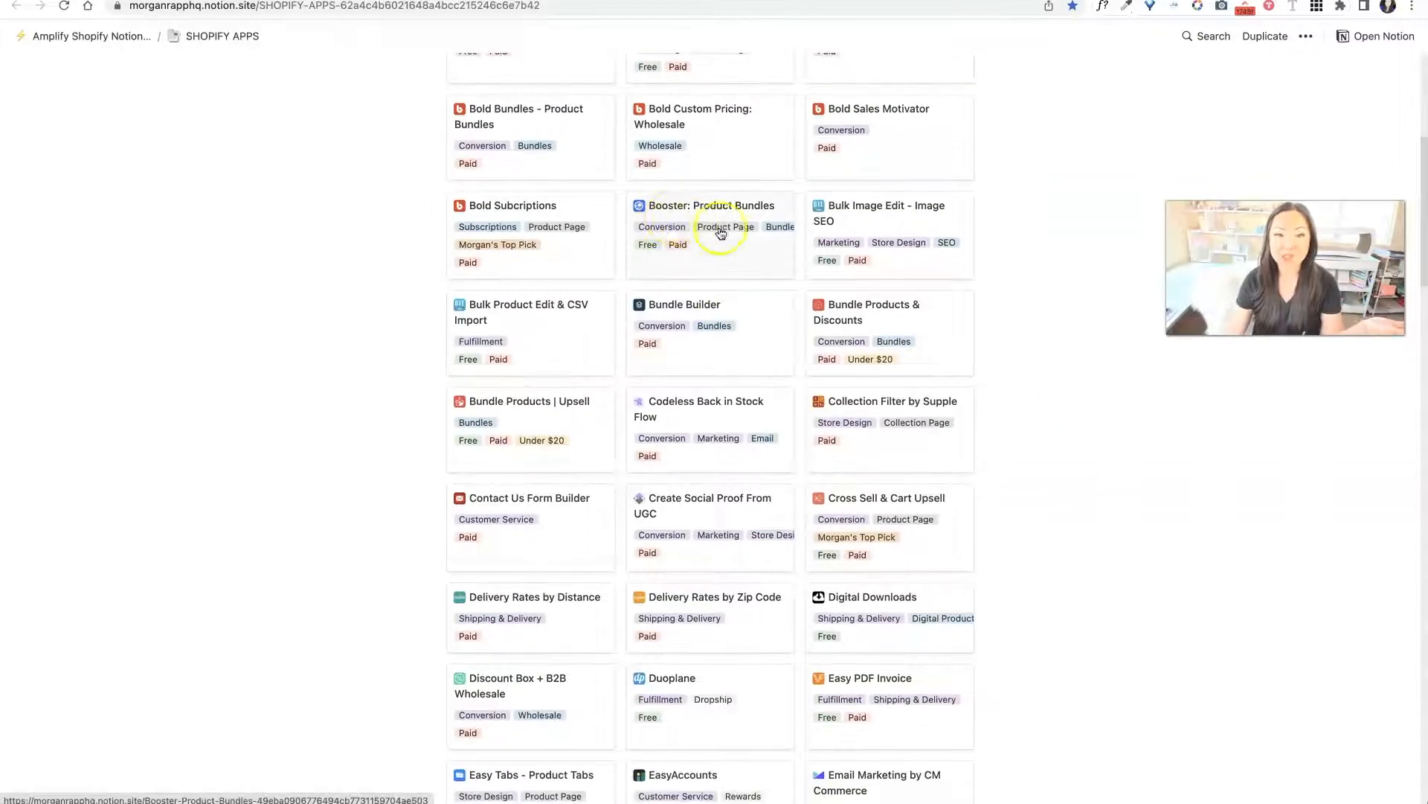
scroll(down, 3)
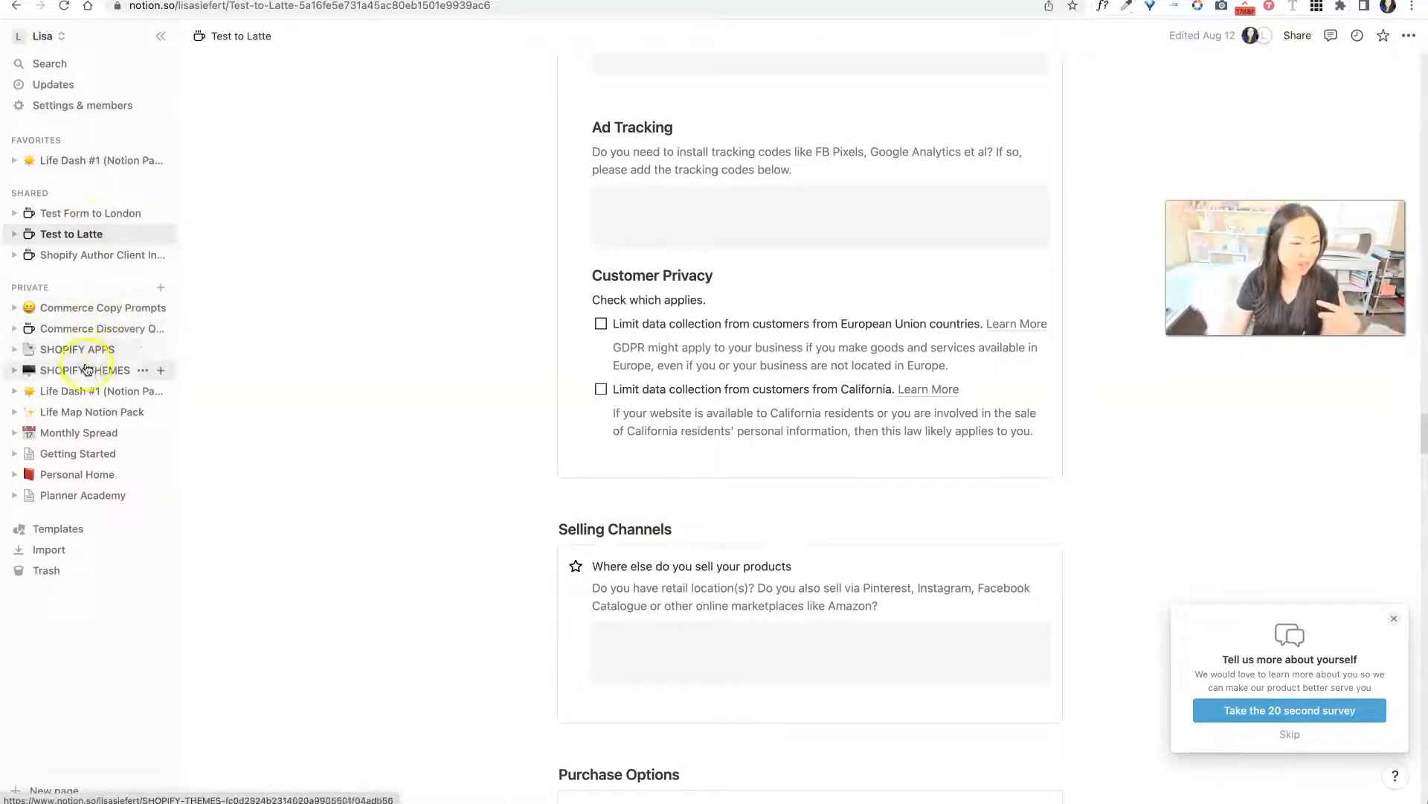
Step: Open Life Dash #1 (Notion Pack) from the sidebar and scroll its life map and to-do list
click(87, 160)
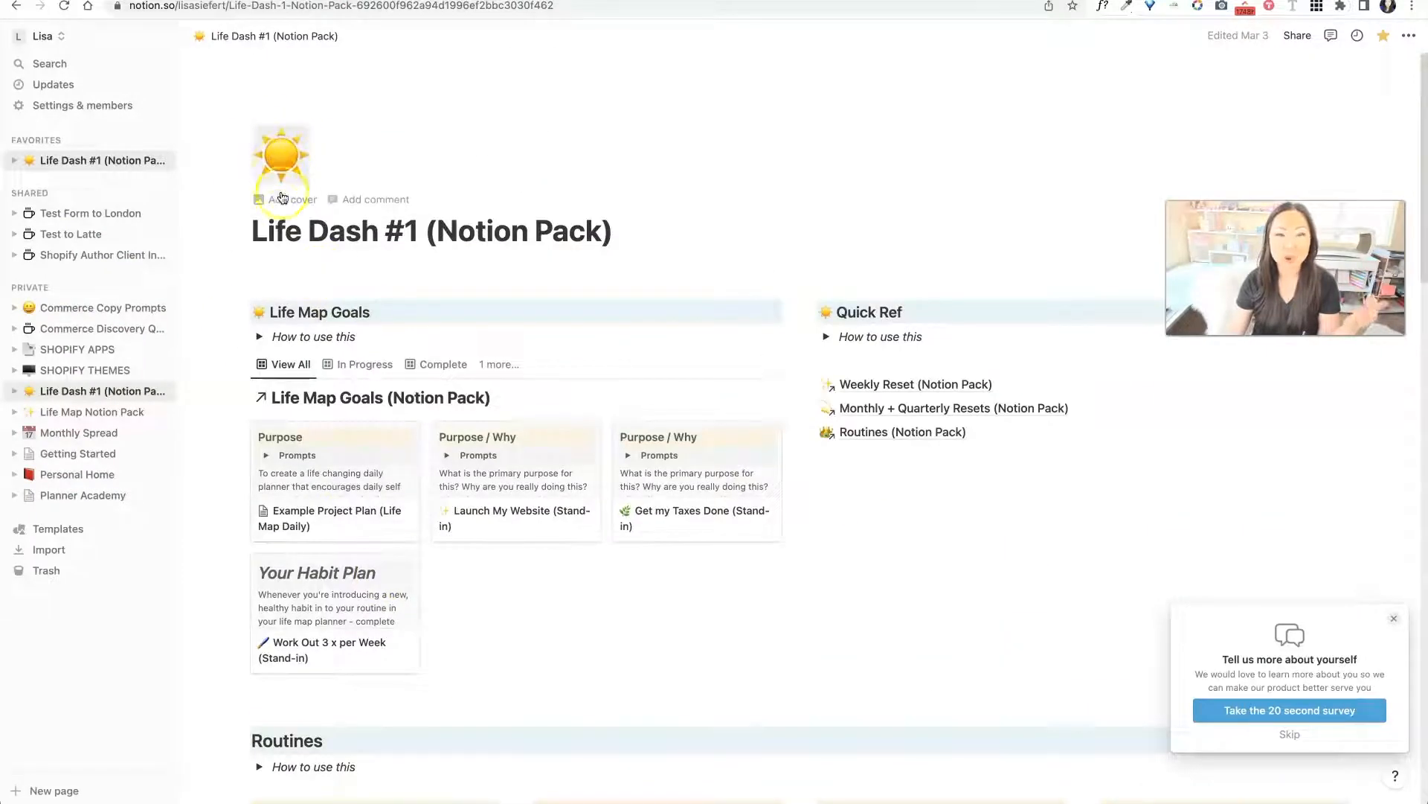
scroll(down, 3)
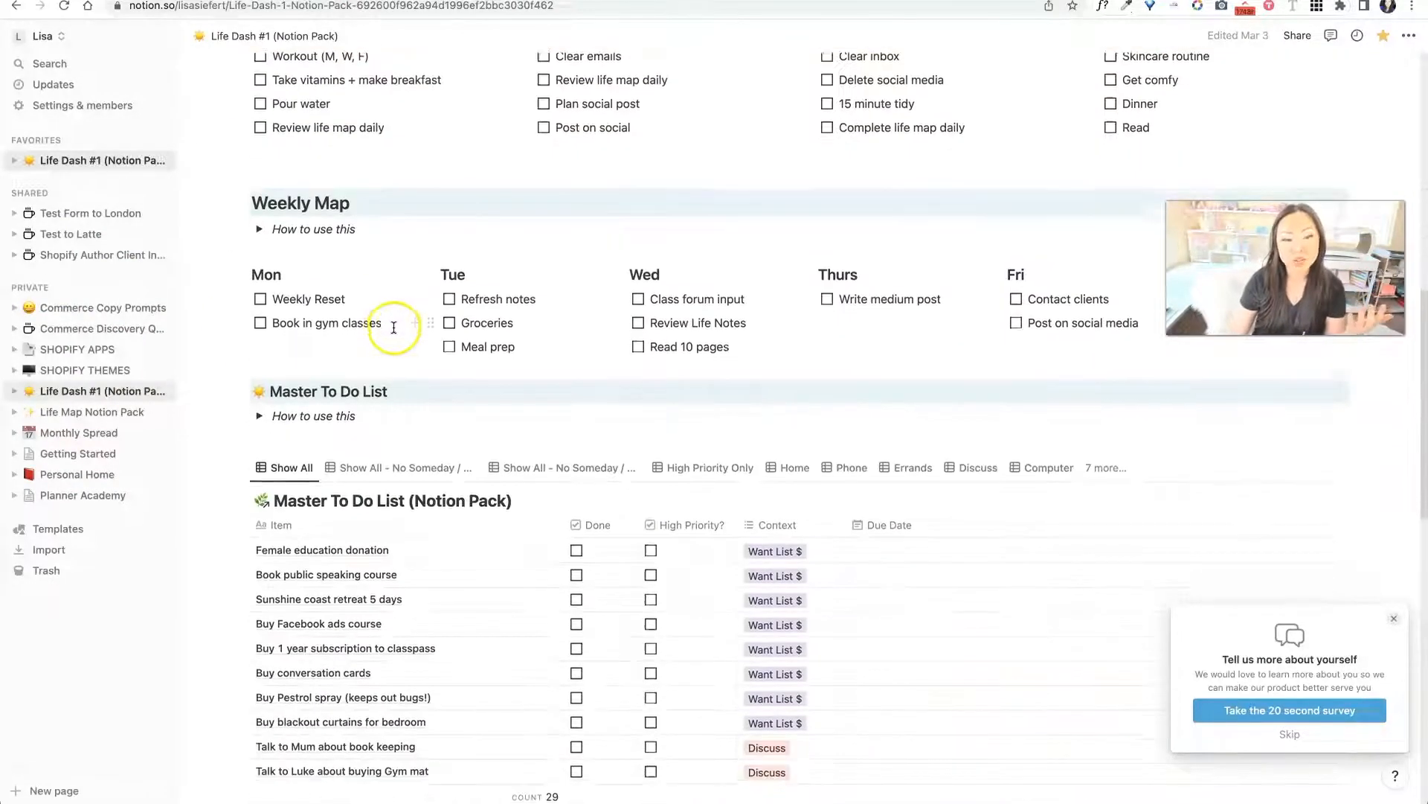
scroll(down, 3)
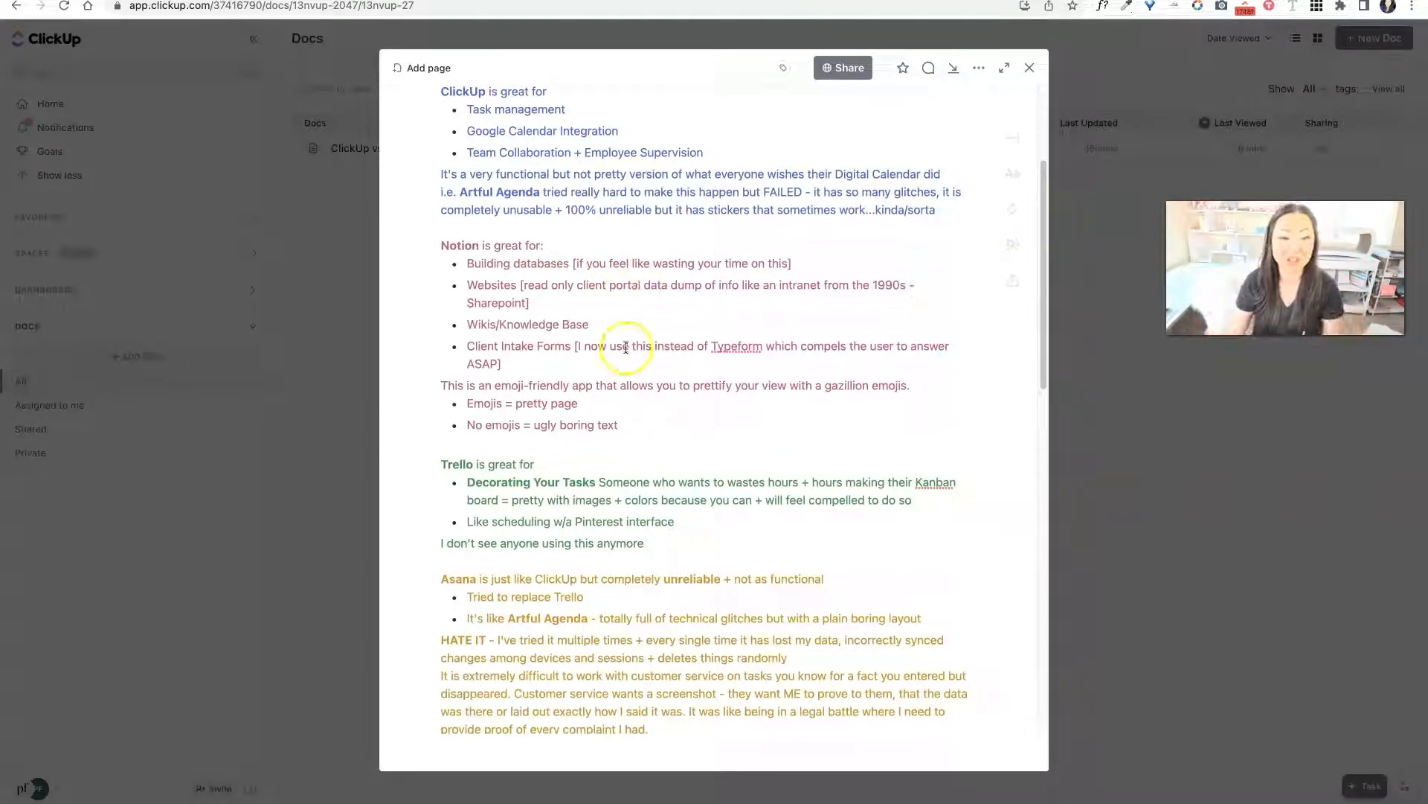
Step: Scroll the comparison doc down to the Trello and Asana notes
scroll(down, 3)
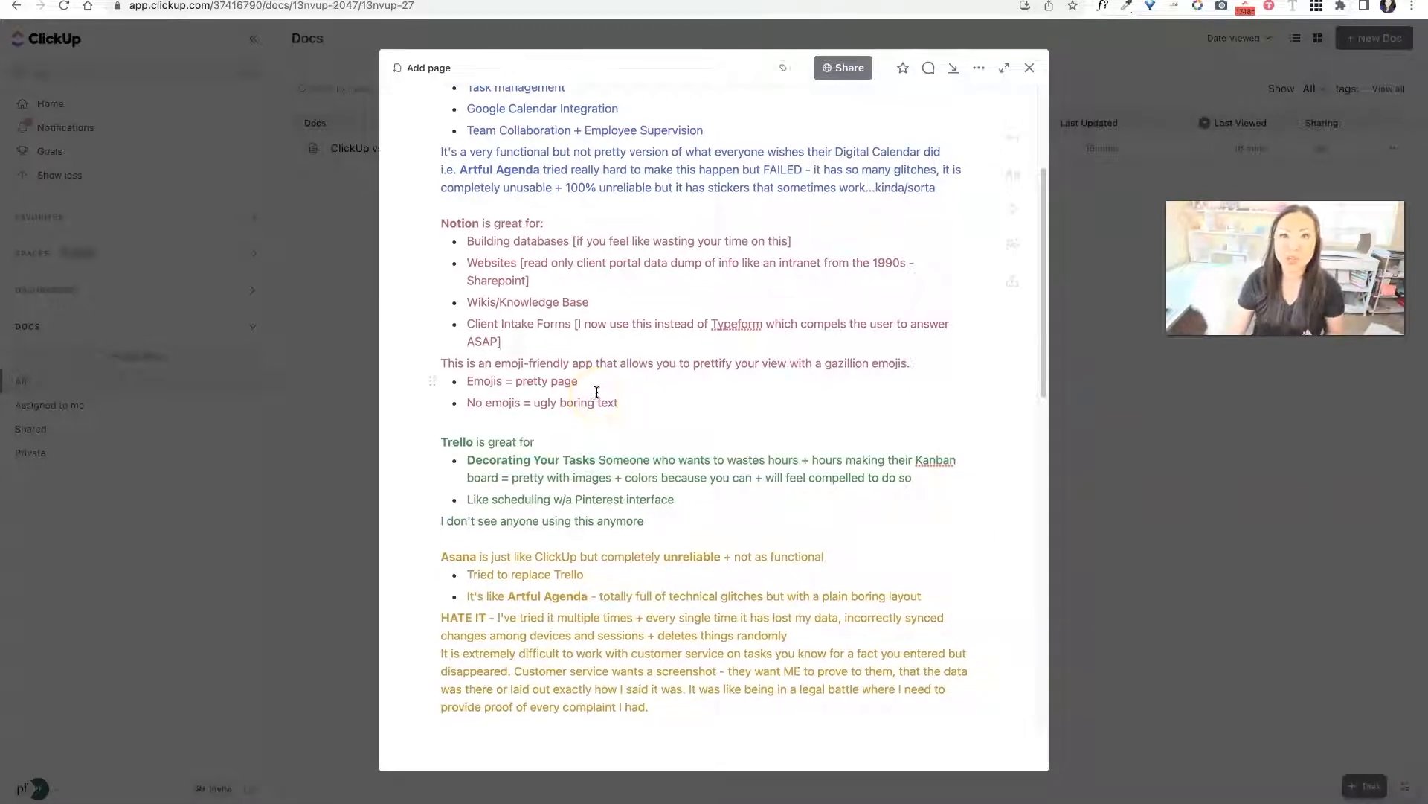
scroll(down, 3)
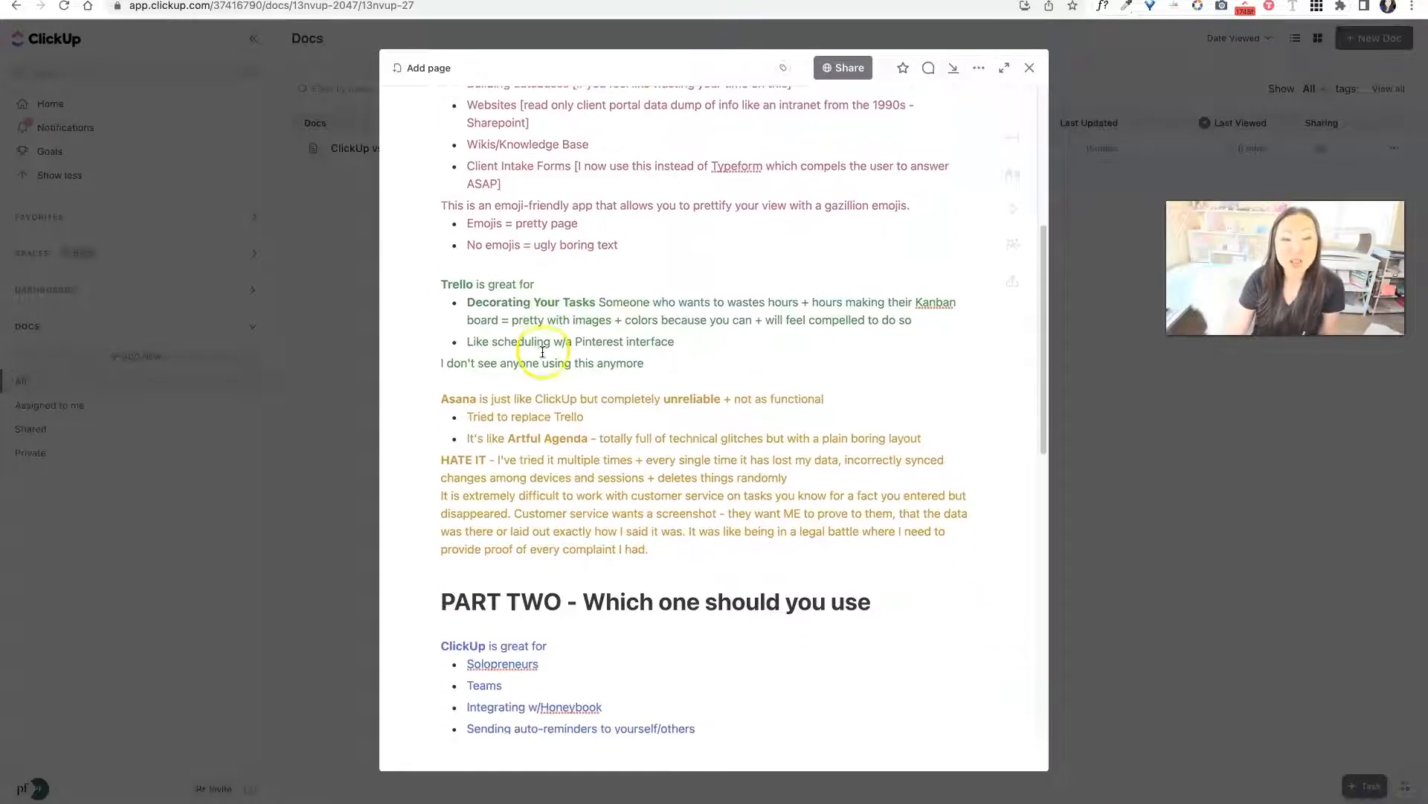
scroll(down, 3)
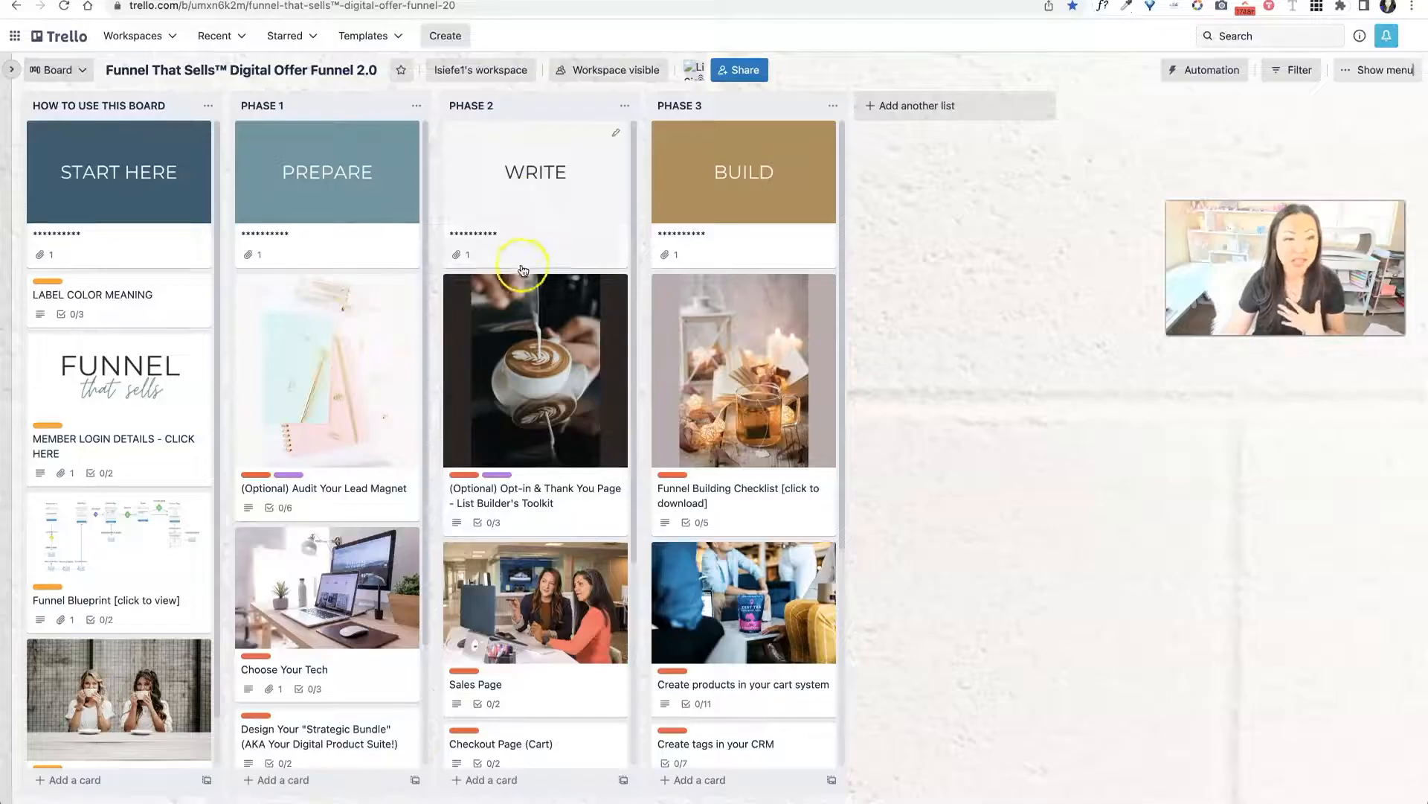
mouse_move(106, 390)
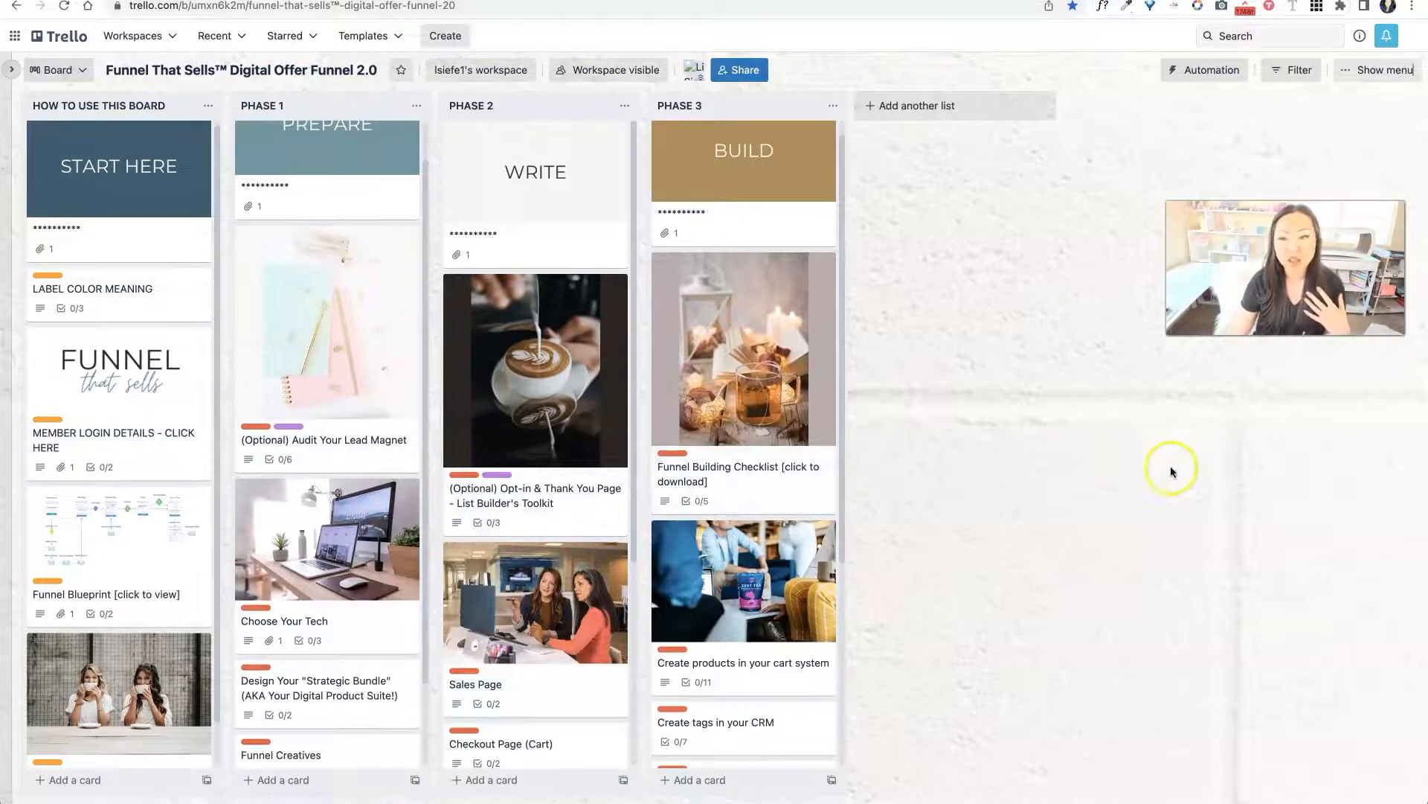
mouse_move(1089, 413)
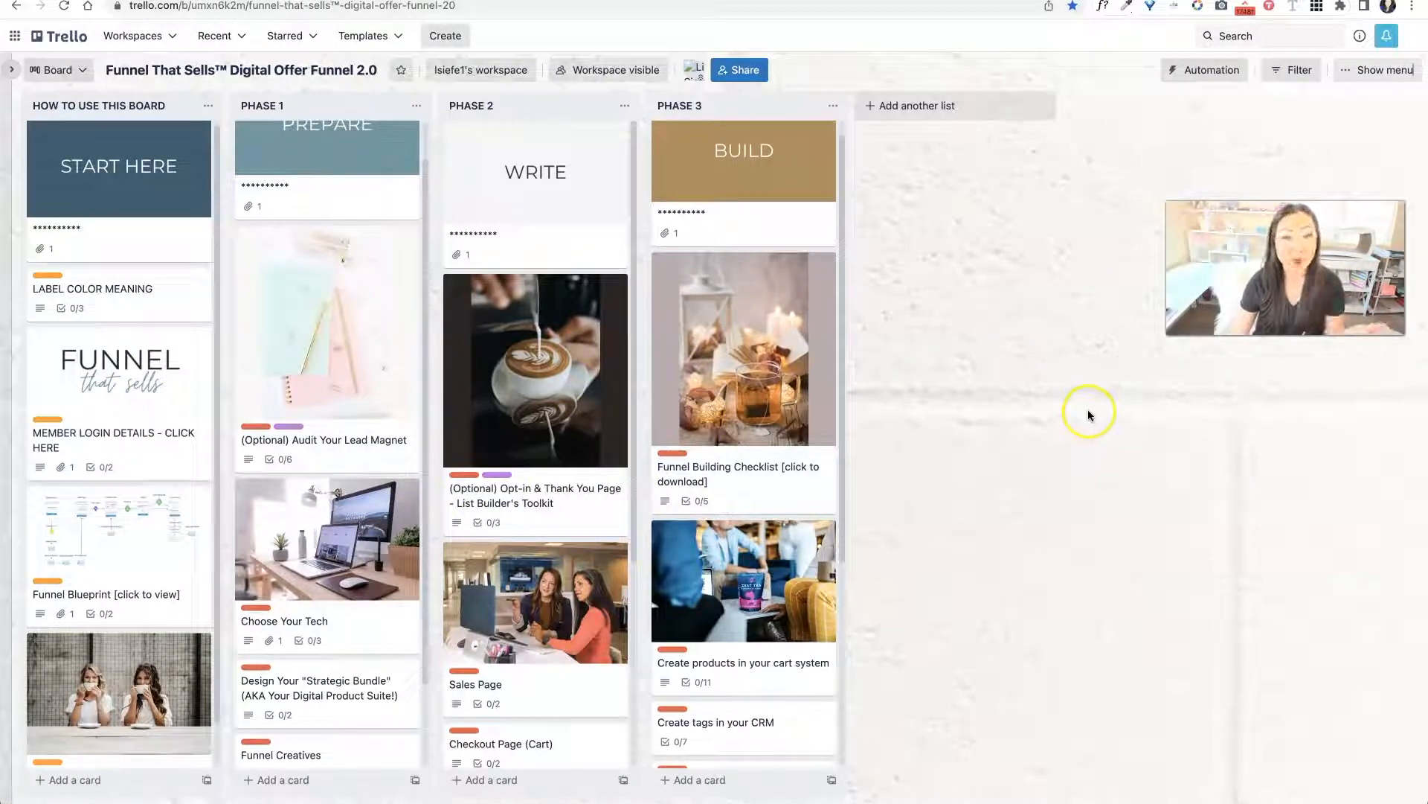
mouse_move(1110, 376)
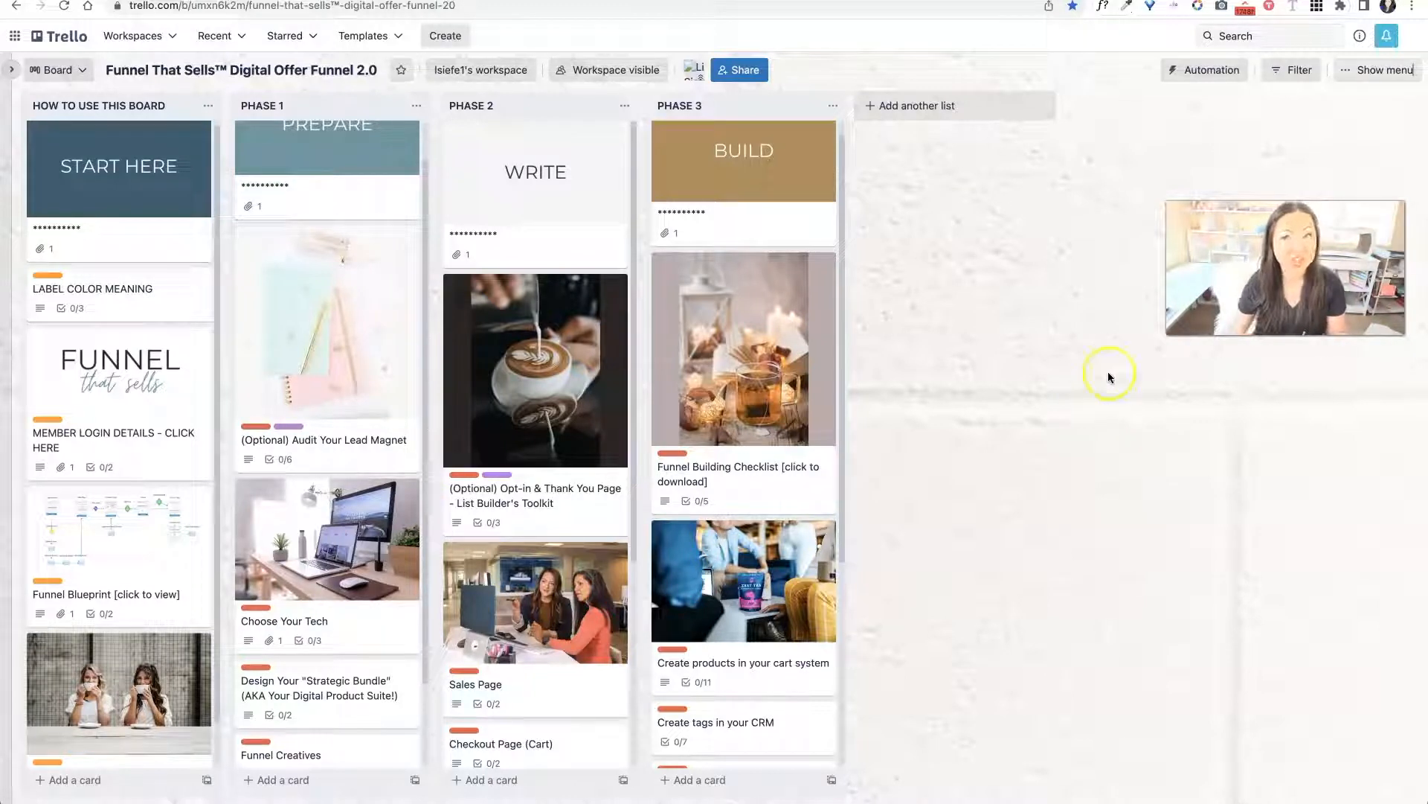
mouse_move(755, 456)
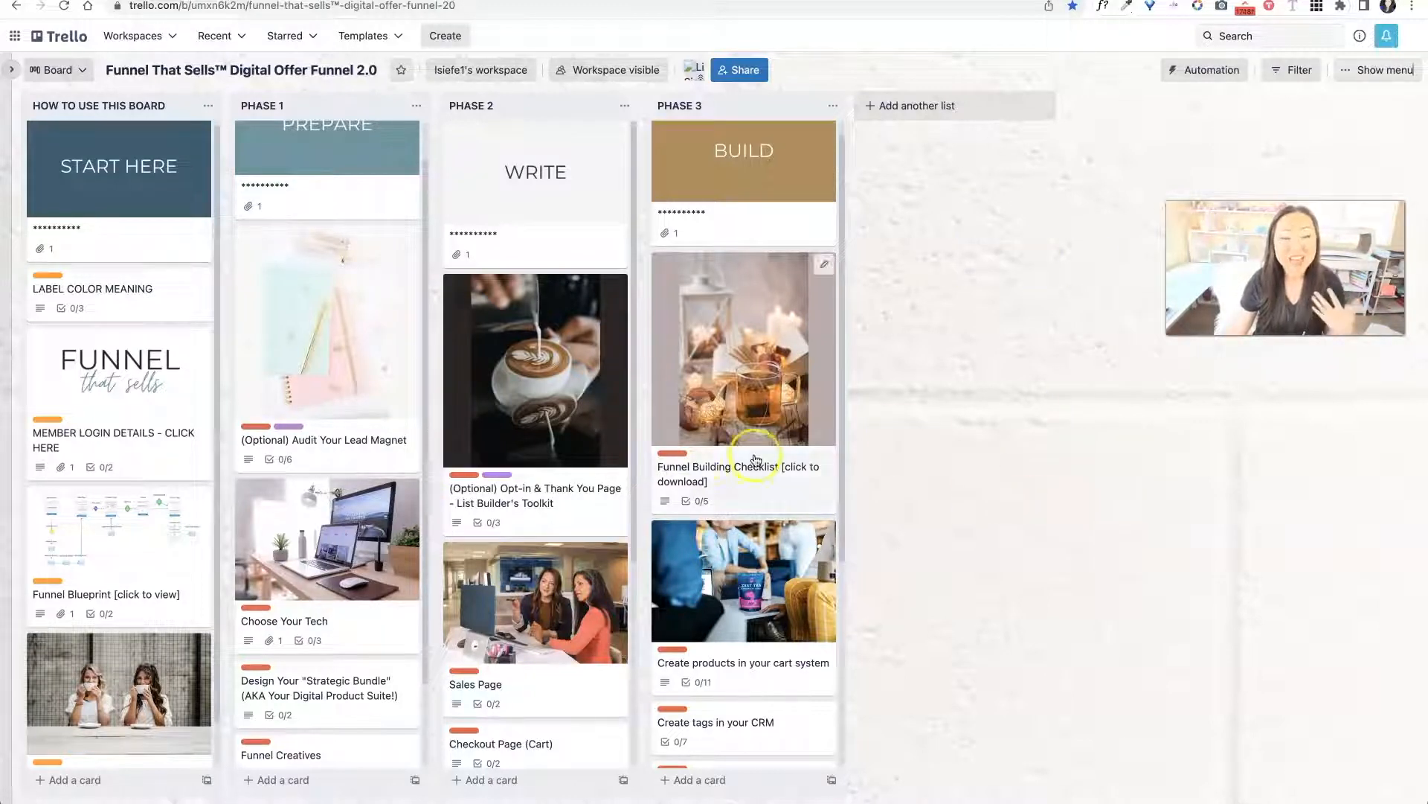
mouse_move(224, 484)
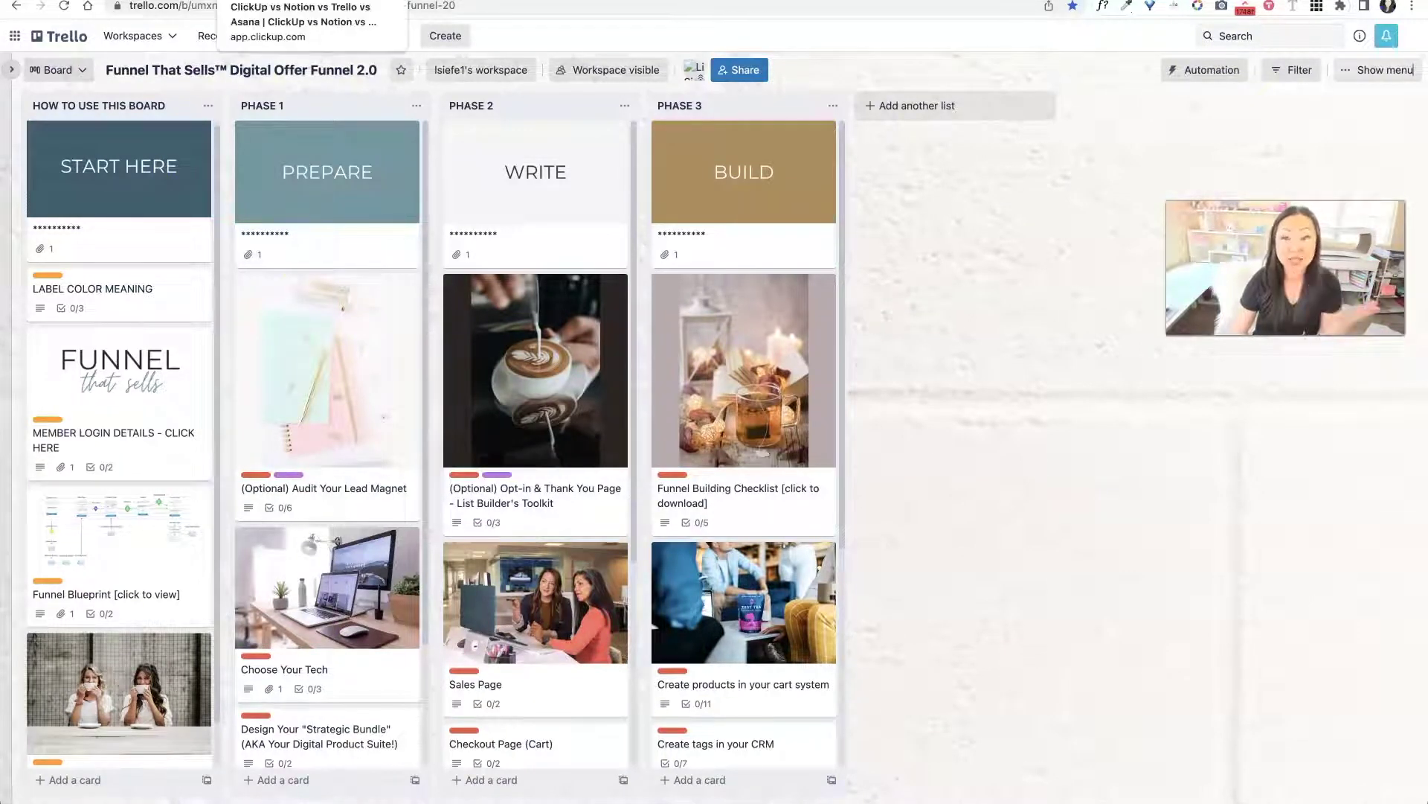
Step: Open the 'Create tags in your CRM' card in Phase 3 of the Funnel board
click(269, 37)
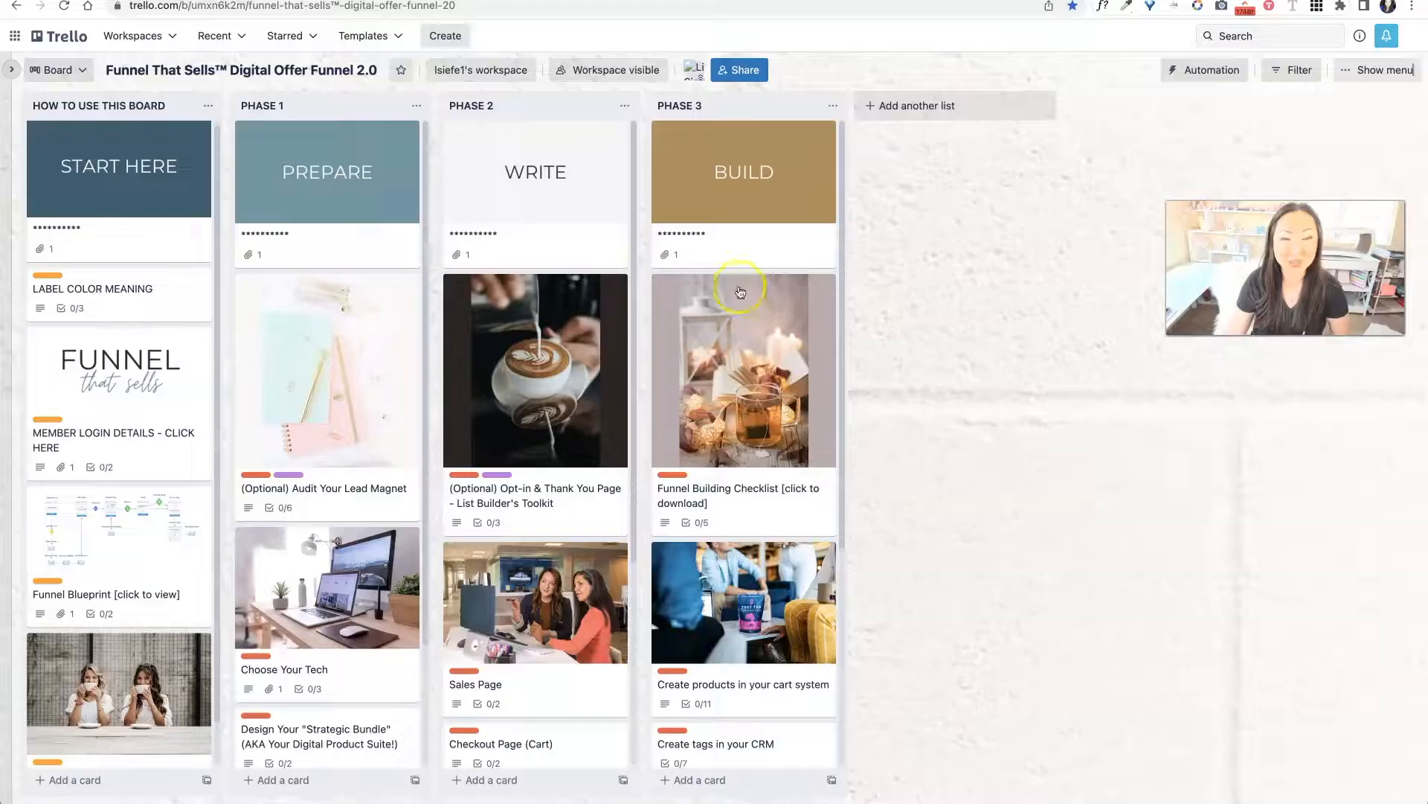
click(717, 744)
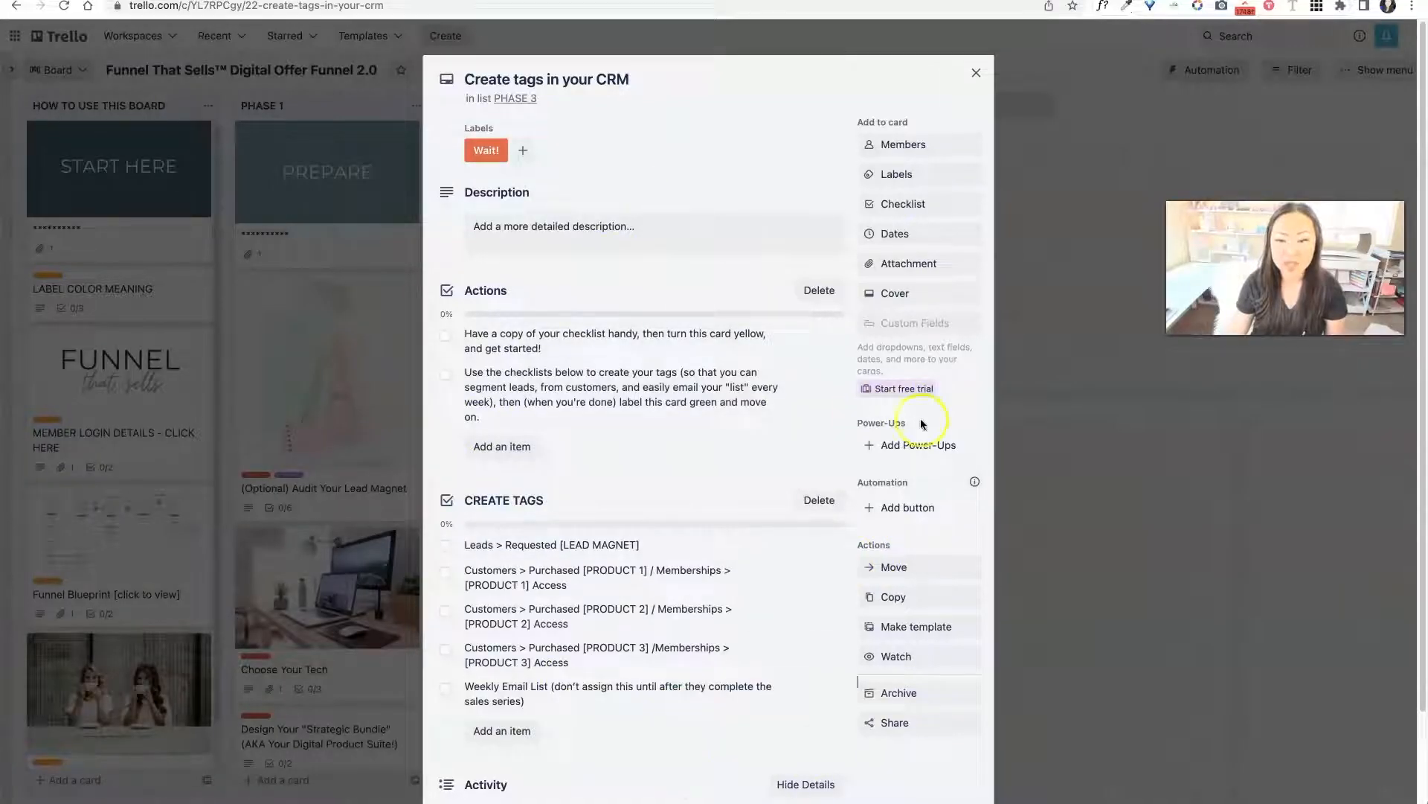
Step: Search Unsplash cover photos for 'pink desk' on the card
click(895, 293)
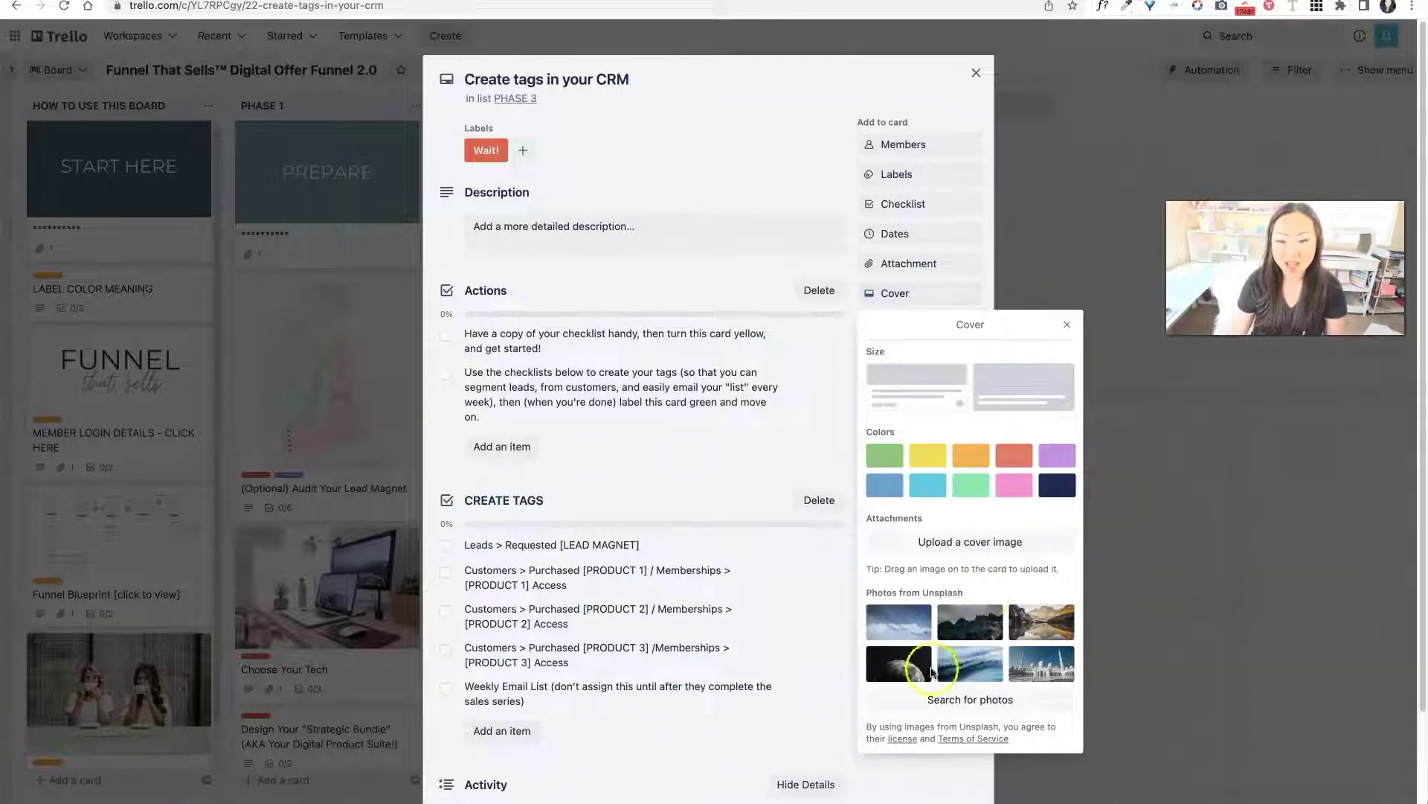
click(970, 700)
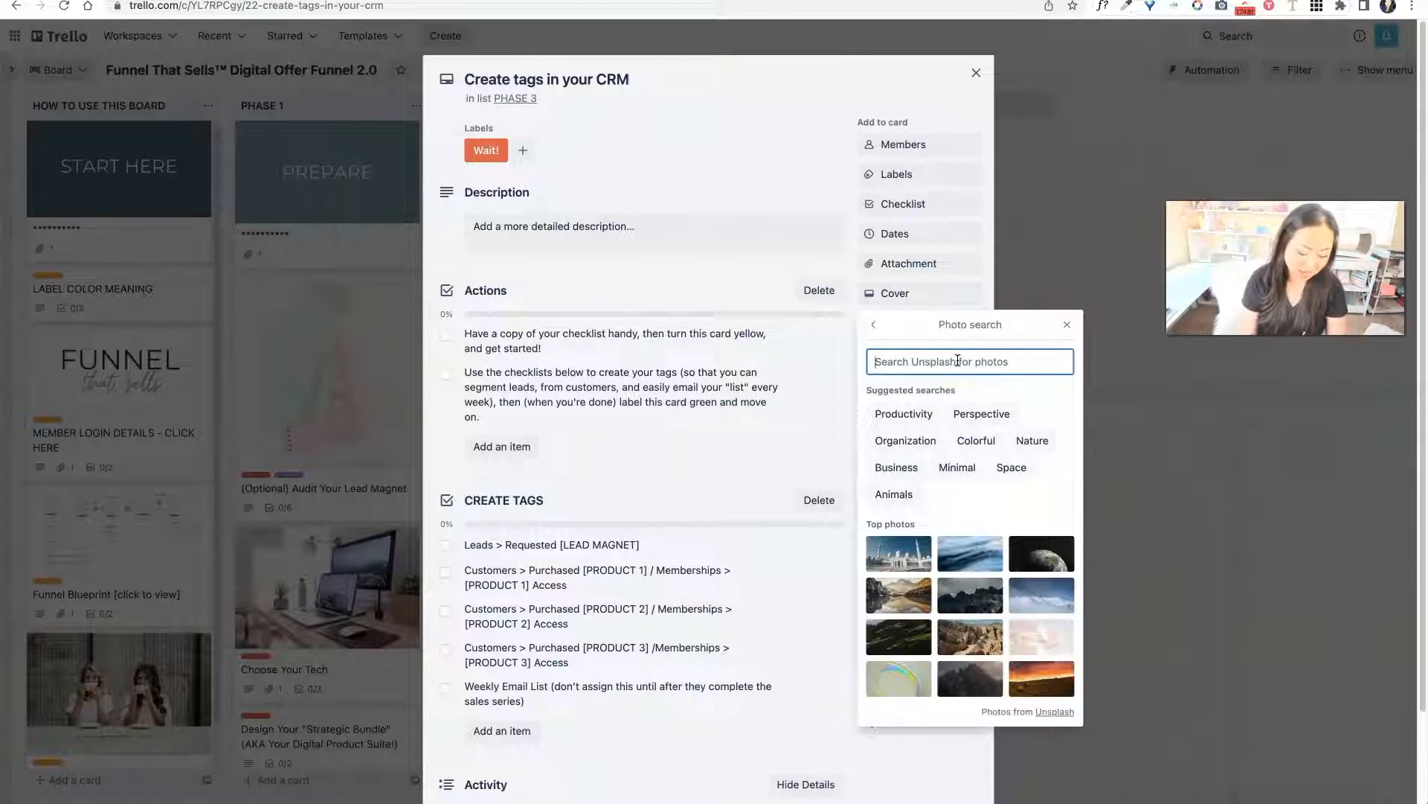
text(pink desk)
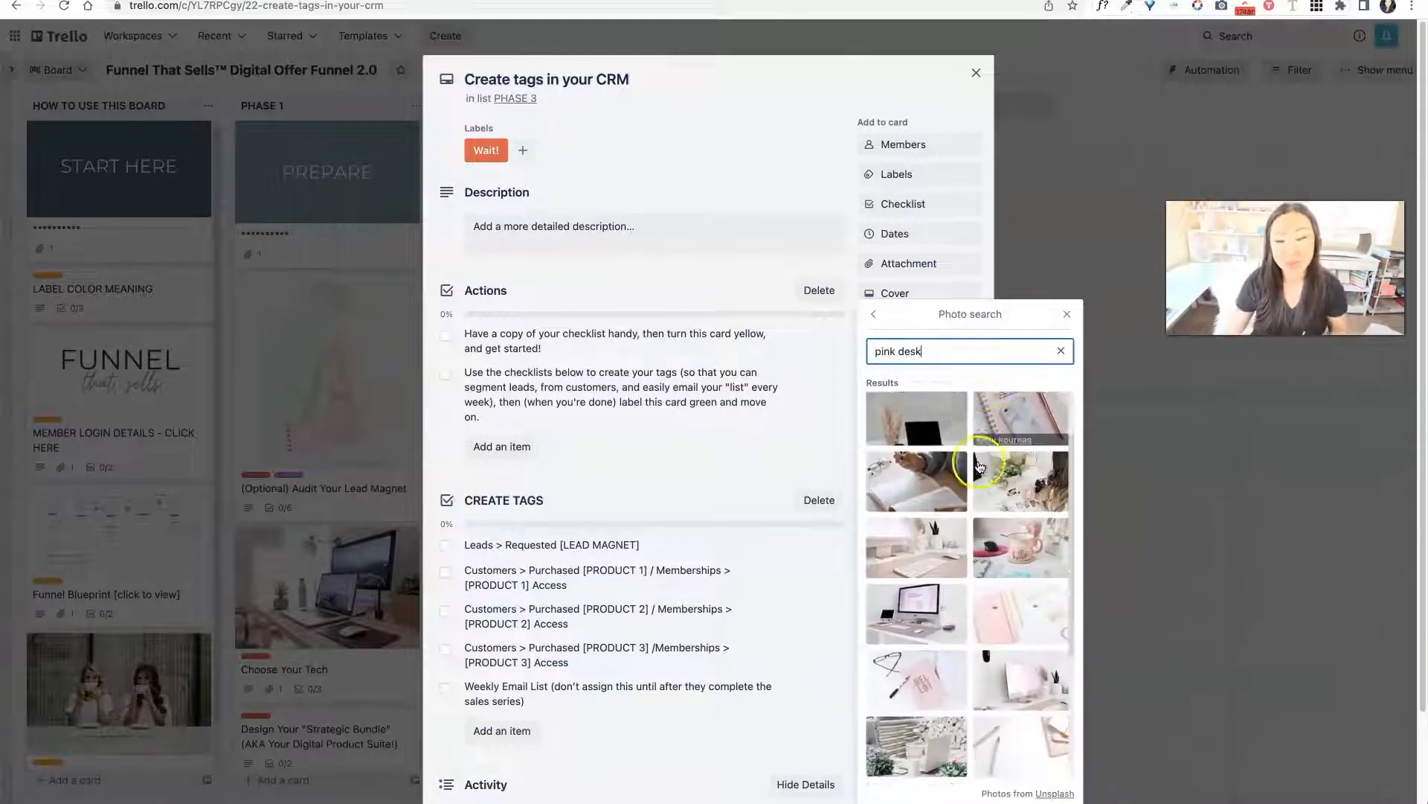
scroll(down, 3)
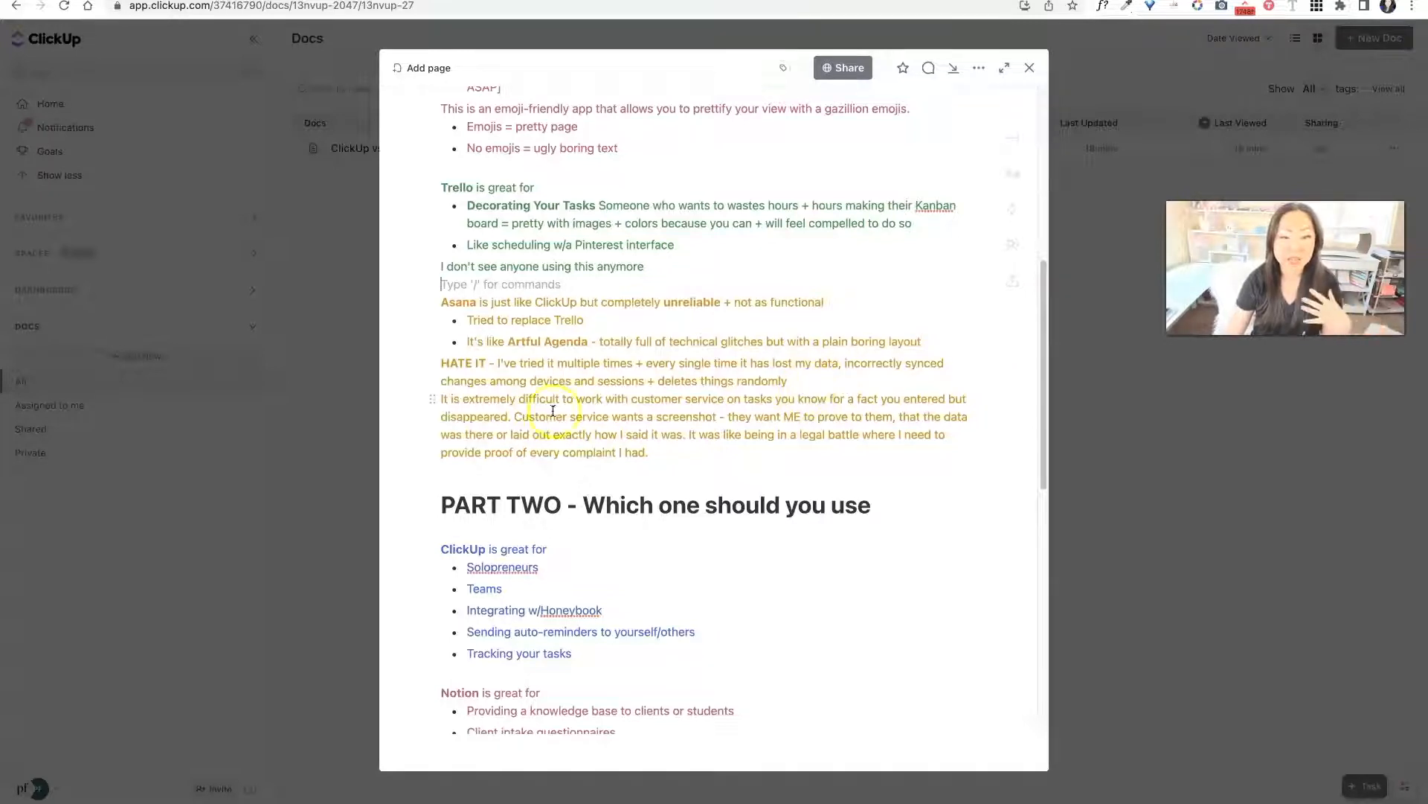
Step: Scroll the ClickUp doc past the Asana complaints to the Part Two heading
double_click(457, 363)
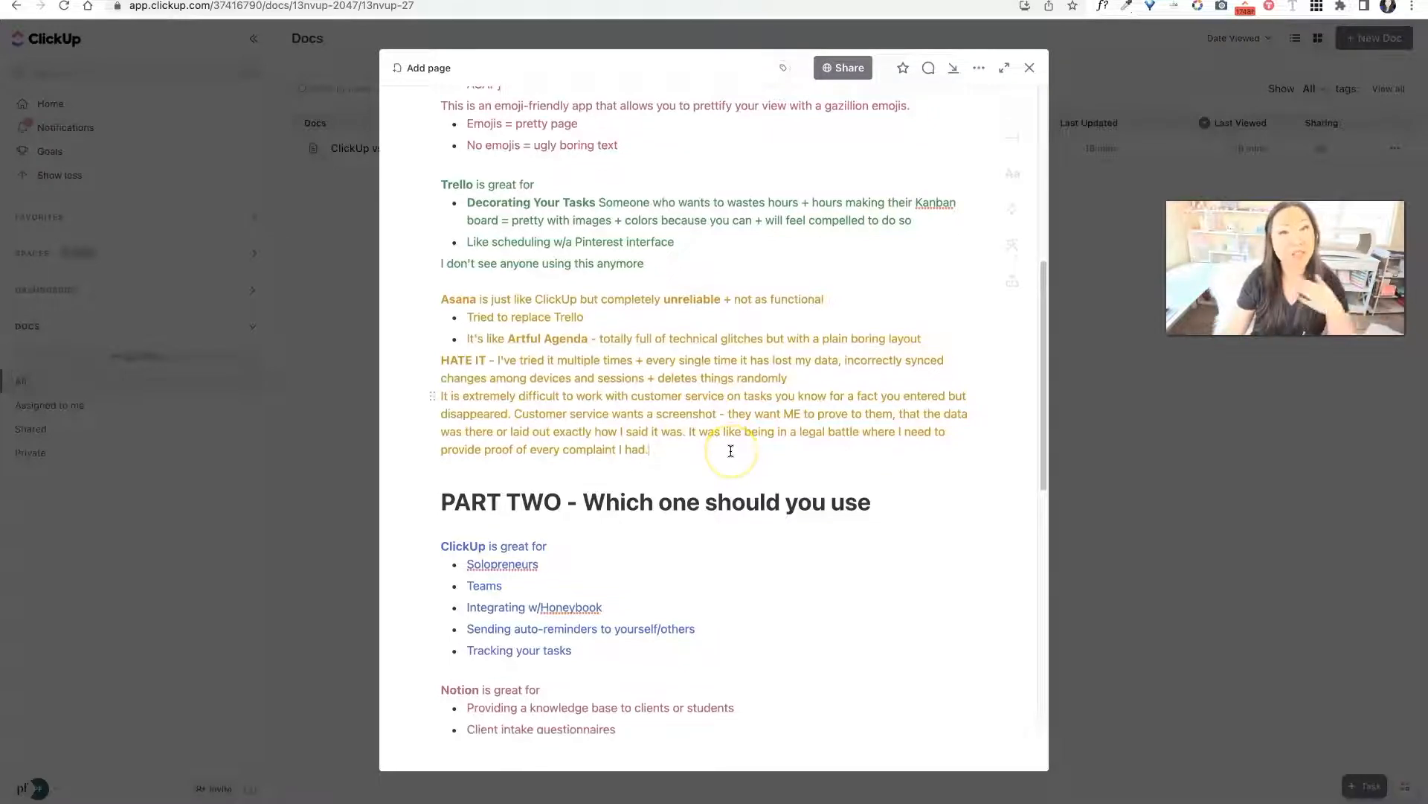
scroll(down, 3)
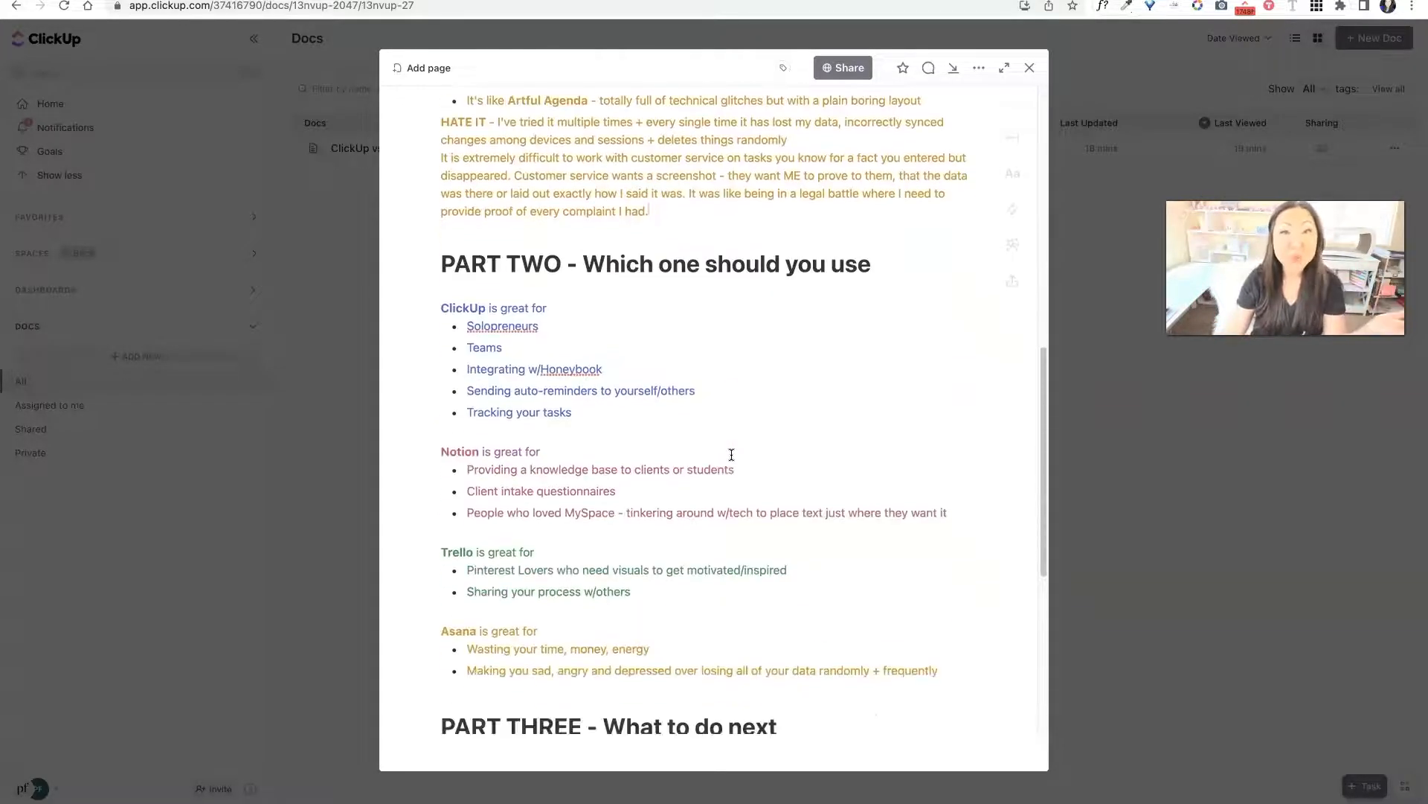
scroll(down, 3)
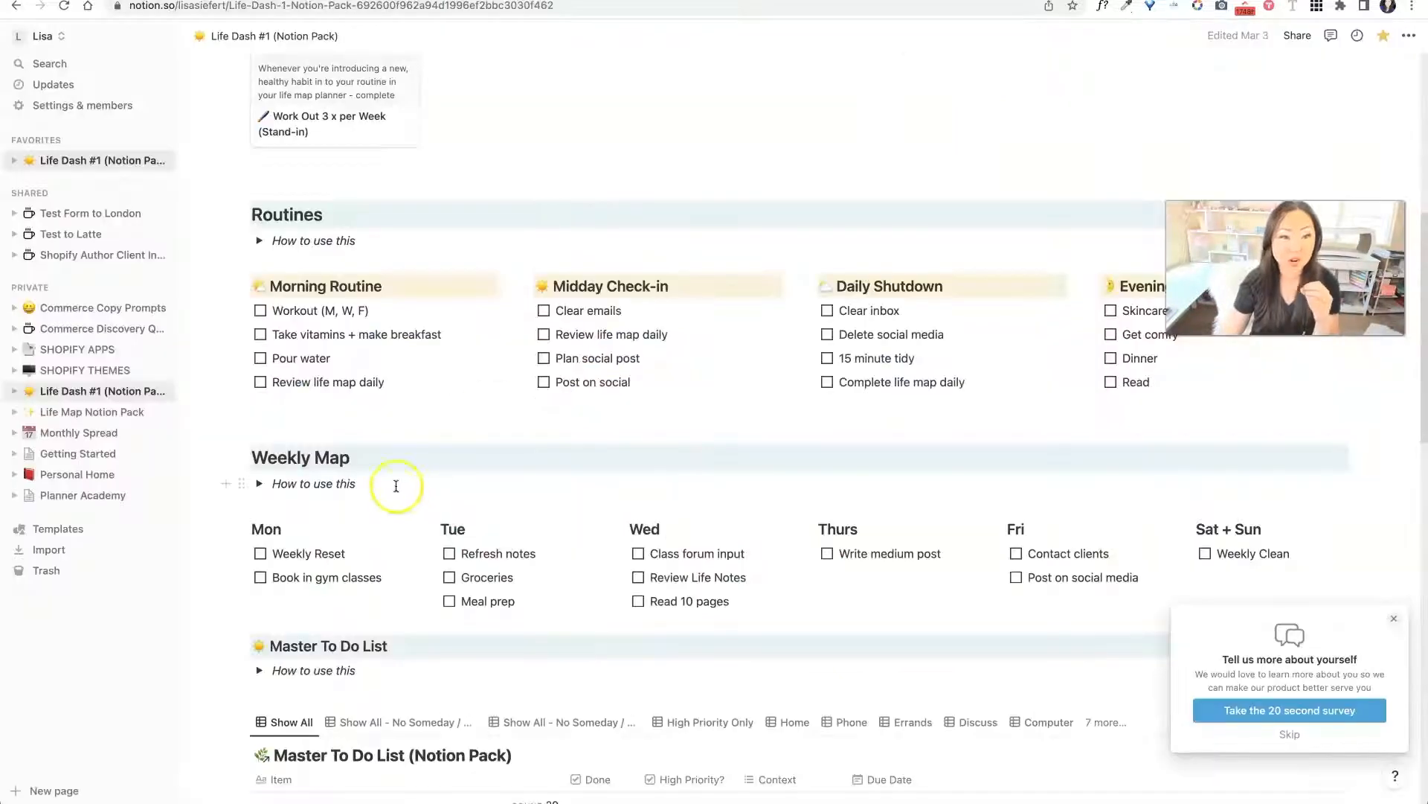
mouse_move(755, 283)
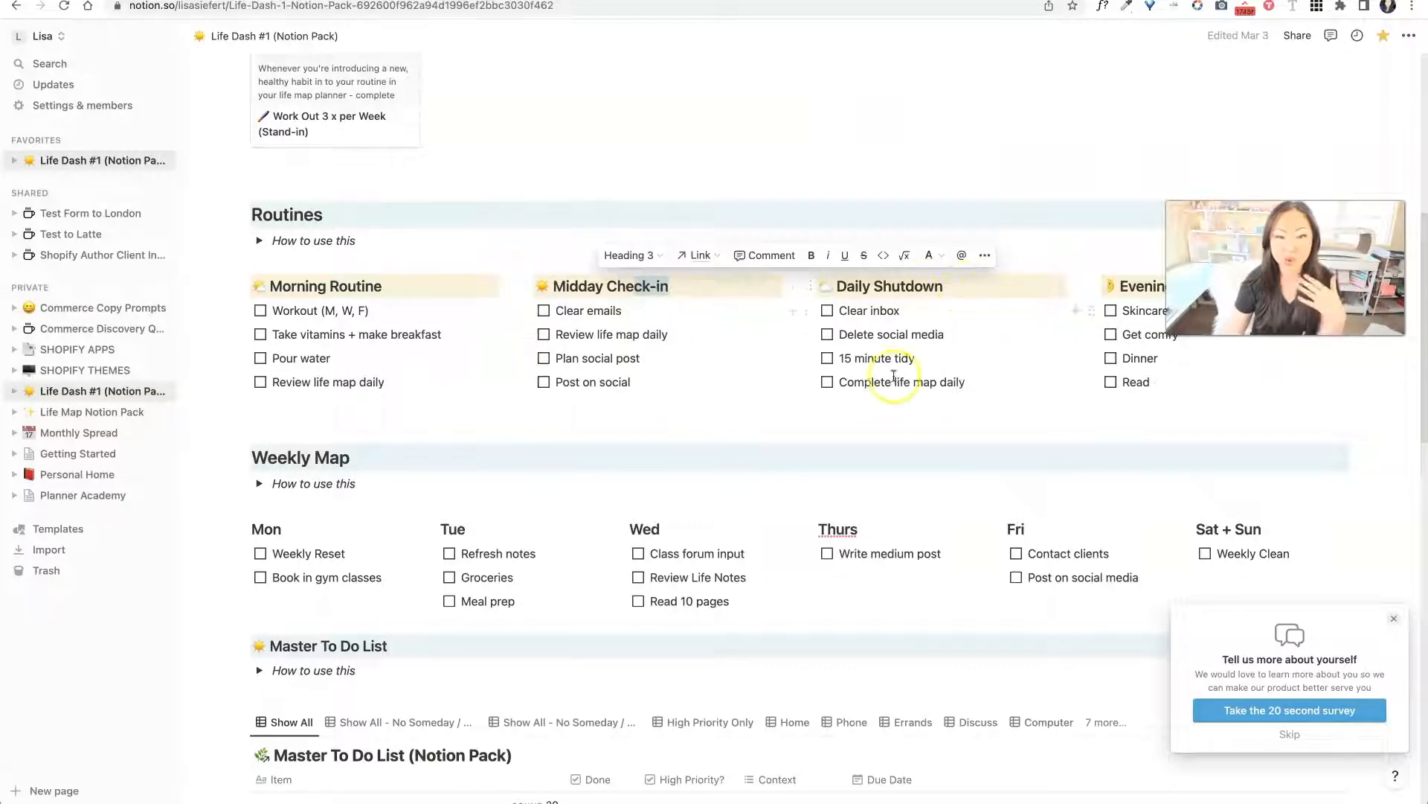
Step: Scroll Life Dash, then open Life Map Notion Pack and scroll its instructions and templates
scroll(down, 3)
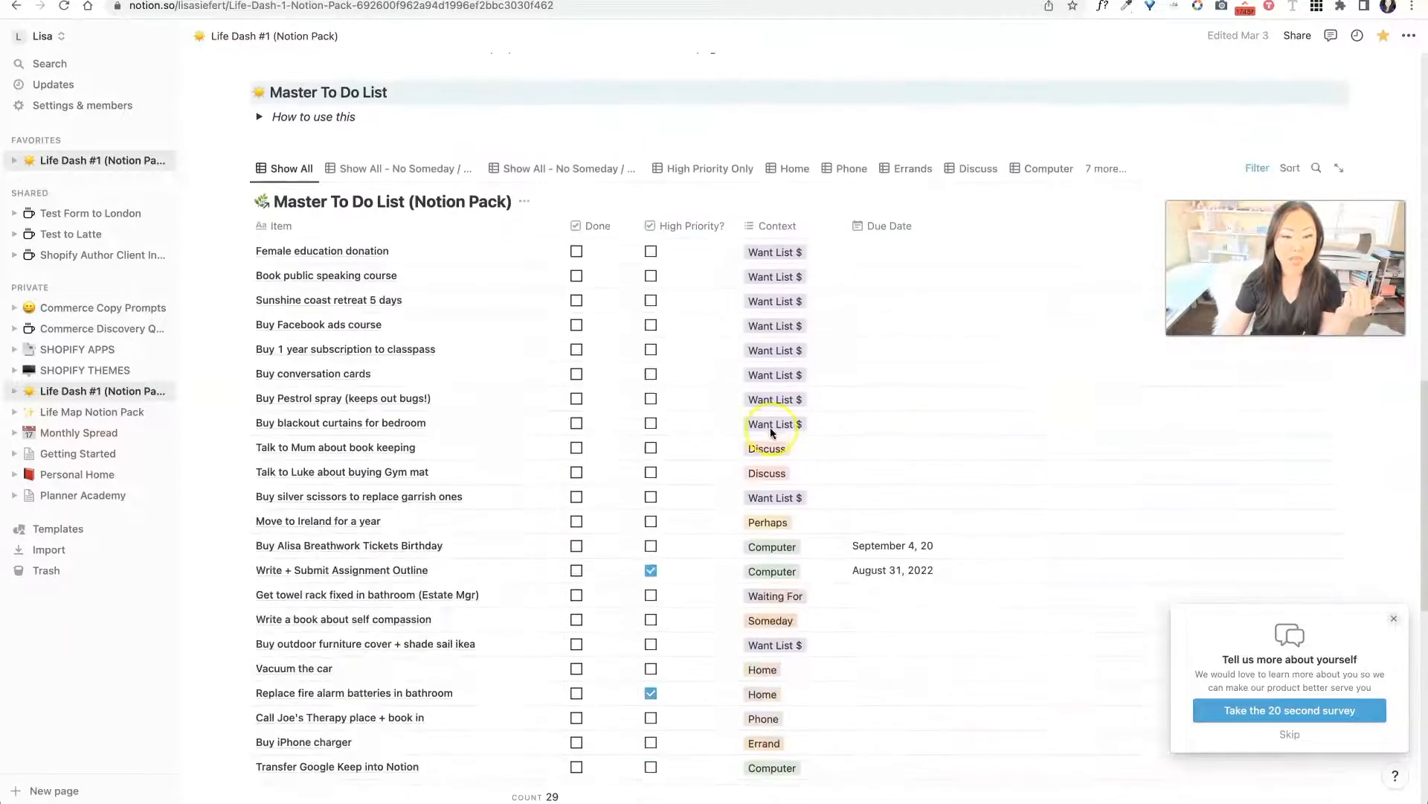
mouse_move(788, 387)
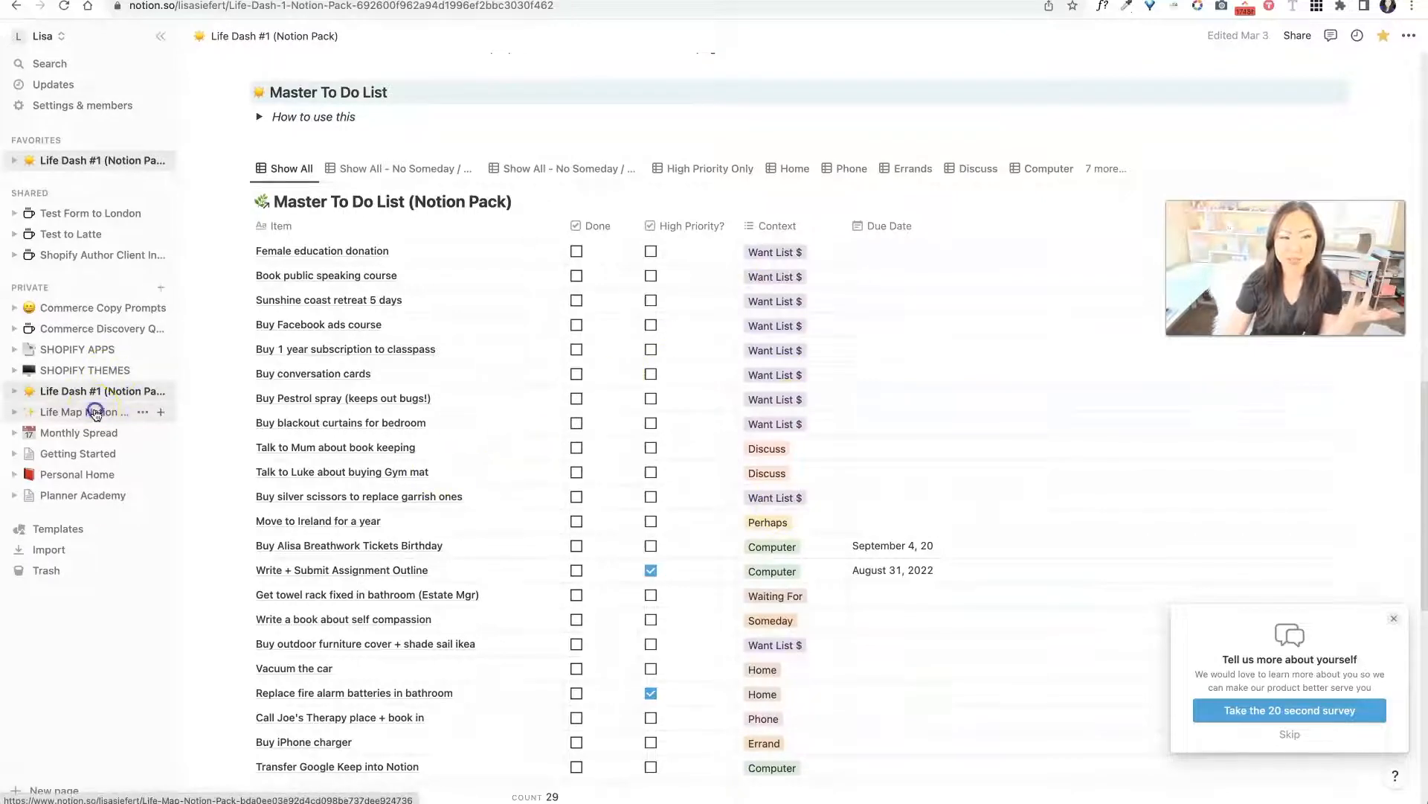
click(74, 411)
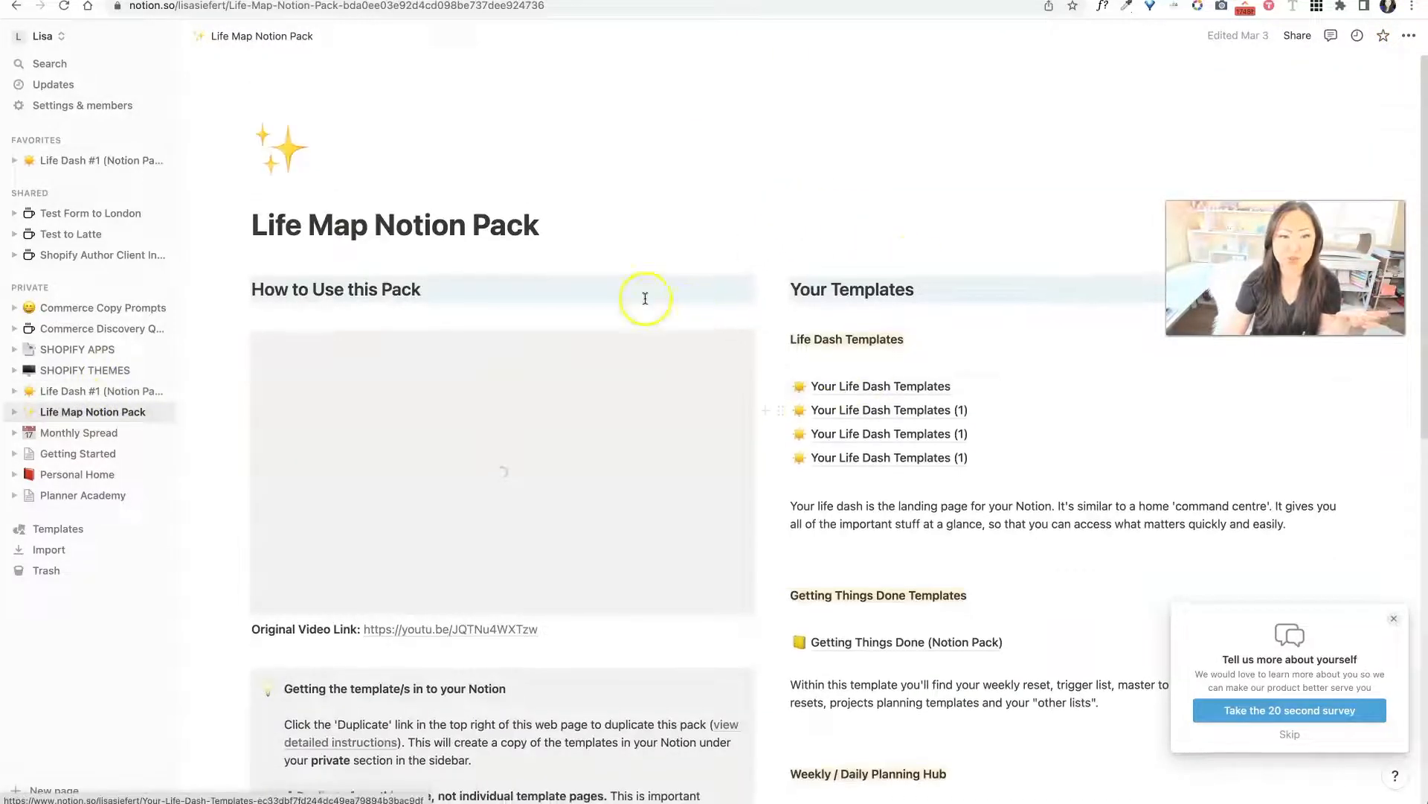
scroll(down, 3)
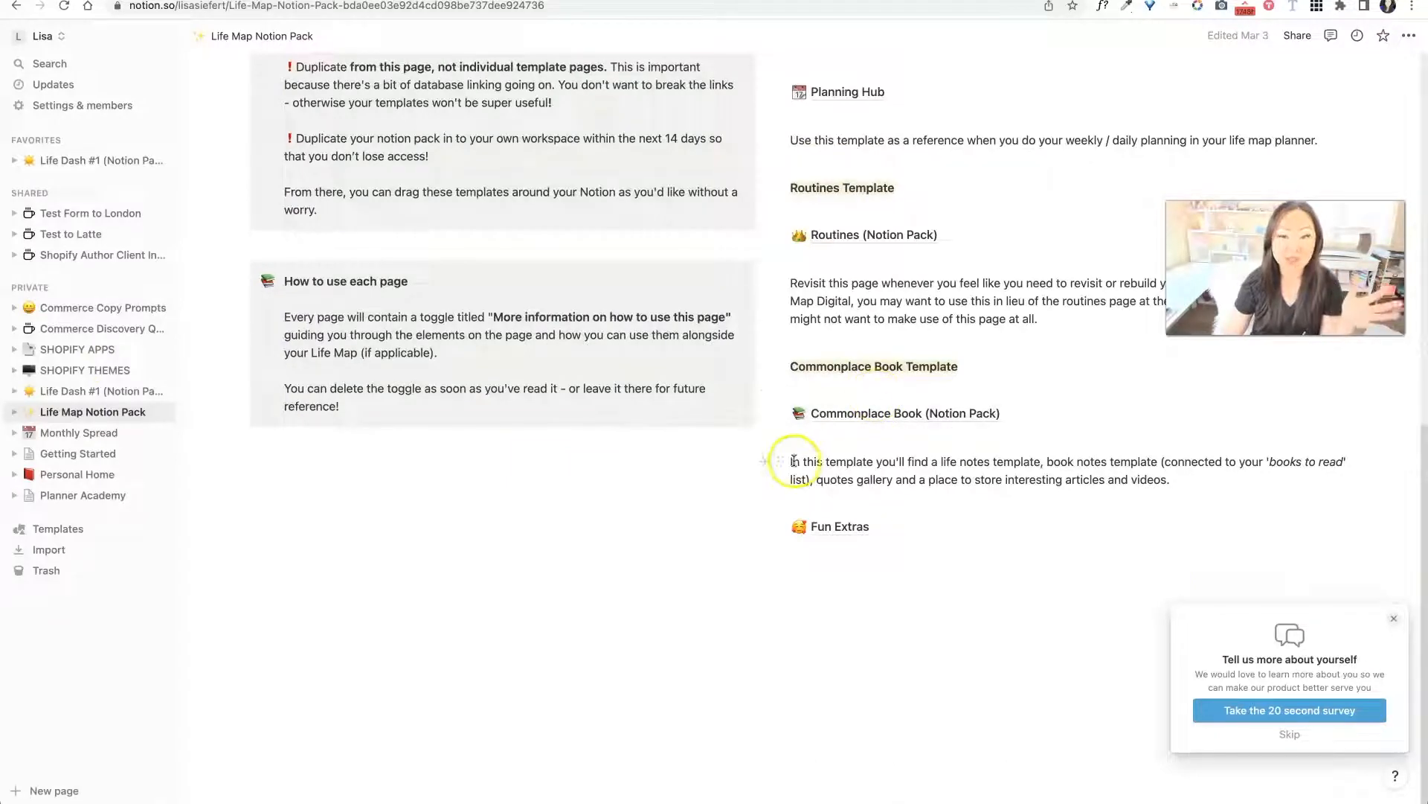
mouse_move(803, 427)
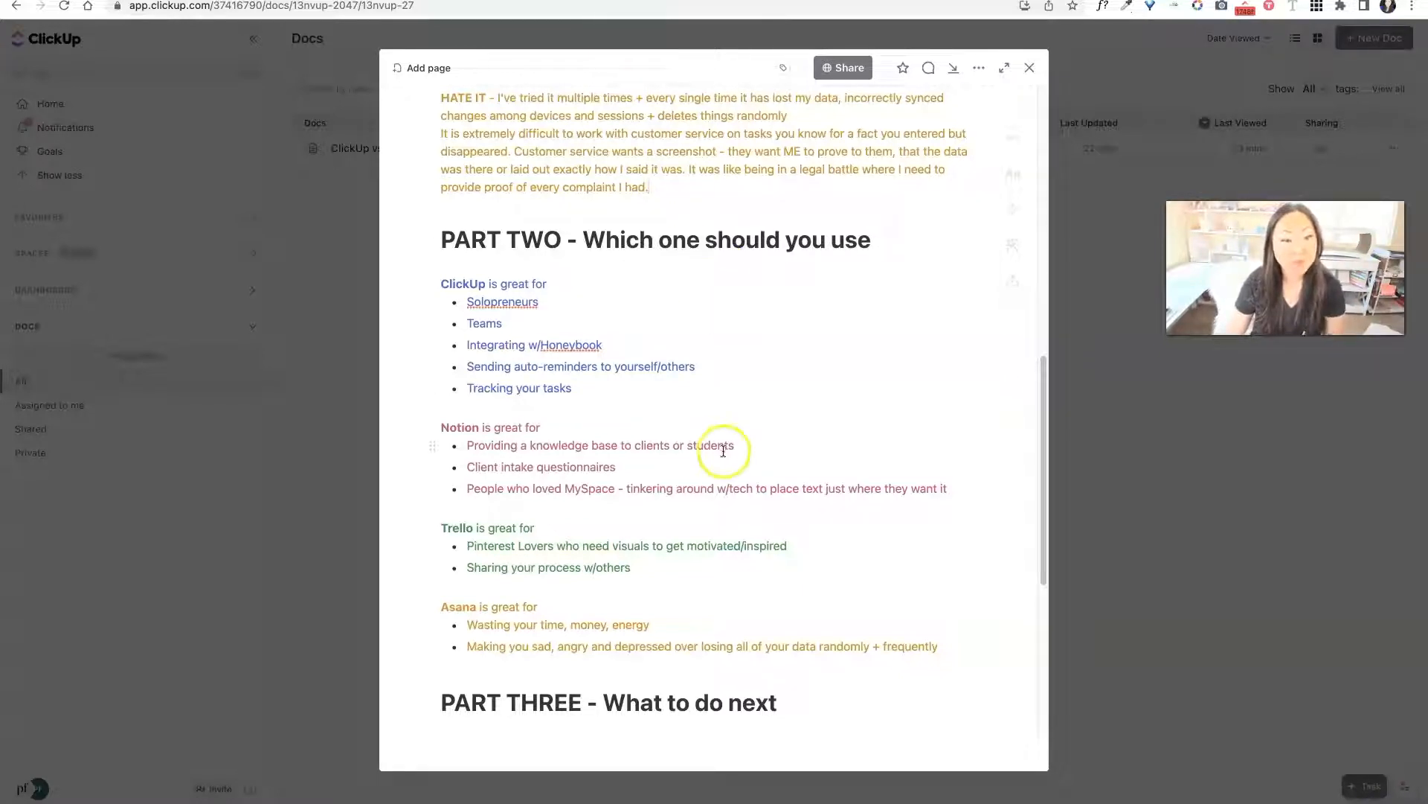
scroll(down, 3)
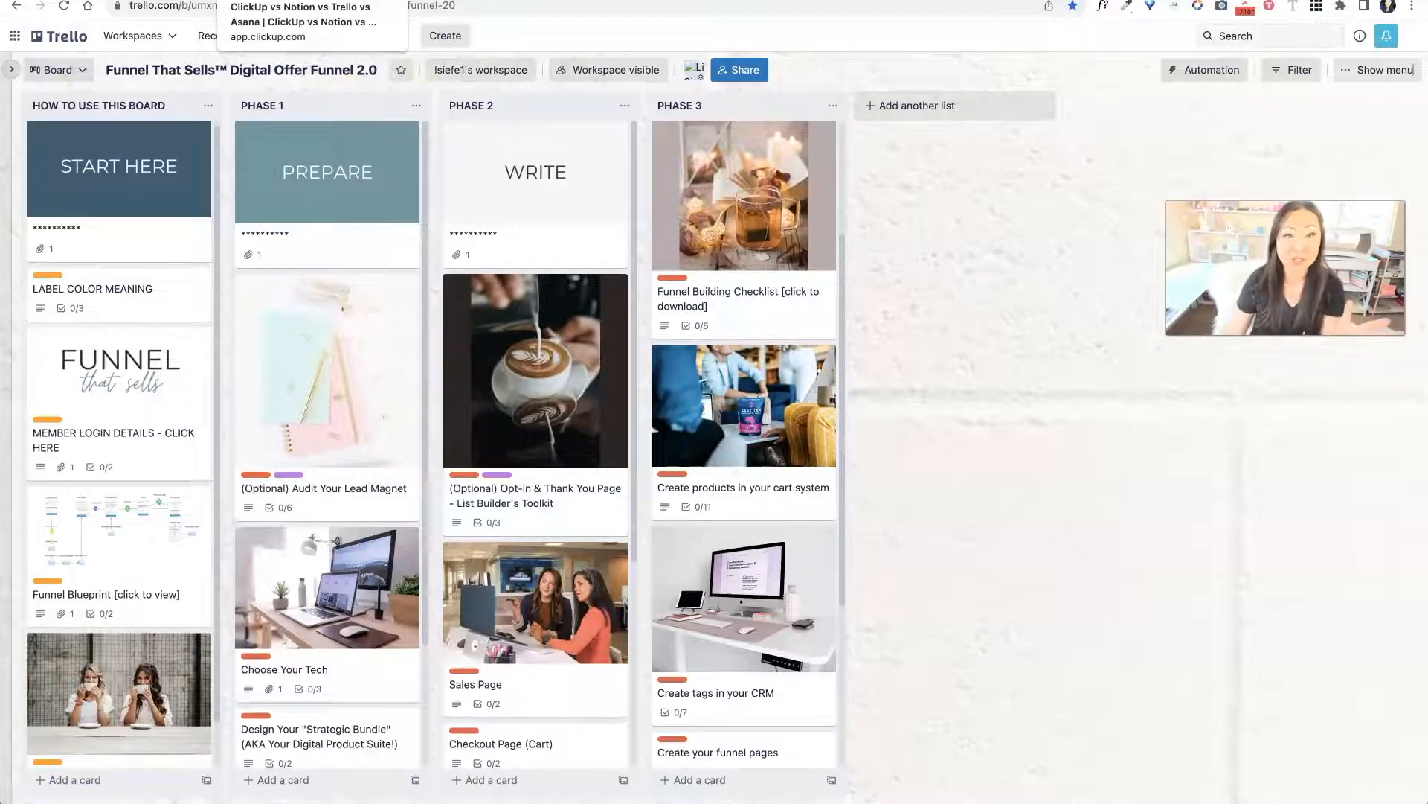
Step: Switch to the Trello tab showing the Funnel That Sells Digital Offer Funnel 2.0 board
click(300, 22)
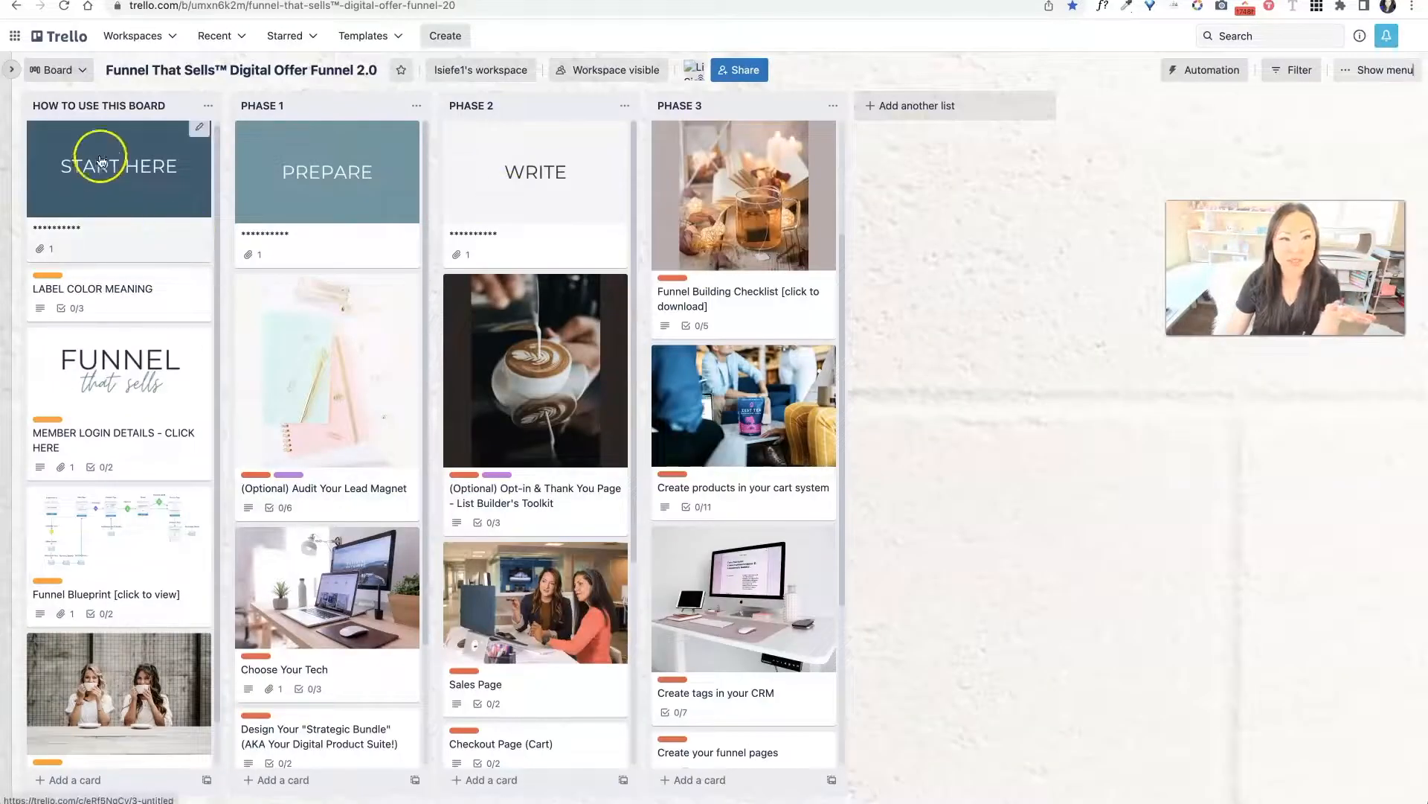
mouse_move(680, 119)
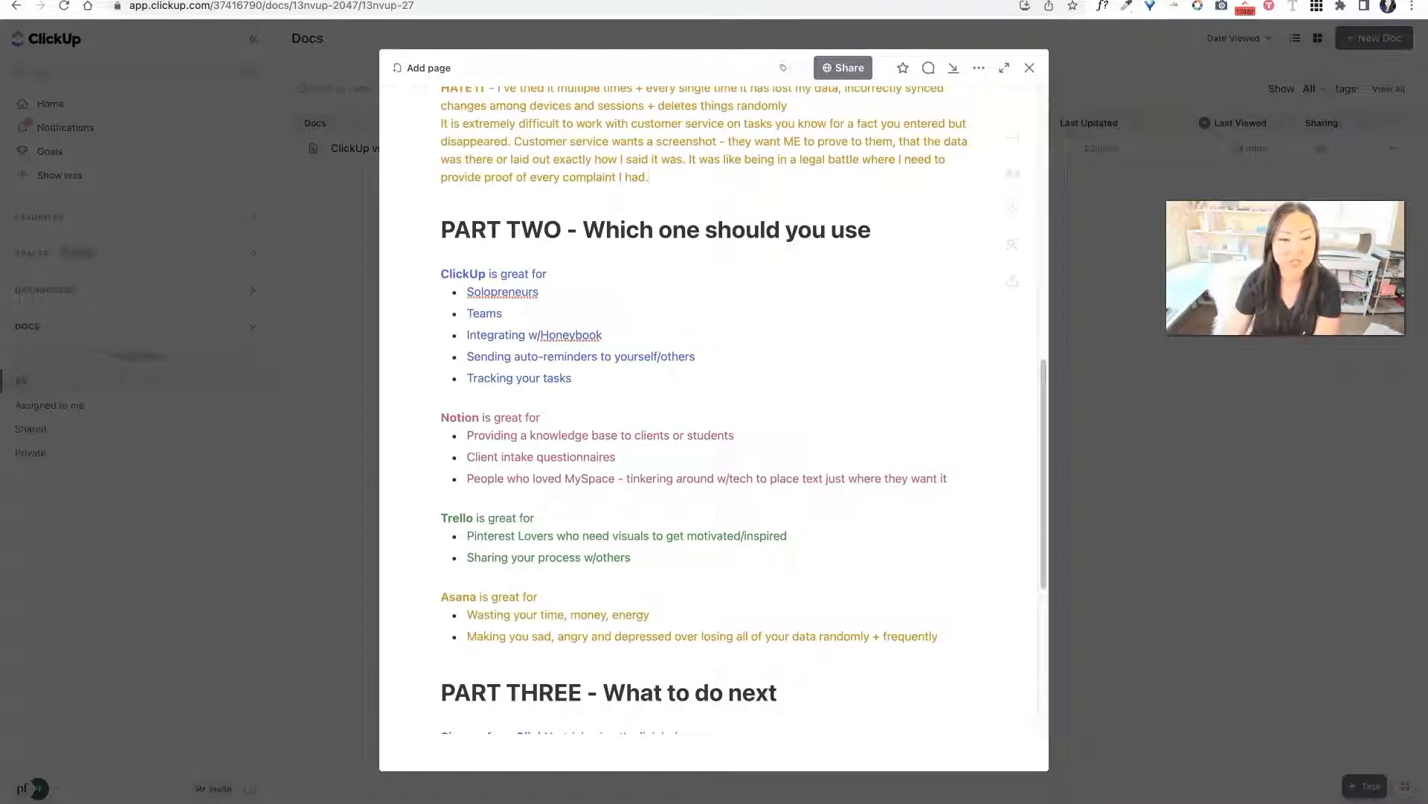
Step: Scroll the ClickUp doc past Part Two down to Part Three's sign-up links
scroll(down, 3)
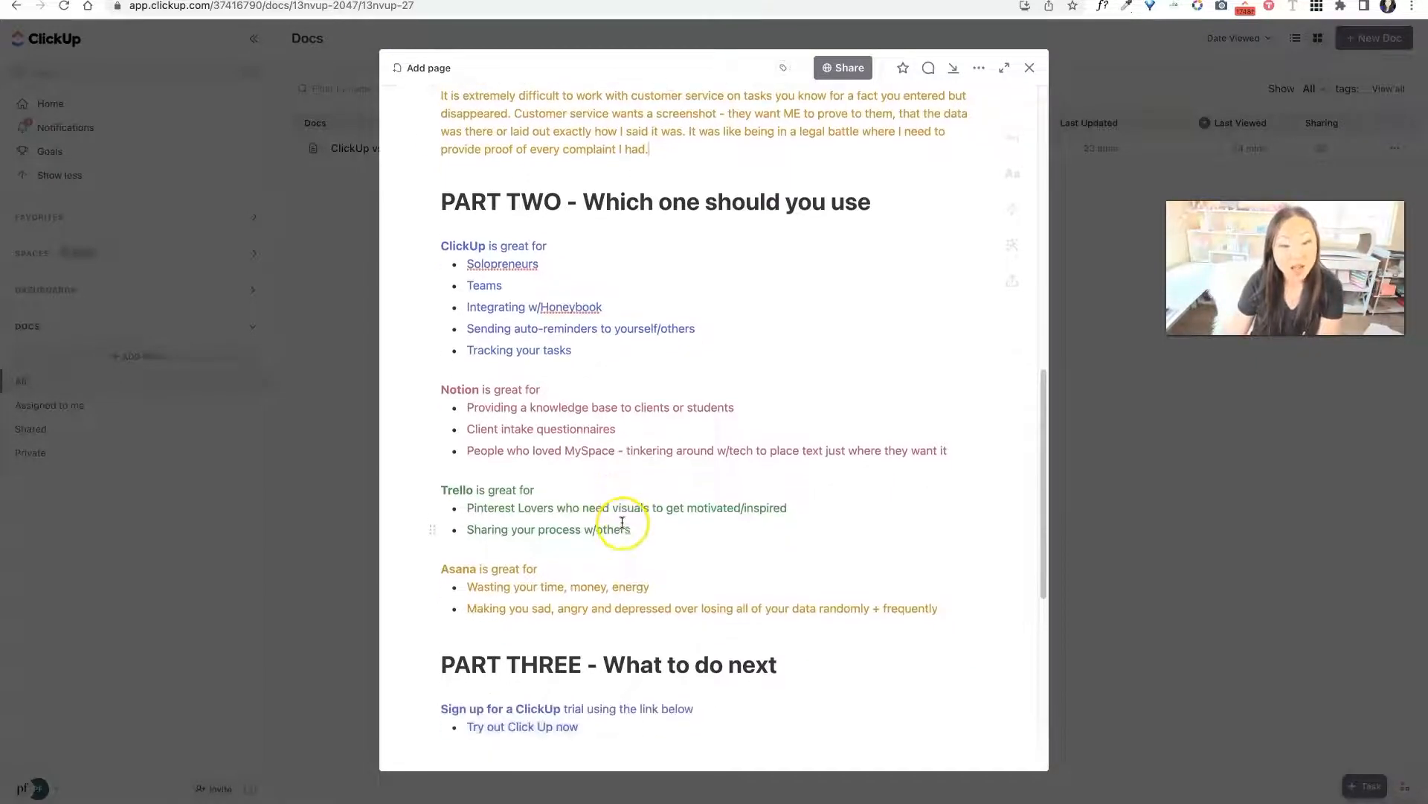
scroll(down, 3)
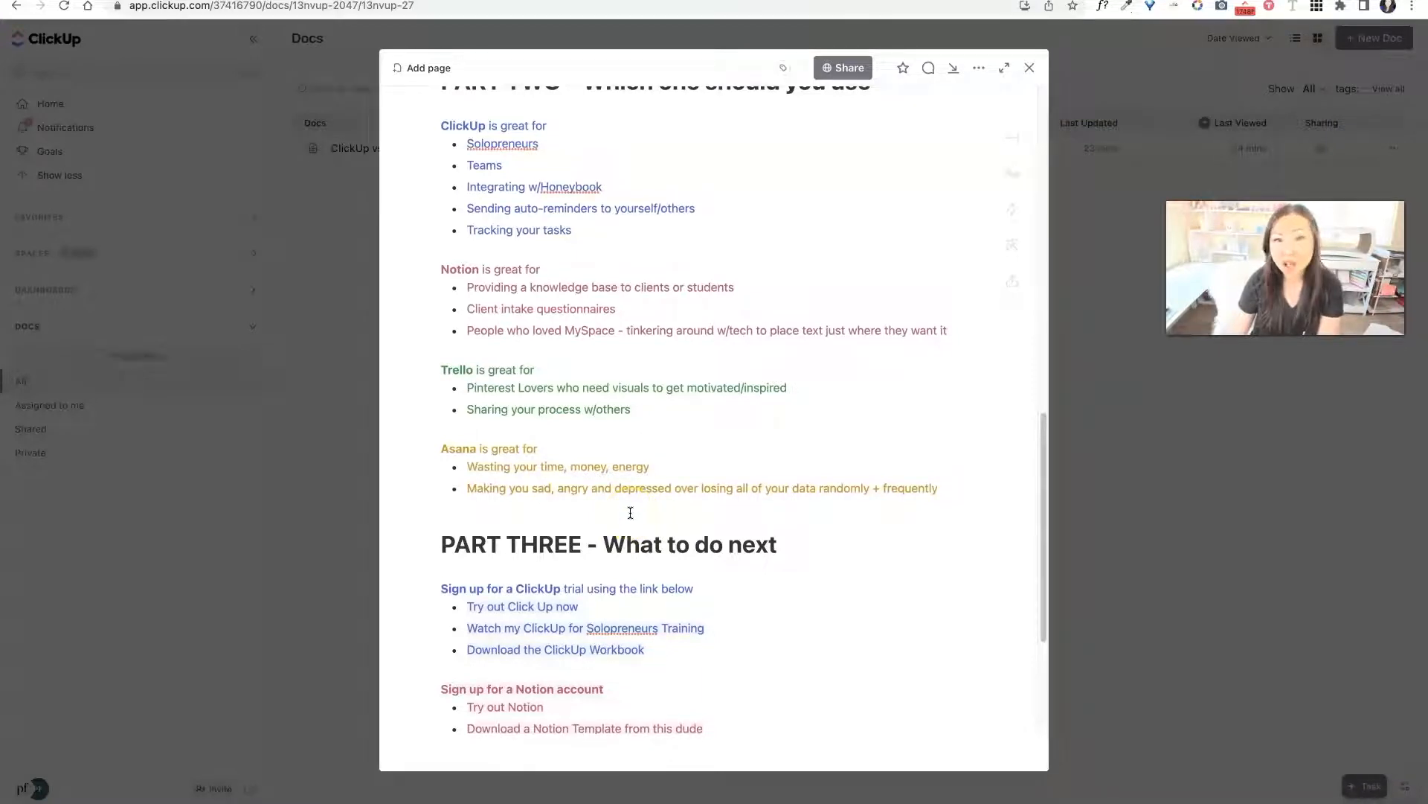
mouse_move(636, 500)
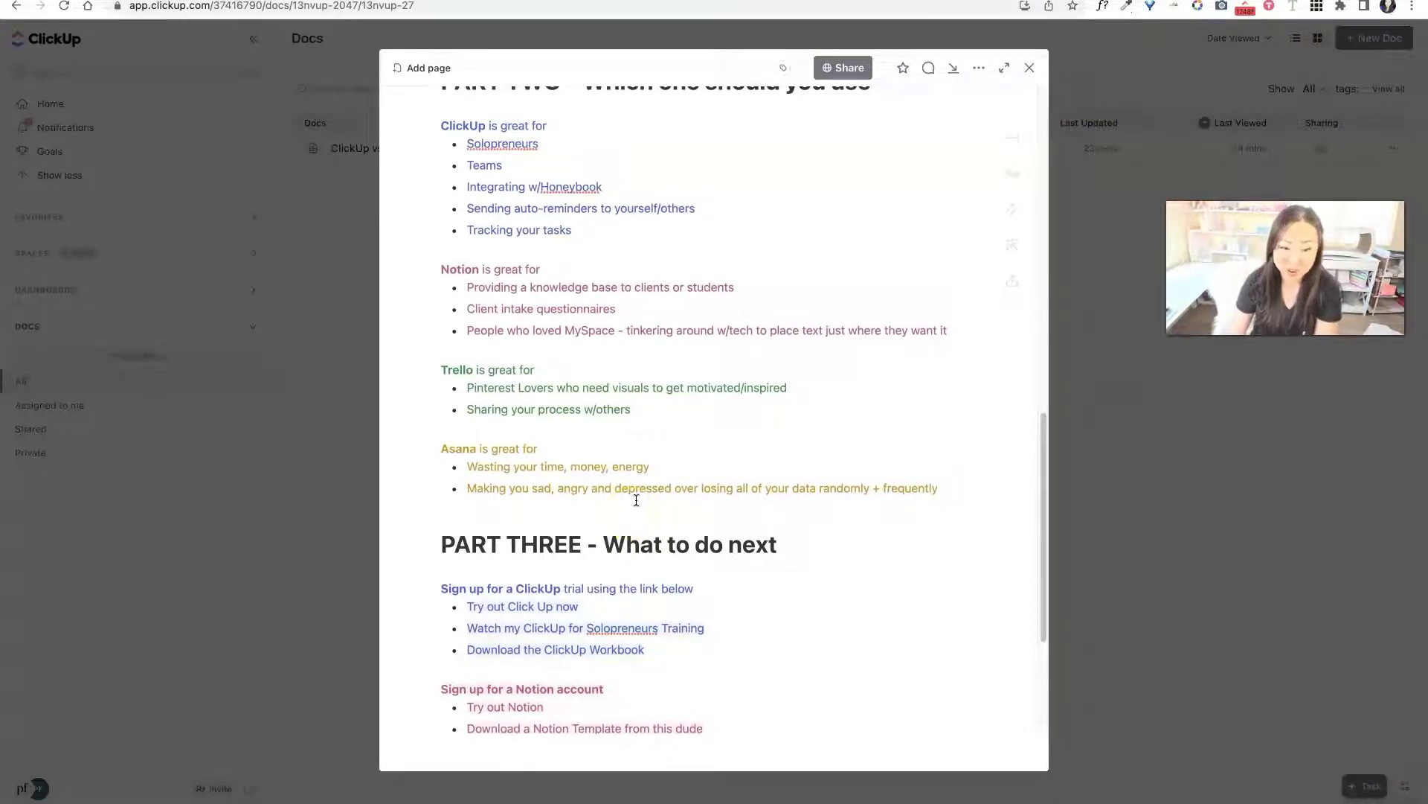
scroll(down, 3)
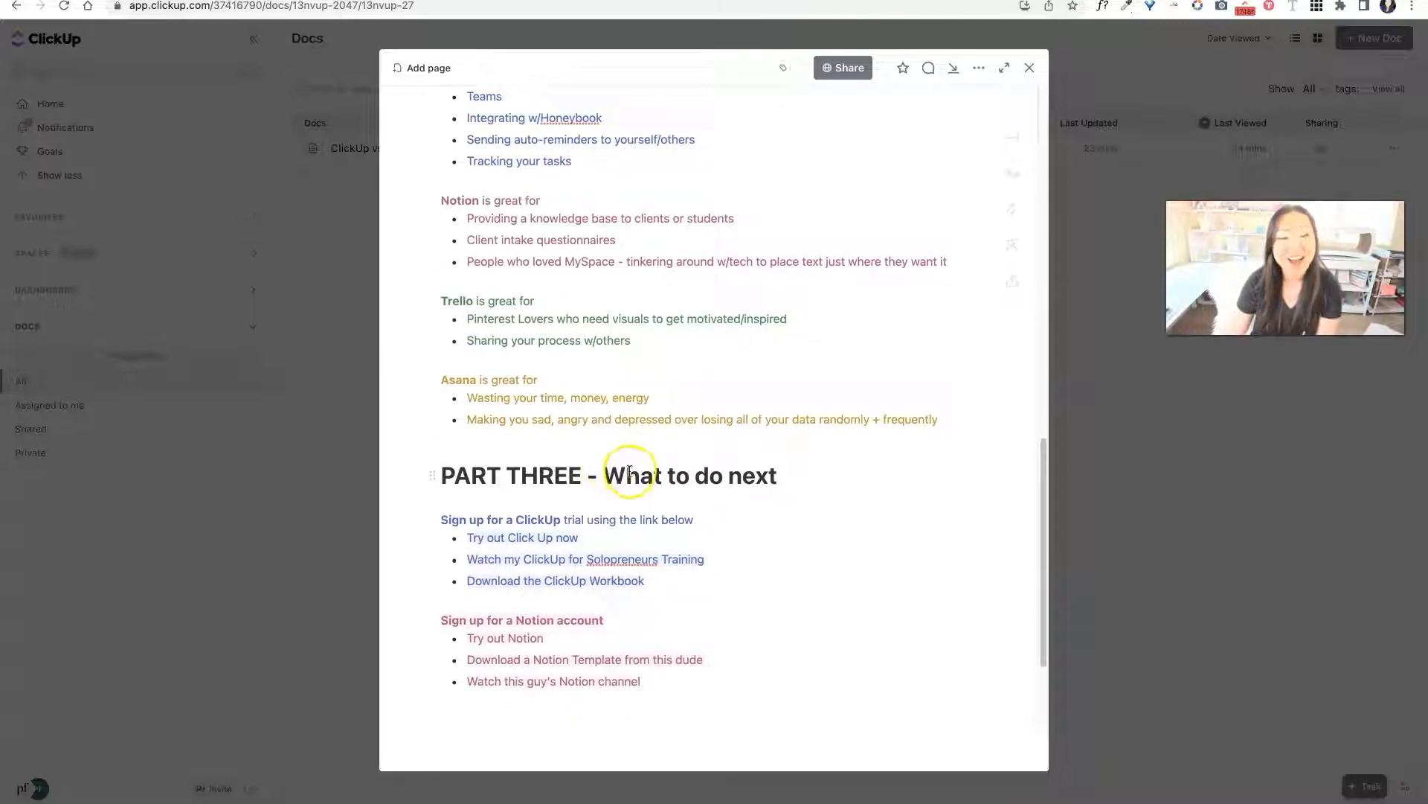
scroll(down, 3)
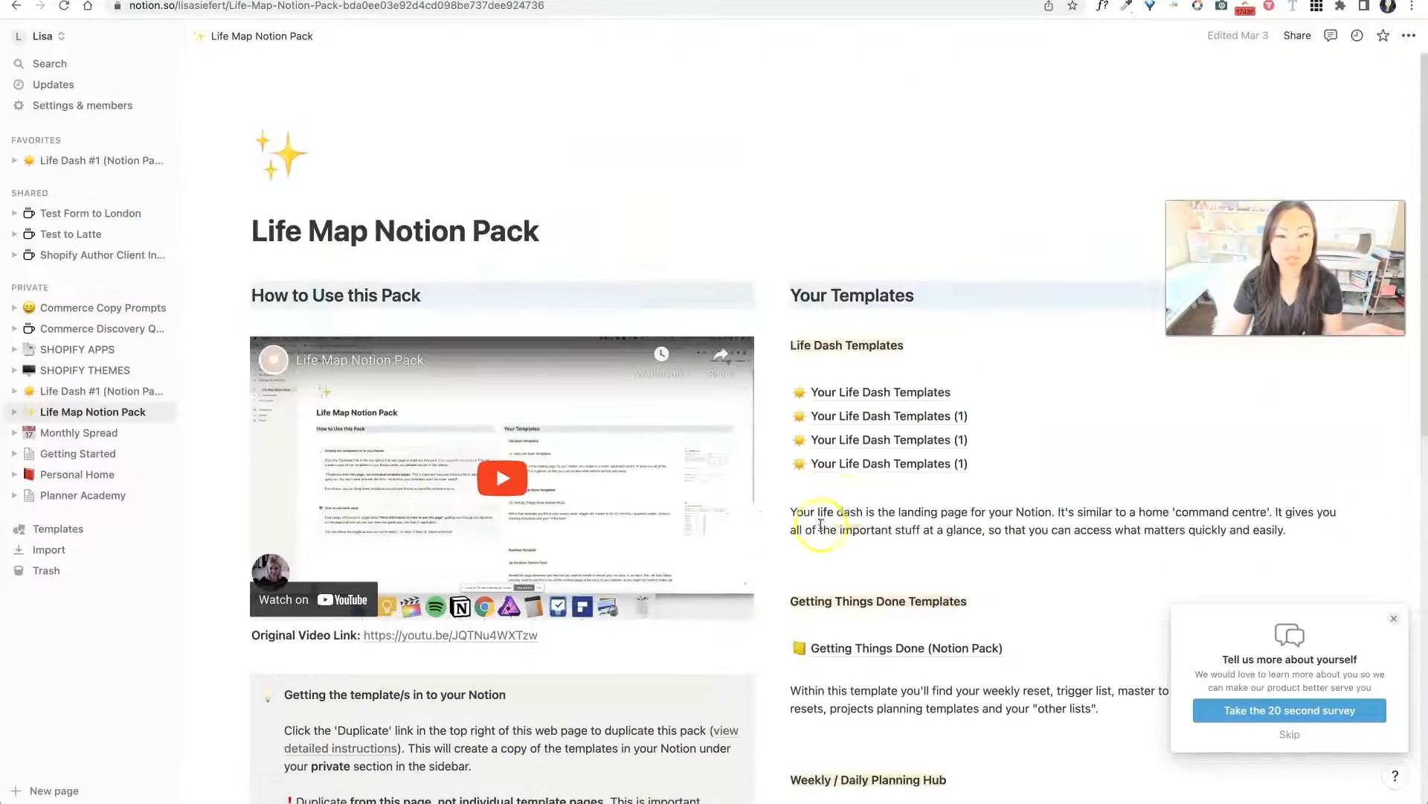
Step: Open the Shopify Apps page in Notion, group it By Category, and reveal more views
scroll(down, 3)
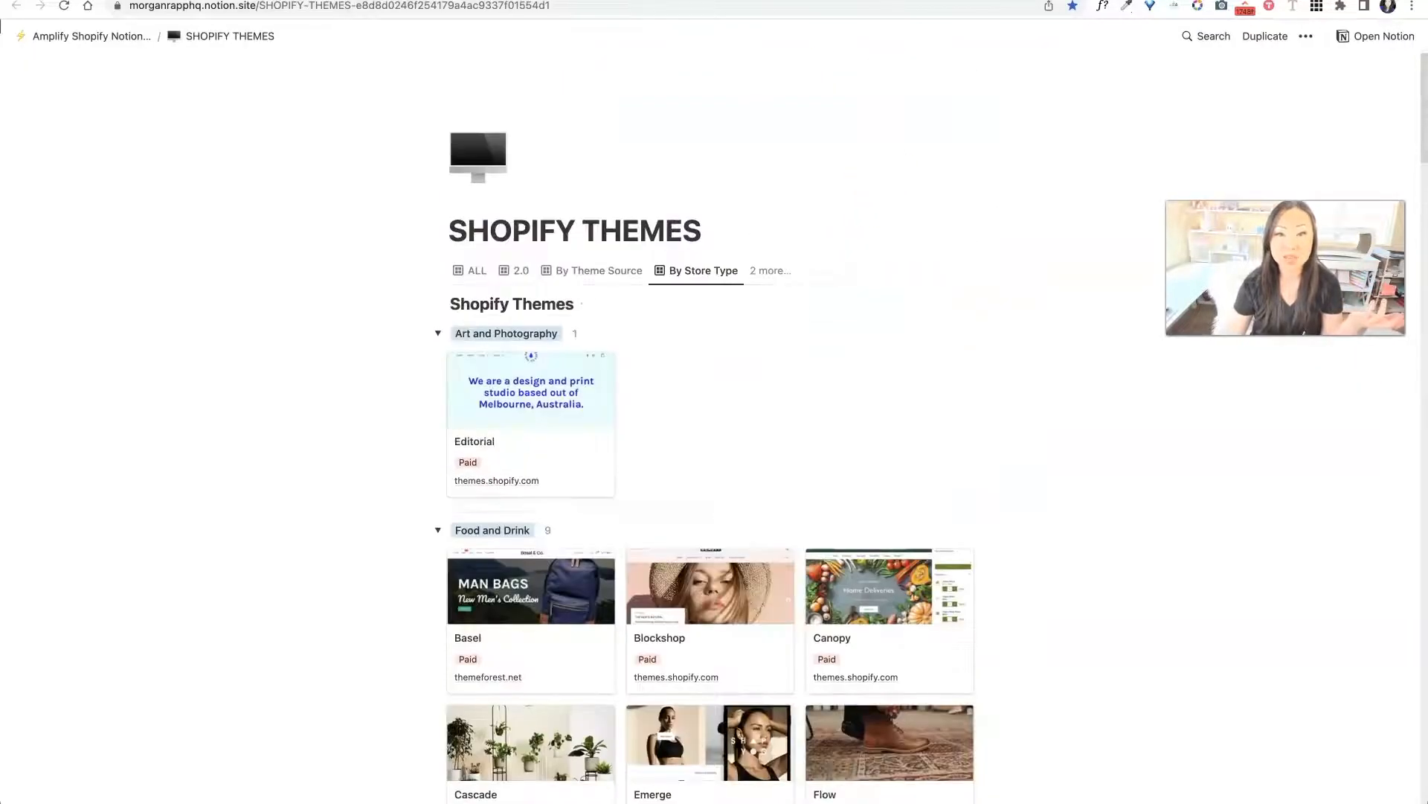
click(90, 36)
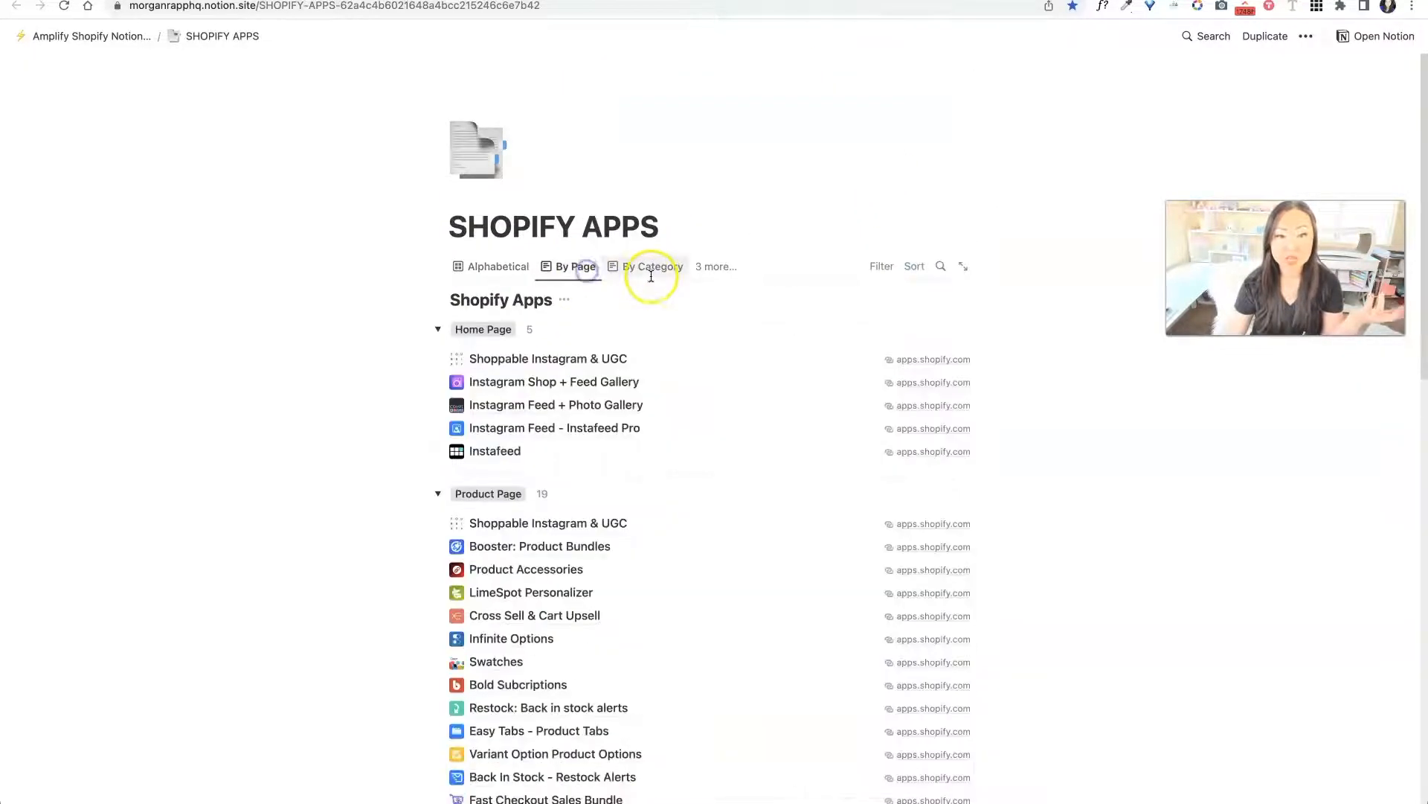
click(652, 266)
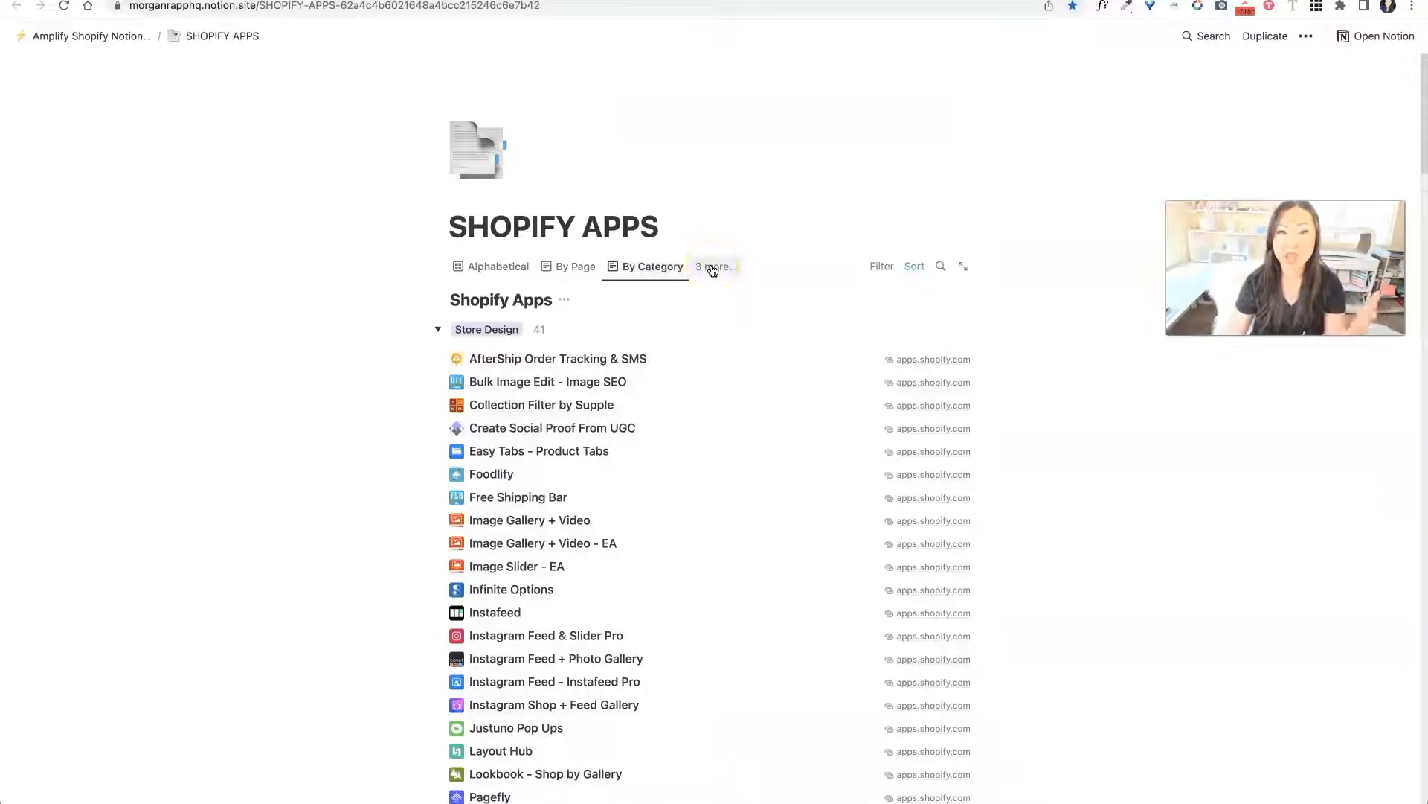
click(713, 267)
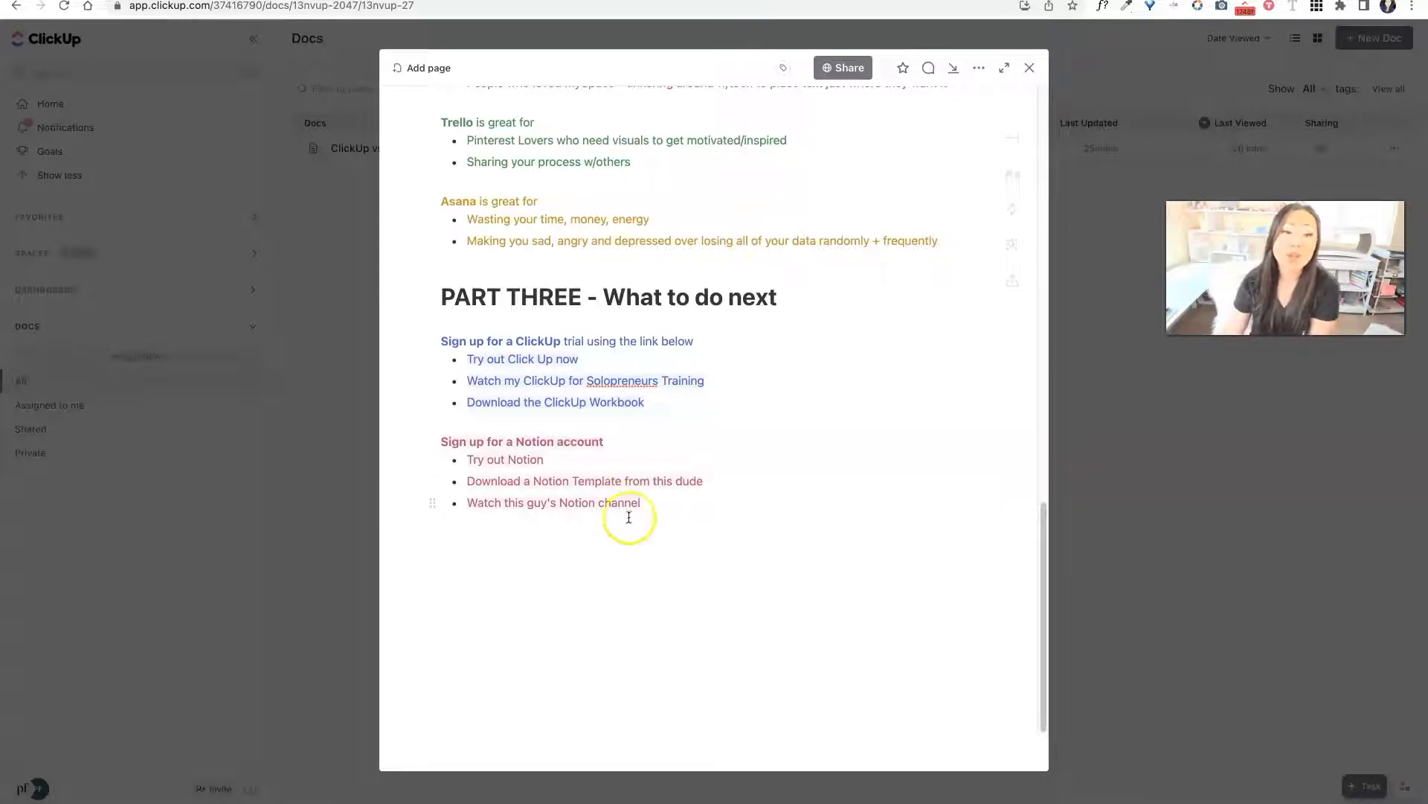
mouse_move(617, 553)
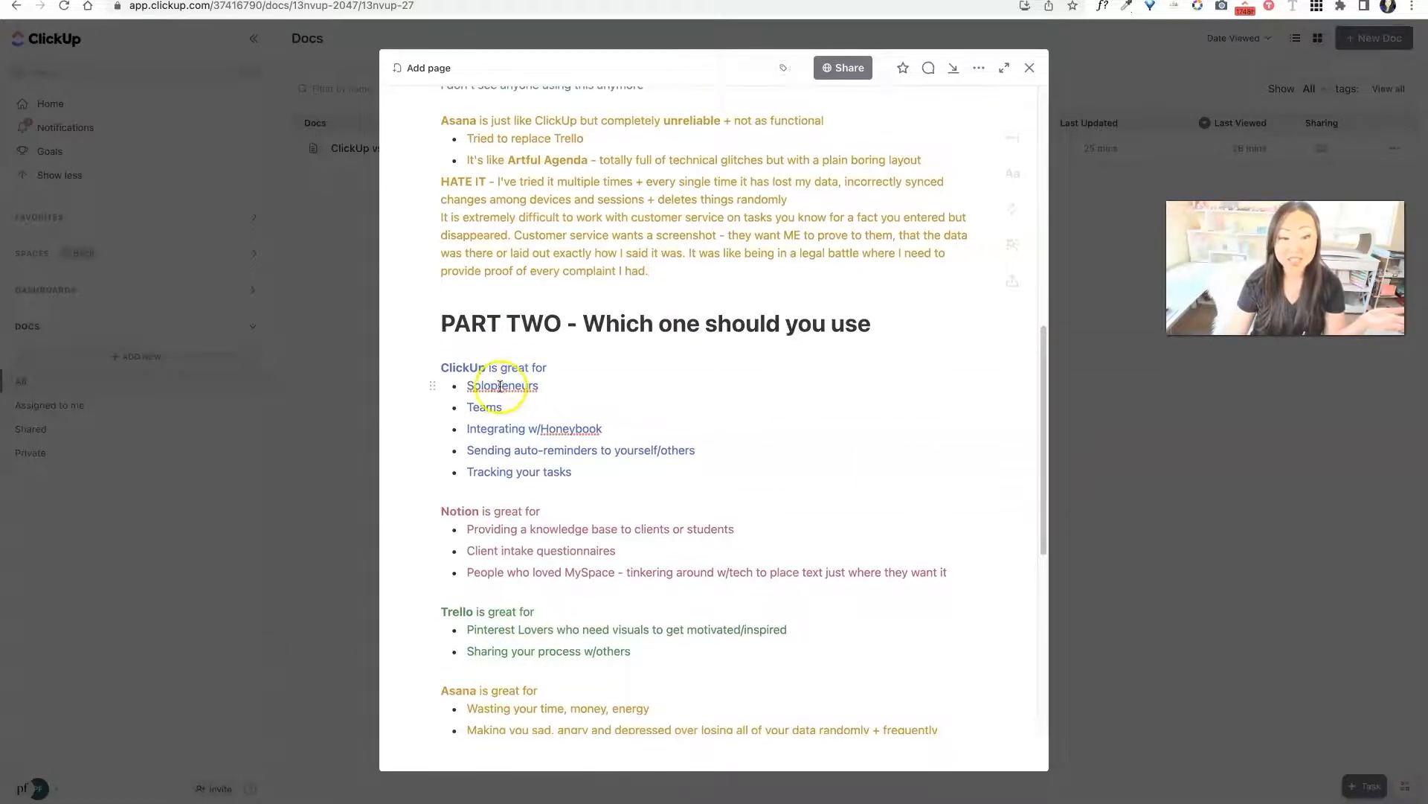
Step: Highlight the ClickUp, Notion and Trello recommendation lists in Part Two
drag(499, 385, 818, 656)
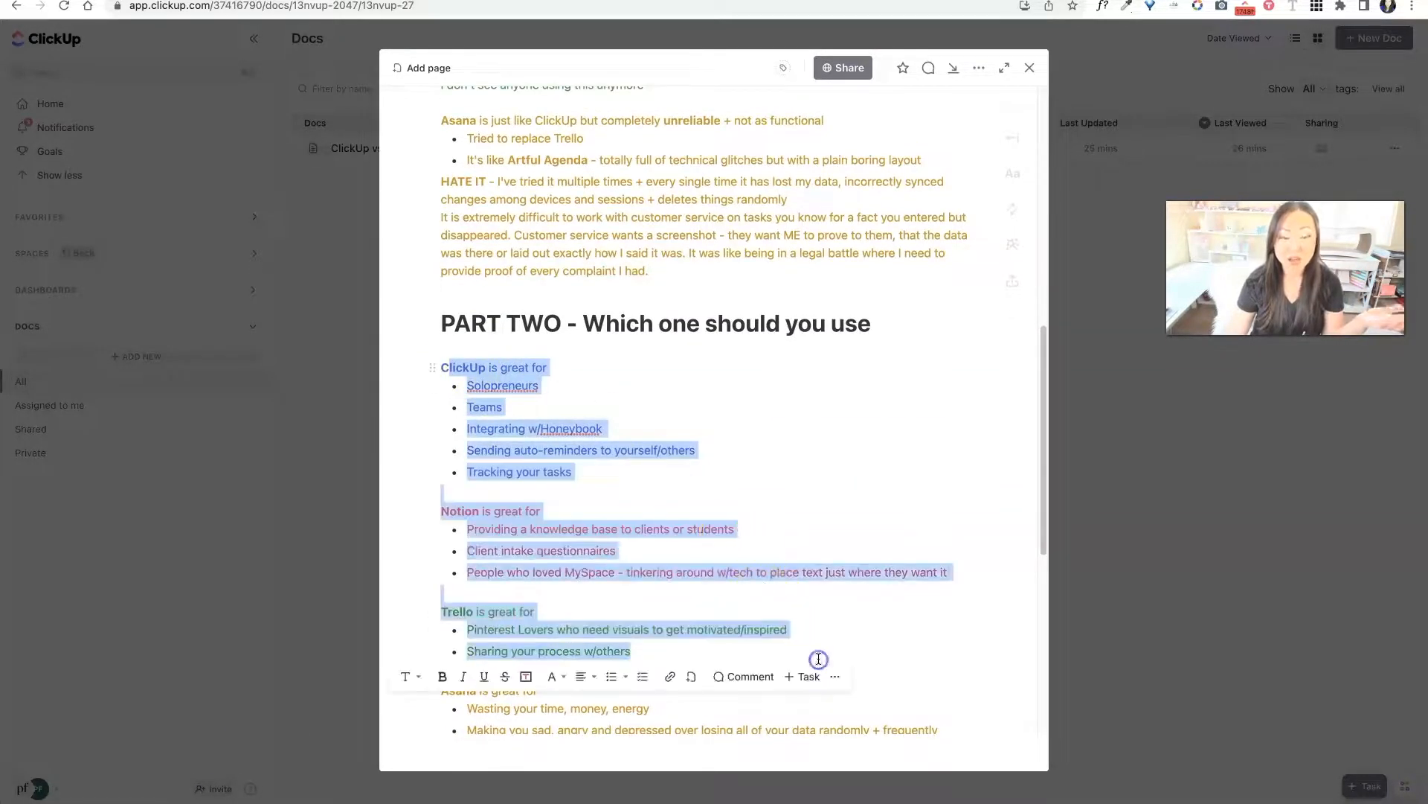